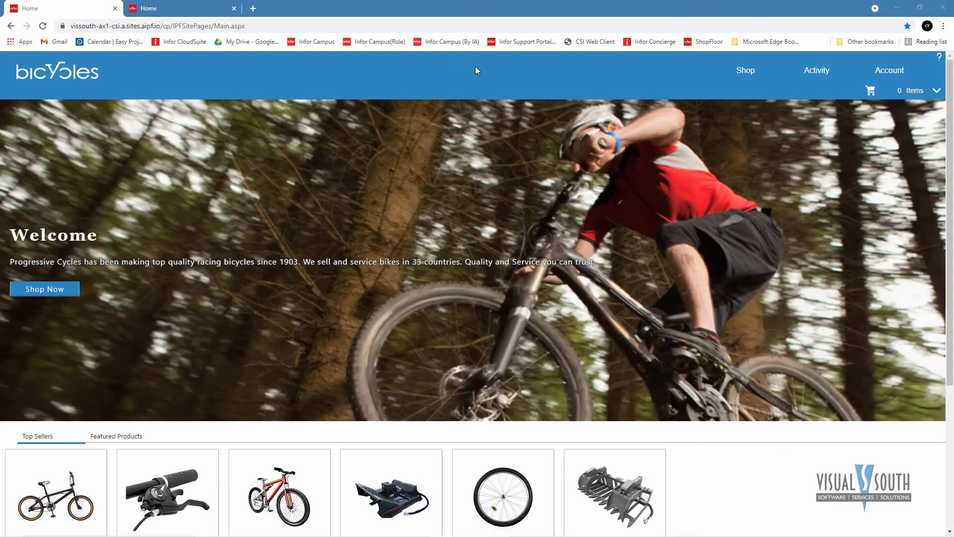
mouse_move(466, 71)
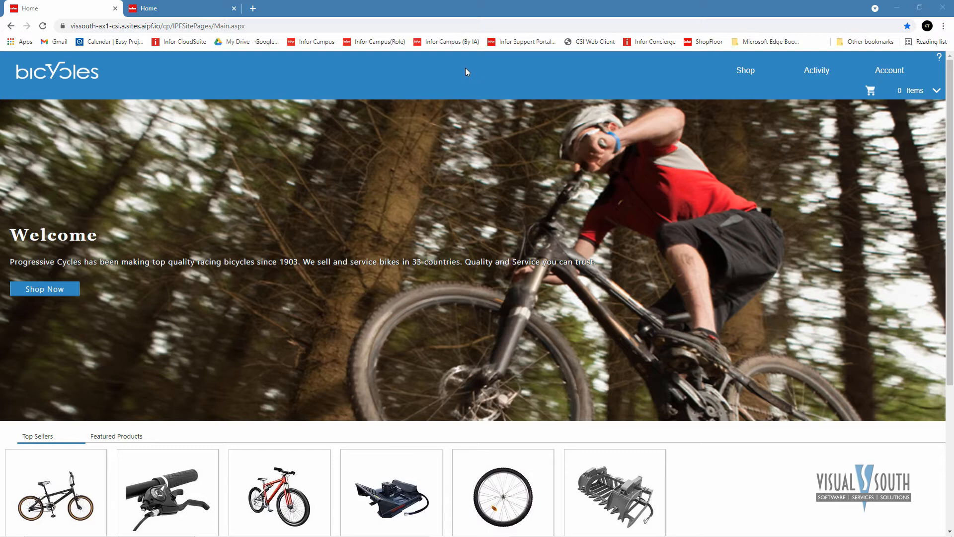
Step: Browse the Shop menu and expand Mountain Bicycles into children's, men's and women's bikes
scroll(down, 3)
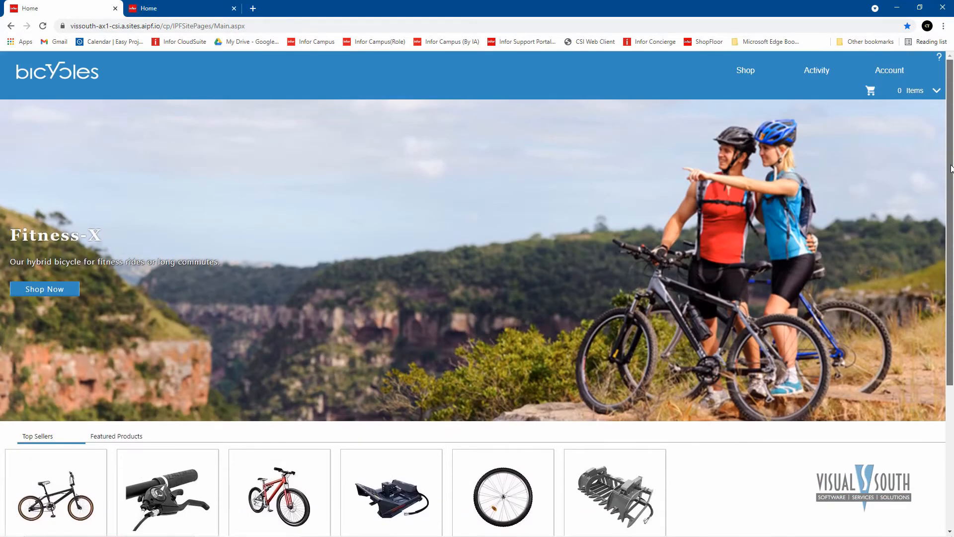
mouse_move(827, 465)
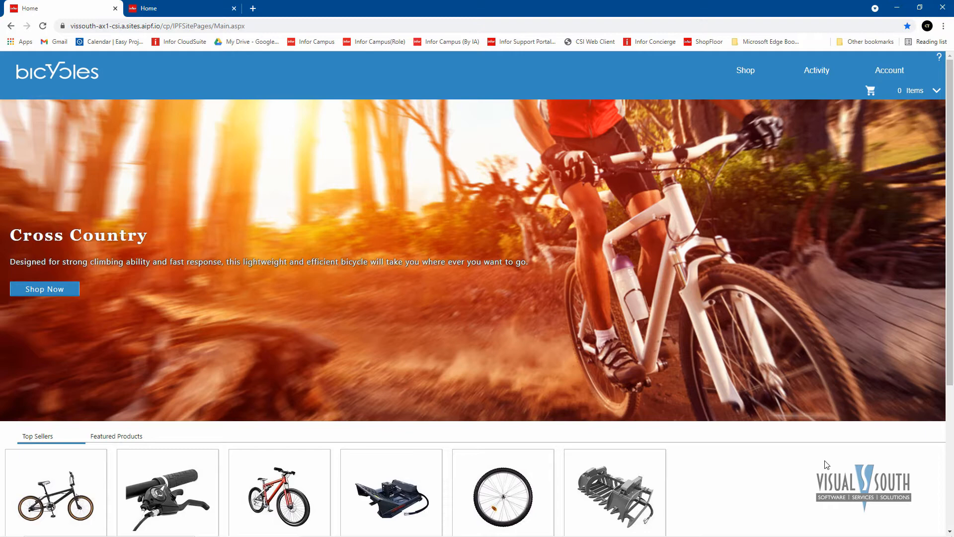
click(889, 70)
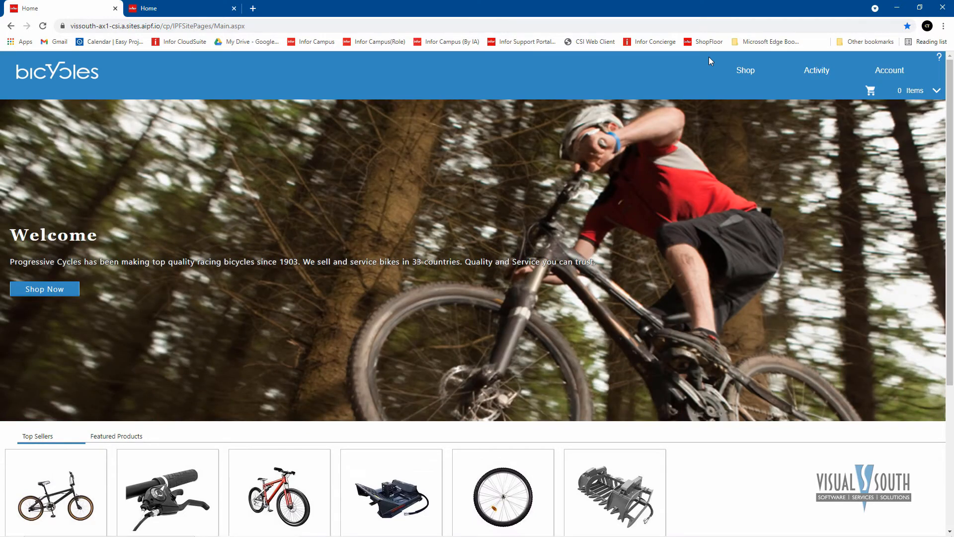
mouse_move(882, 59)
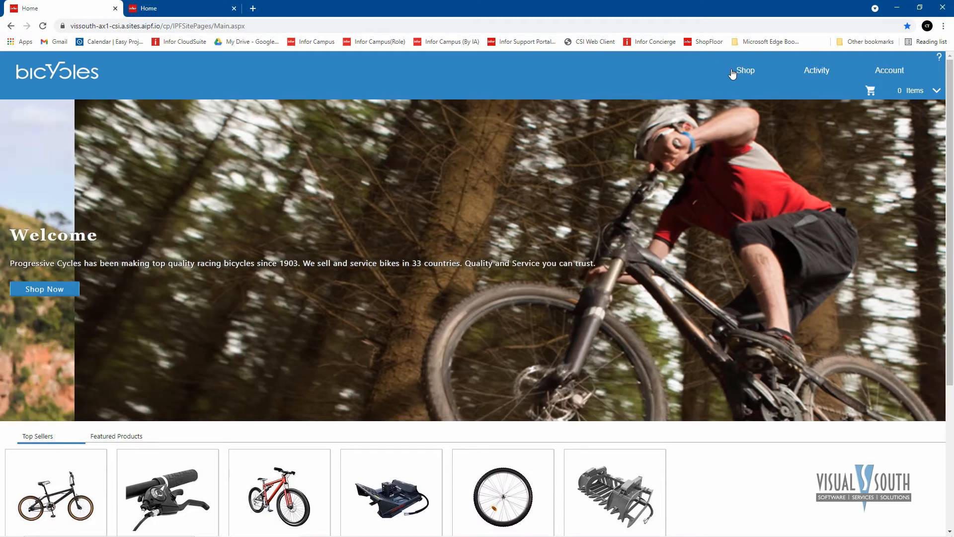
click(745, 70)
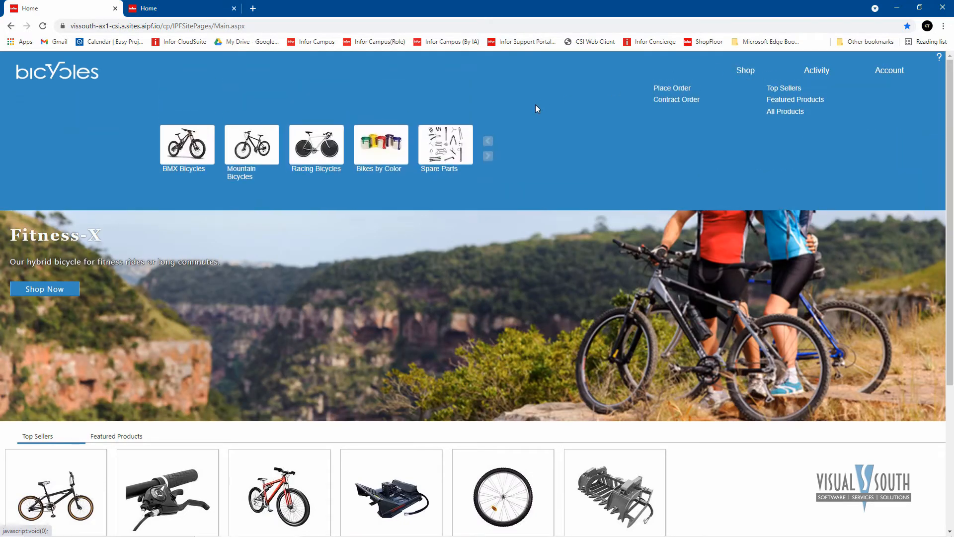
mouse_move(252, 145)
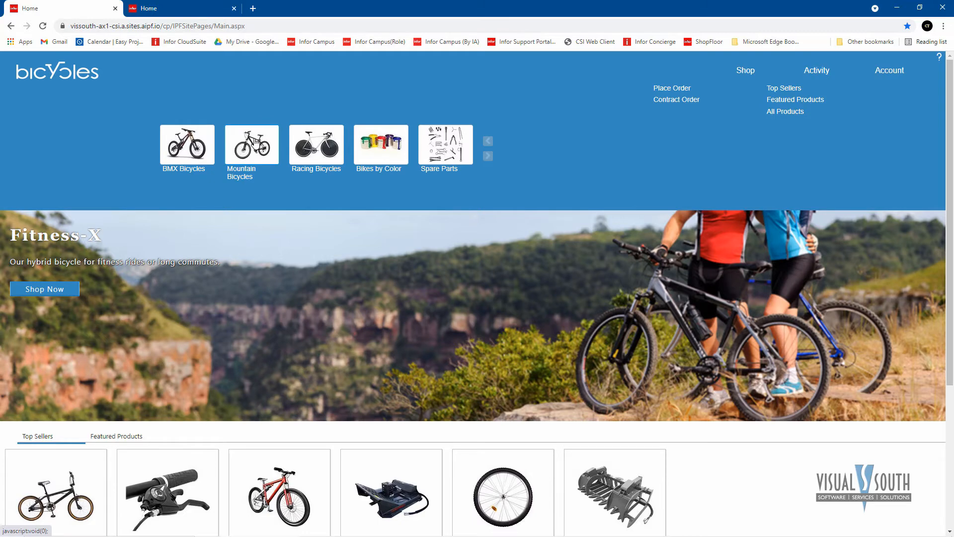
click(252, 146)
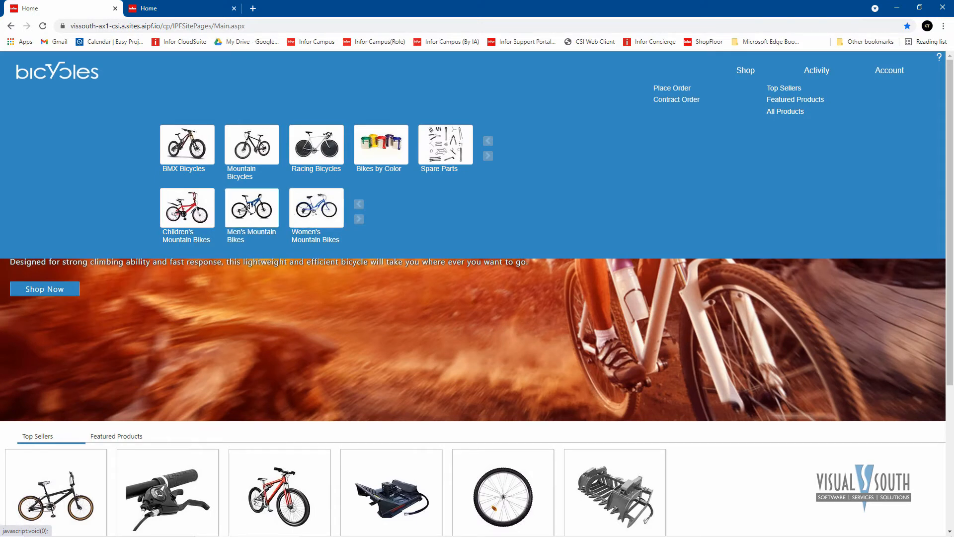
mouse_move(528, 125)
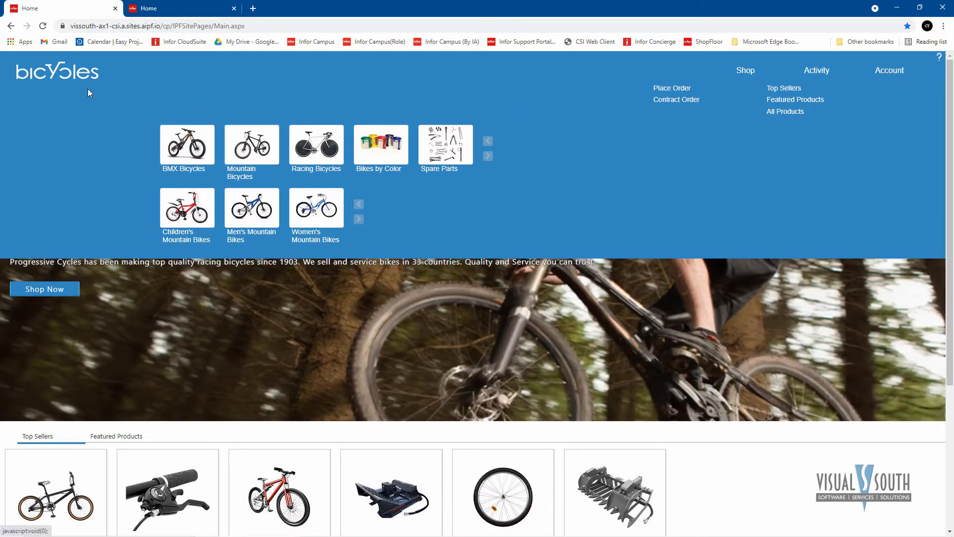
mouse_move(552, 123)
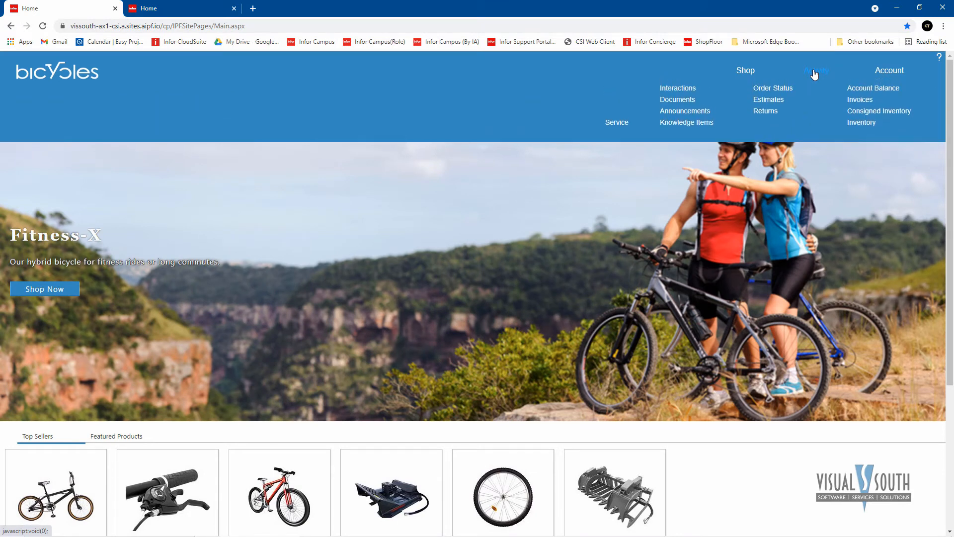
Step: Go to Activity > Interactions and expand the 'Expedite my order?' thread to show its emails
click(677, 88)
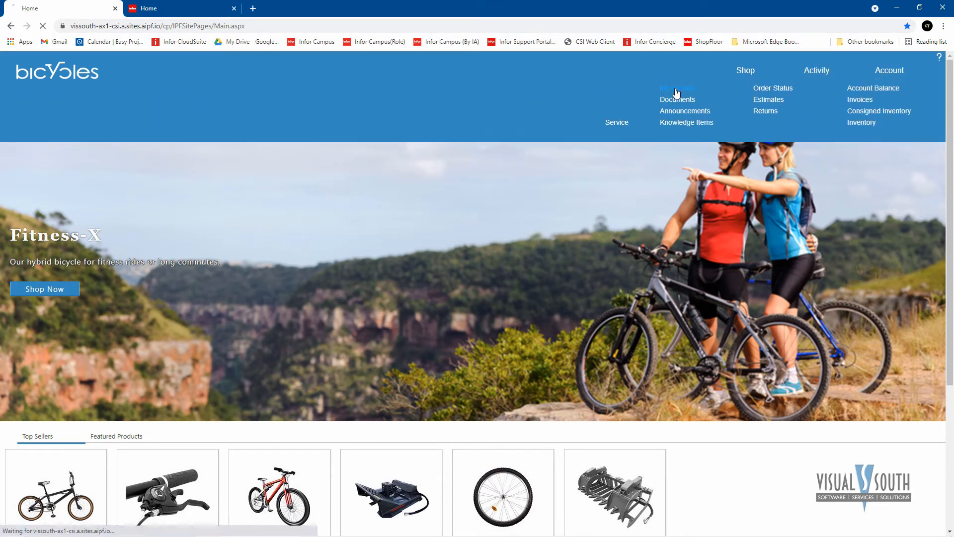
click(676, 87)
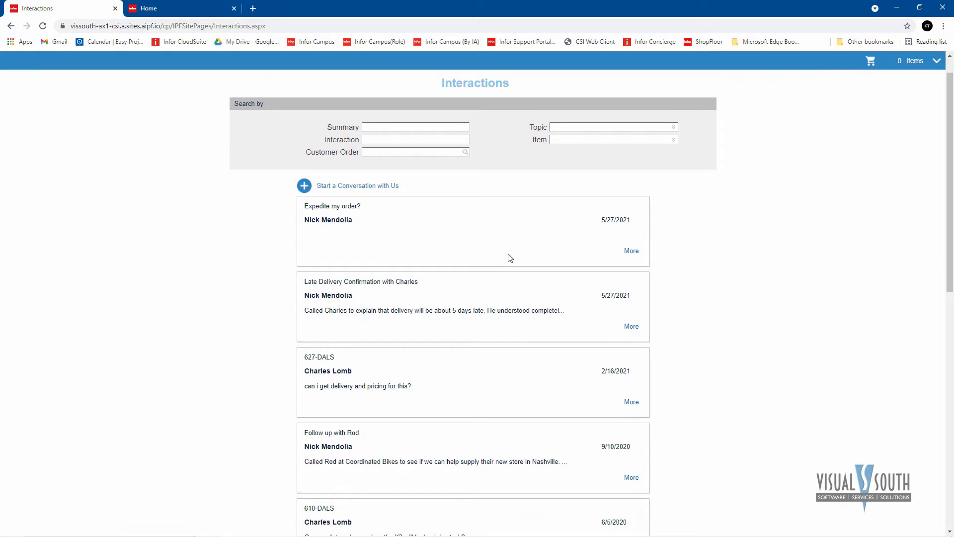
scroll(down, 3)
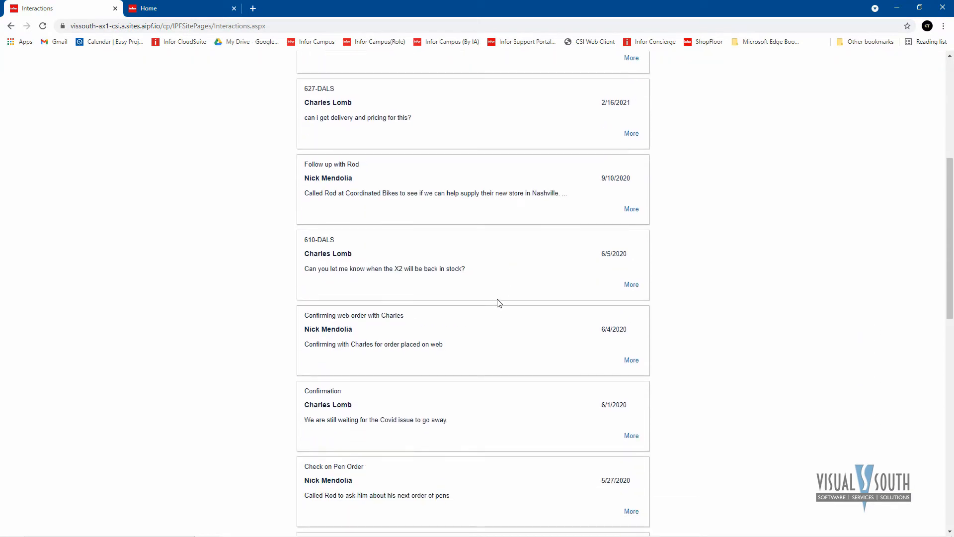
scroll(up, 3)
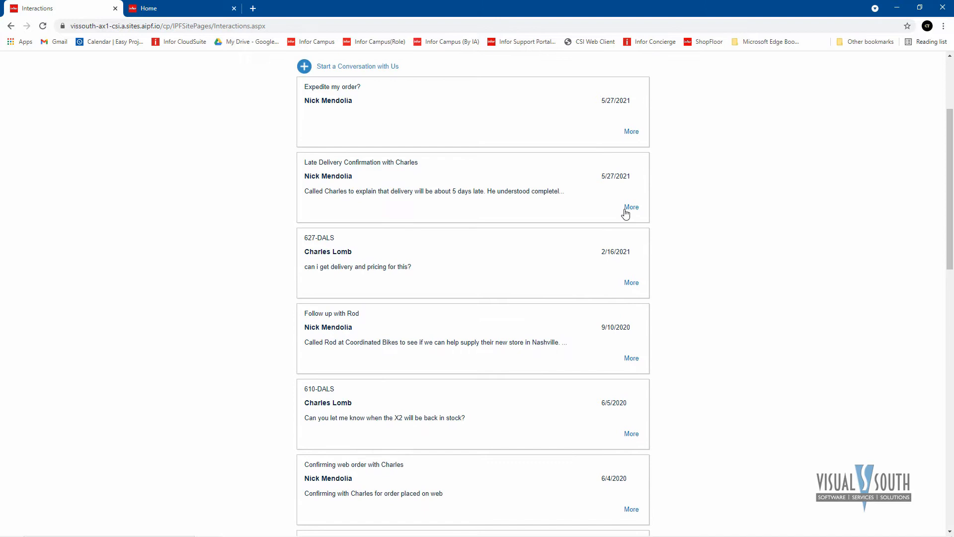
mouse_move(631, 132)
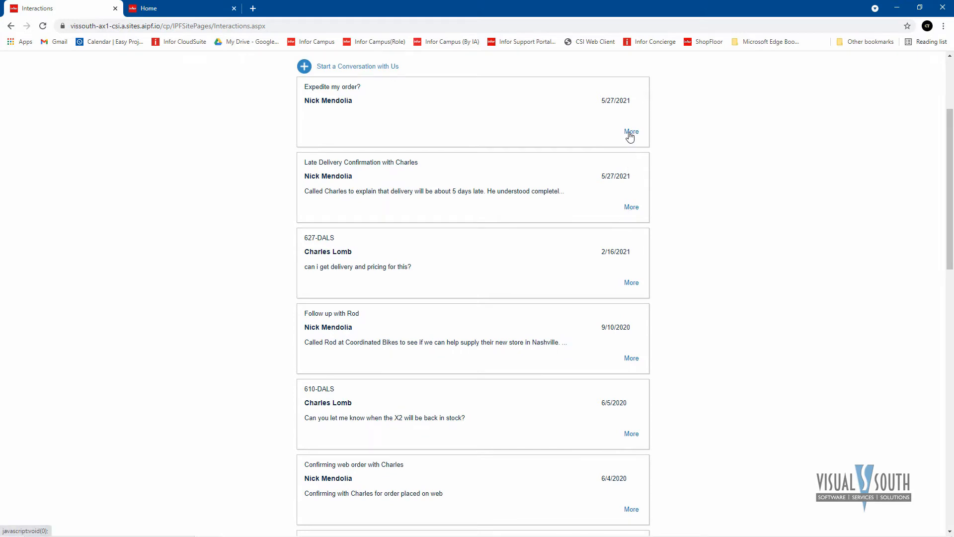
click(631, 133)
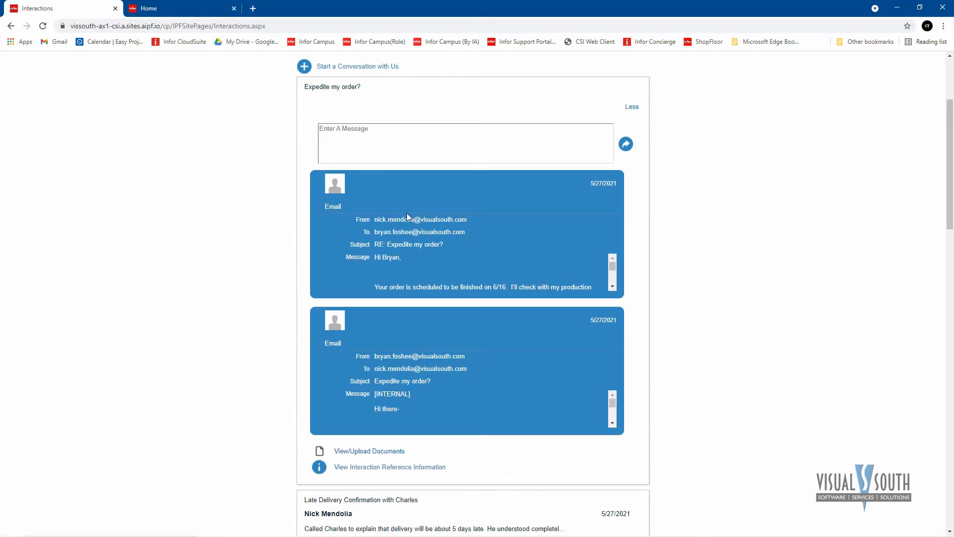
mouse_move(478, 374)
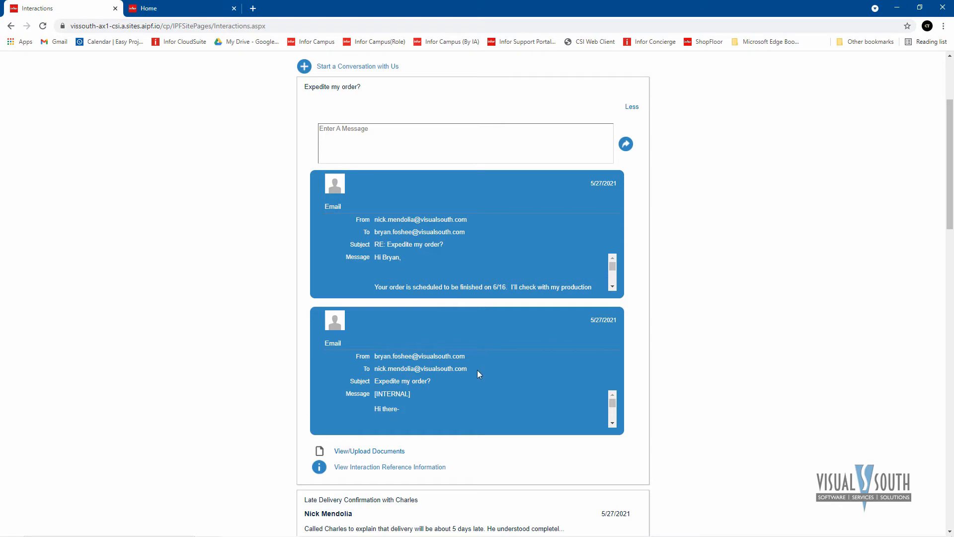
mouse_move(489, 371)
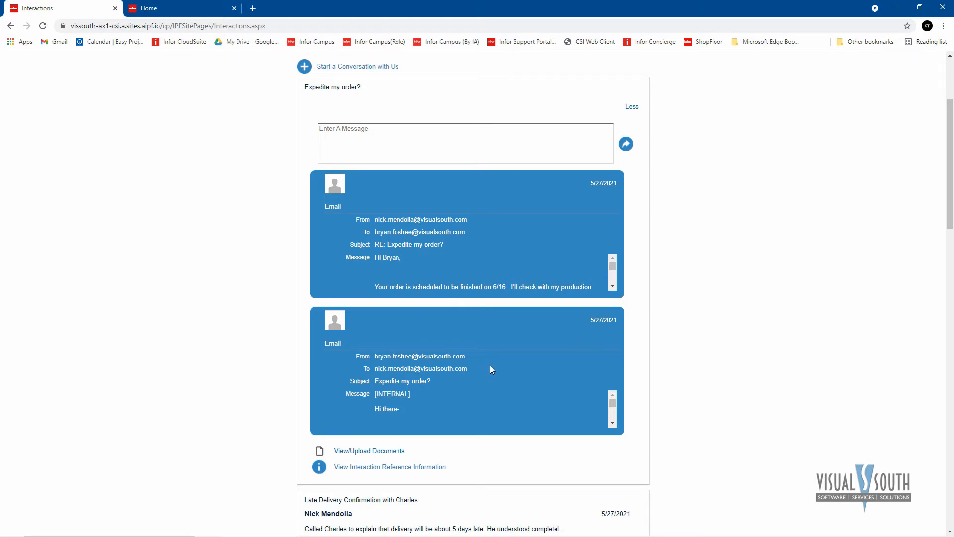
mouse_move(505, 353)
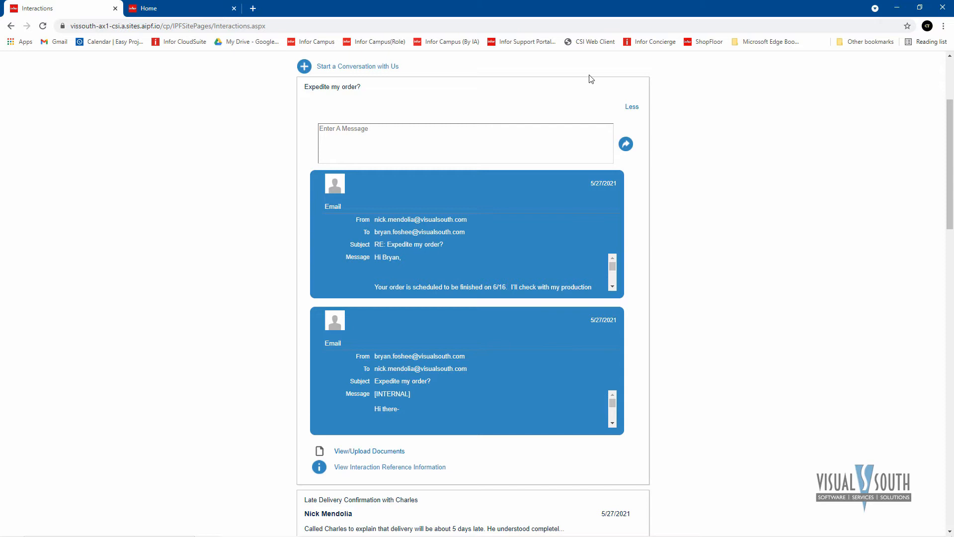
scroll(up, 3)
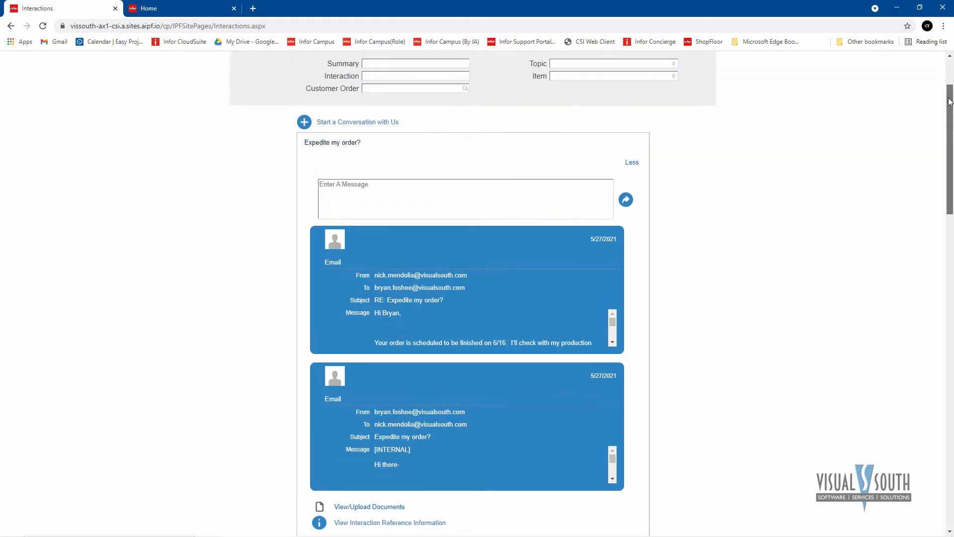
Step: Scroll back up to the portal menus listing Order Status and Invoices
scroll(up, 3)
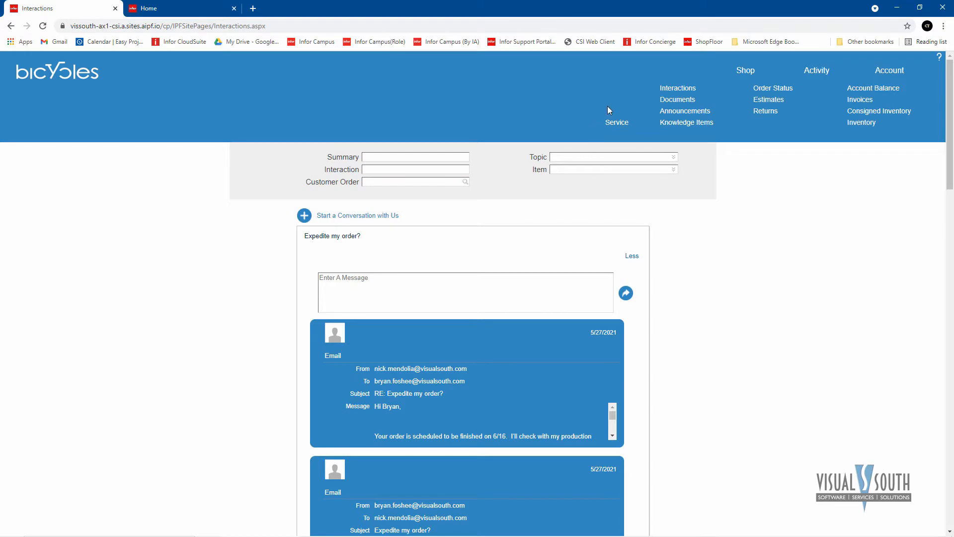
mouse_move(647, 114)
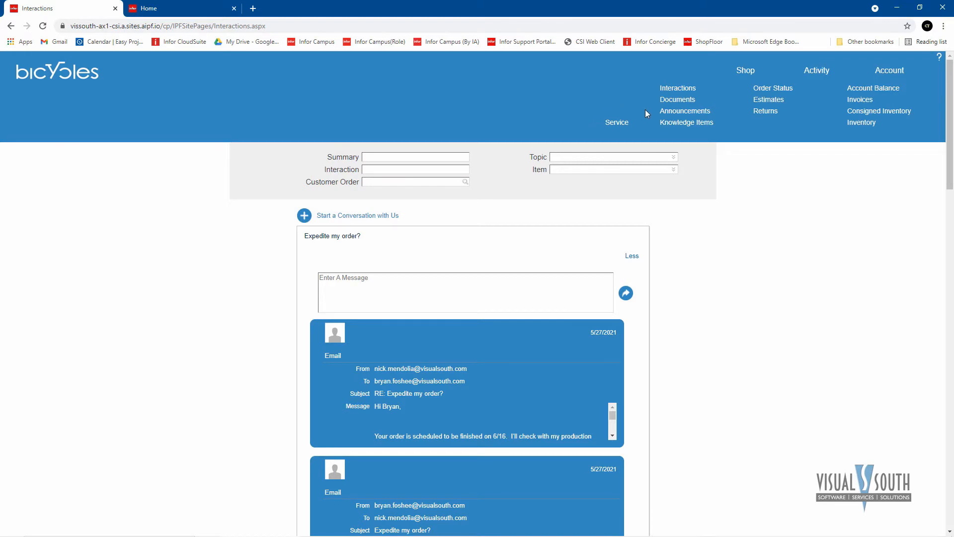
mouse_move(721, 128)
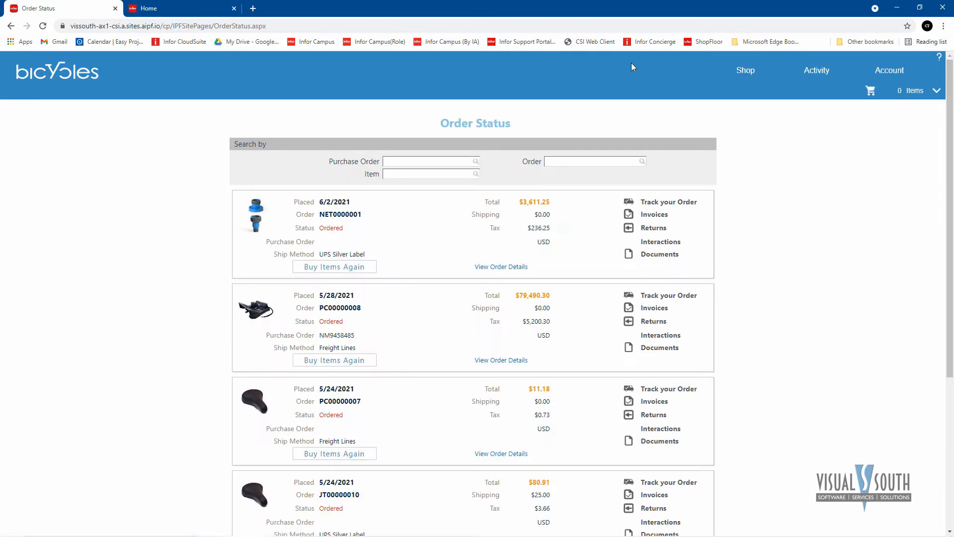
Step: Scroll up the Order Status list to order NET0000001 from 6/2/2021 for $3,611.25
scroll(up, 3)
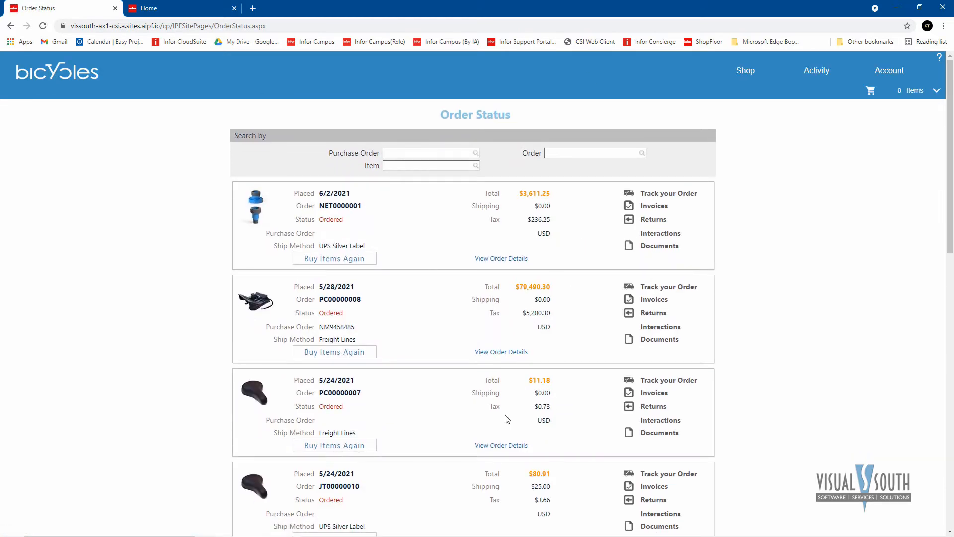
mouse_move(621, 223)
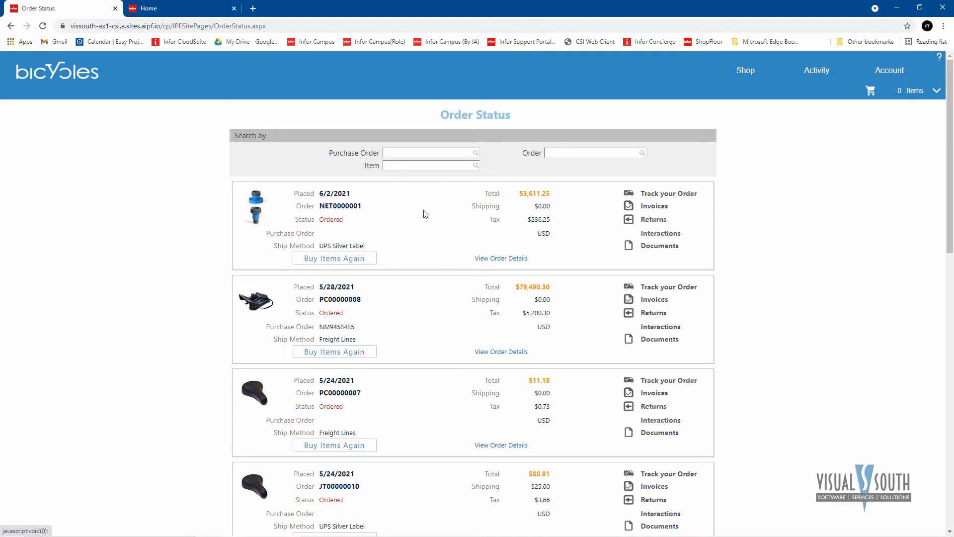
mouse_move(333, 221)
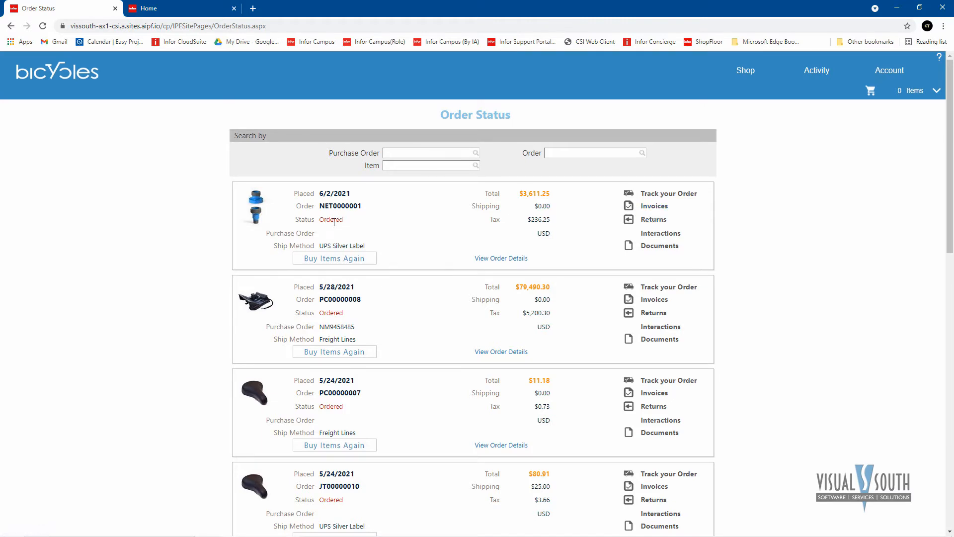
mouse_move(350, 224)
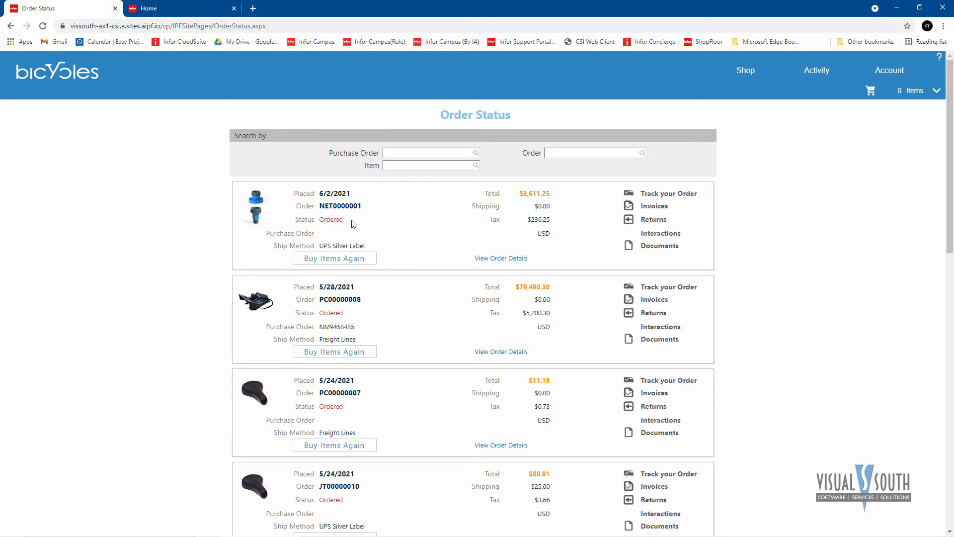
mouse_move(654, 206)
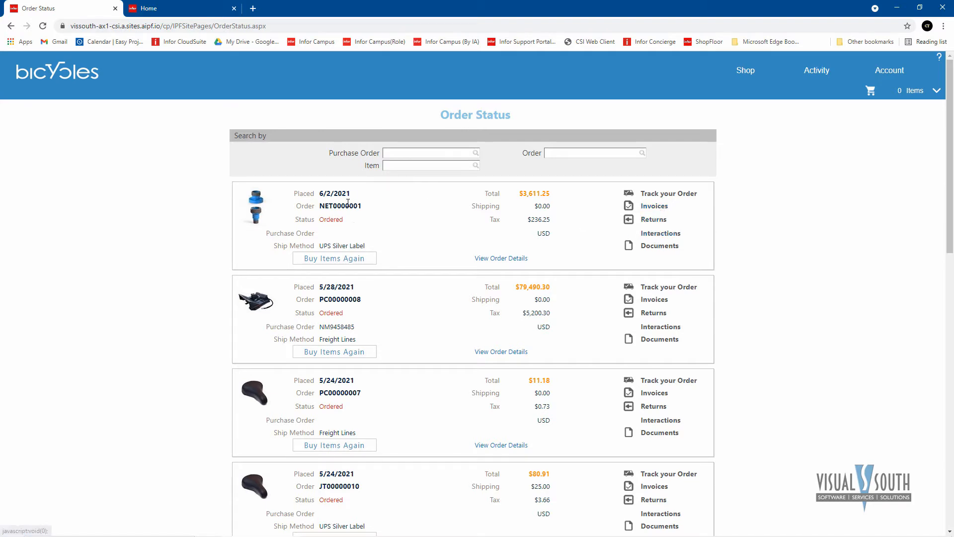
mouse_move(442, 225)
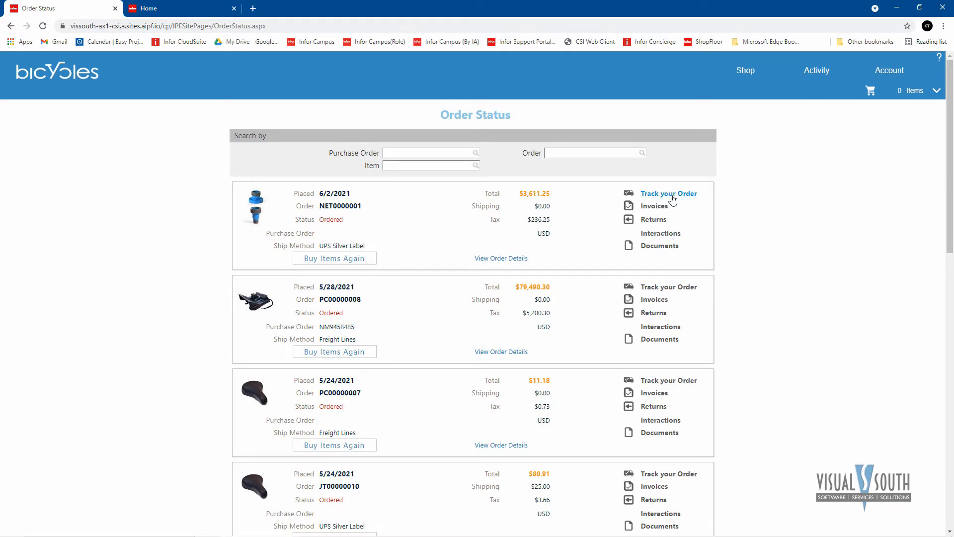
mouse_move(816, 70)
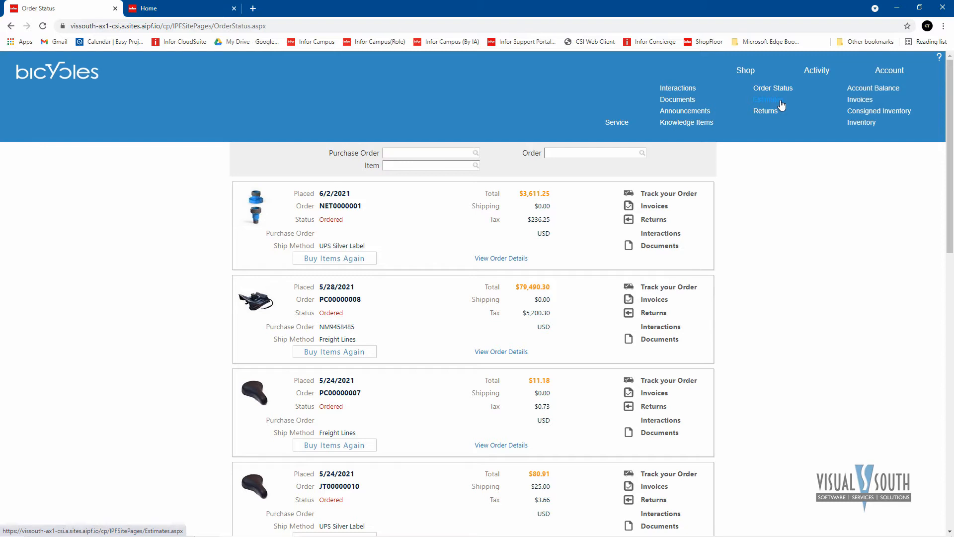
mouse_move(748, 102)
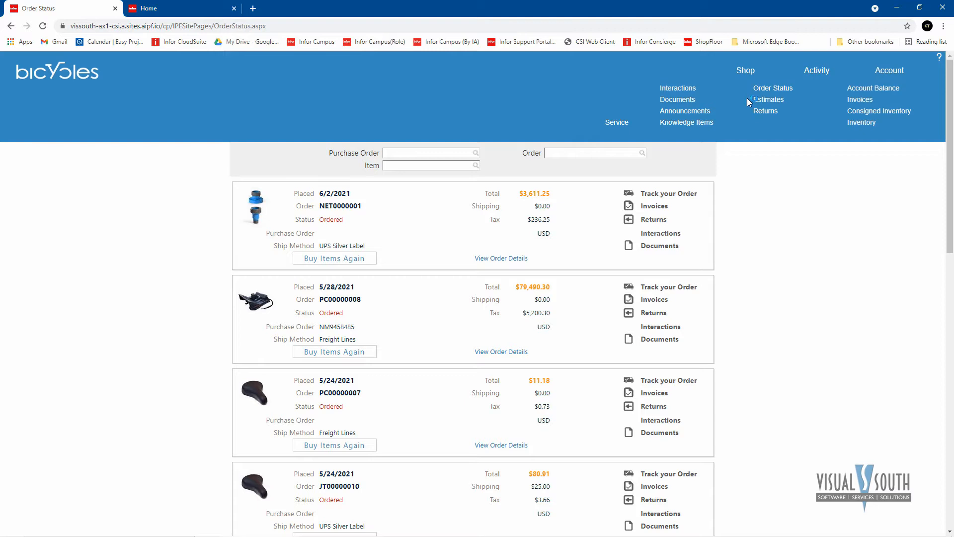
mouse_move(765, 111)
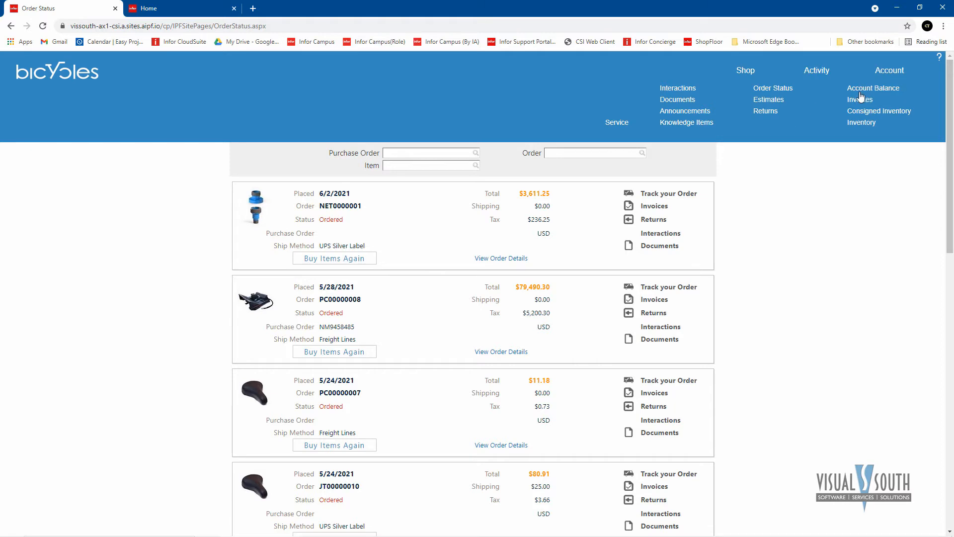
Step: Open Account Balance to view the aging periods, ($2,471,628.99) Total Due and available credit
click(873, 88)
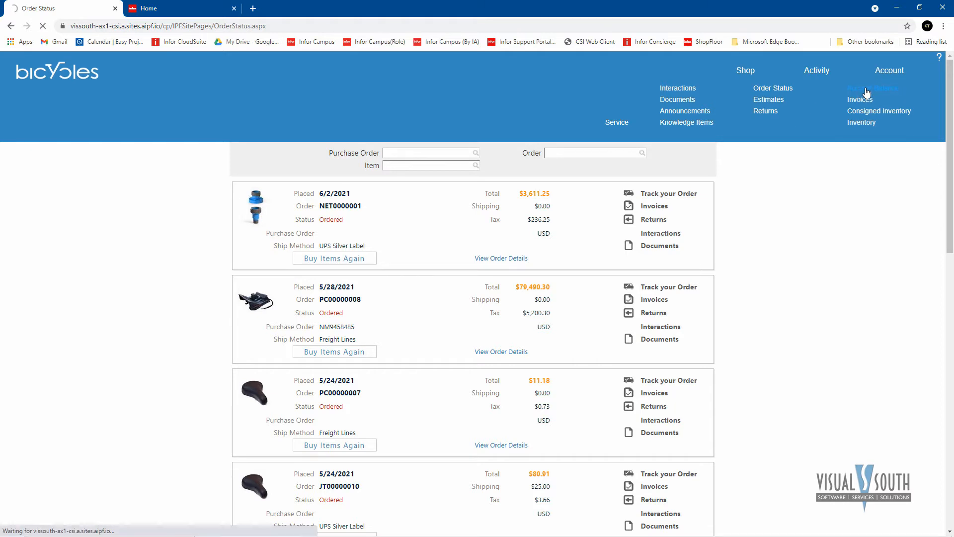
click(873, 87)
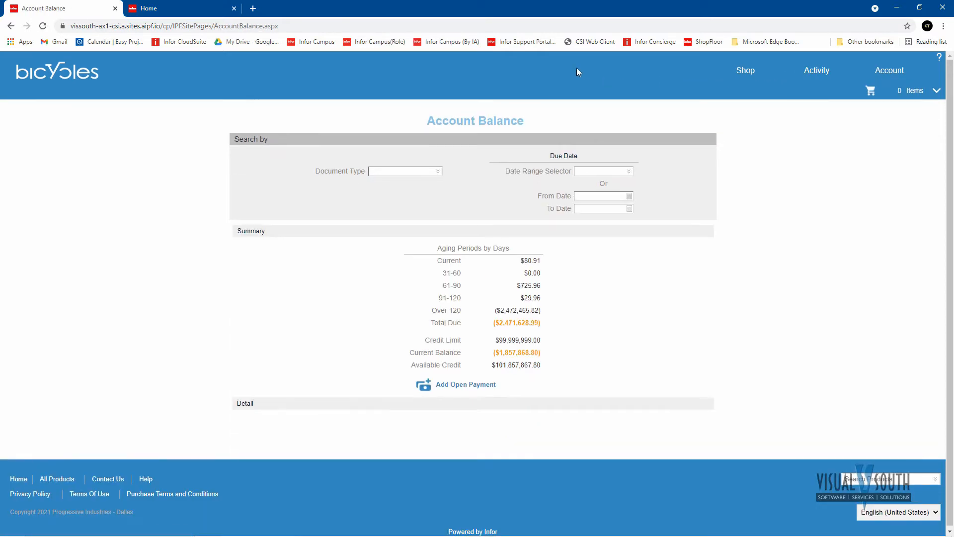
click(602, 171)
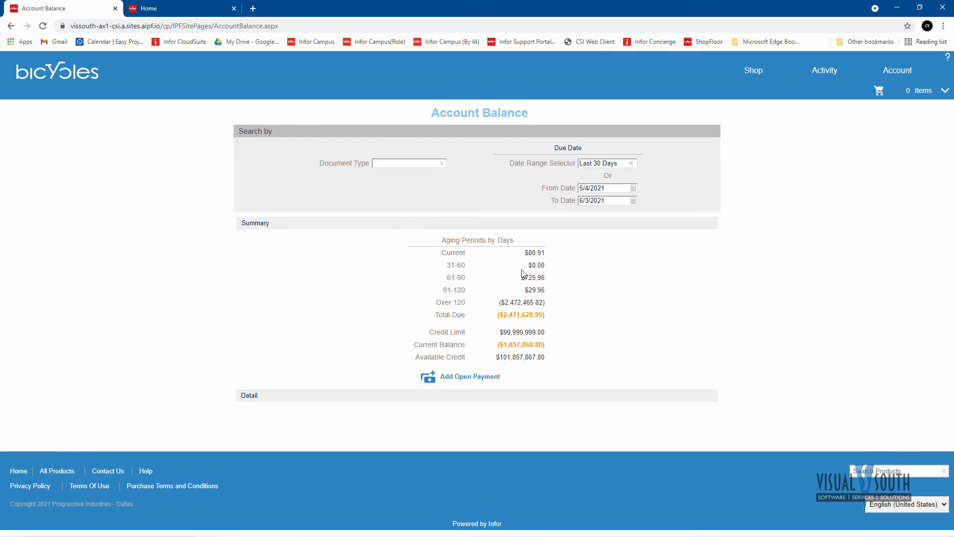
mouse_move(548, 325)
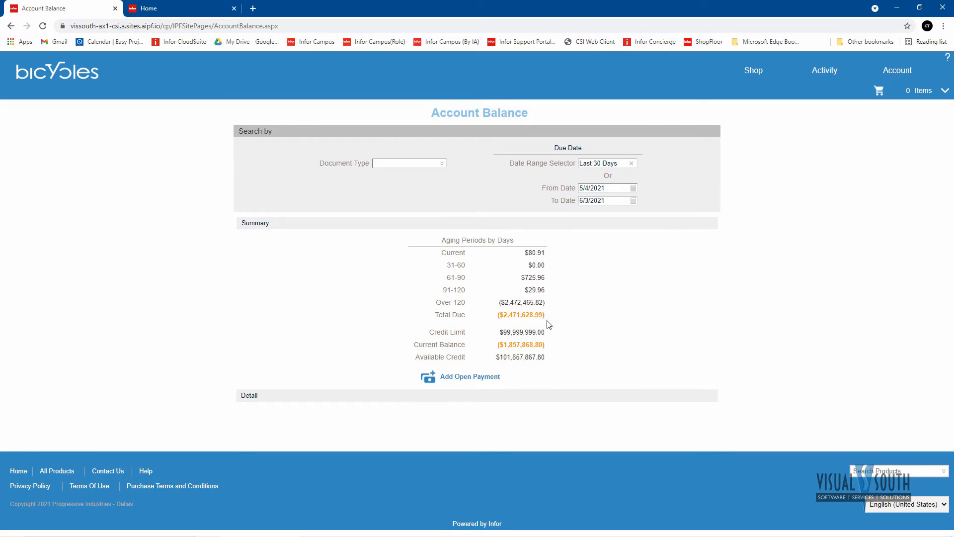
mouse_move(495, 329)
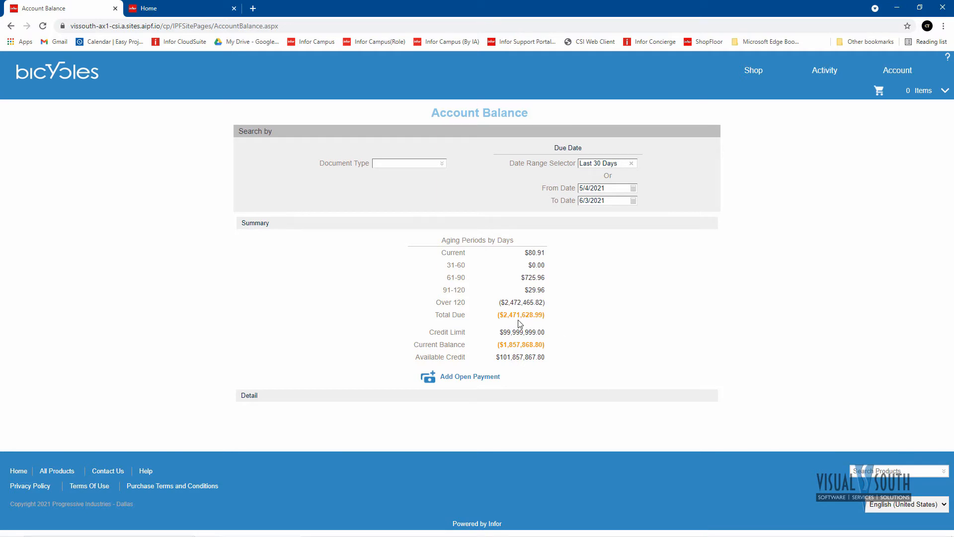
mouse_move(554, 321)
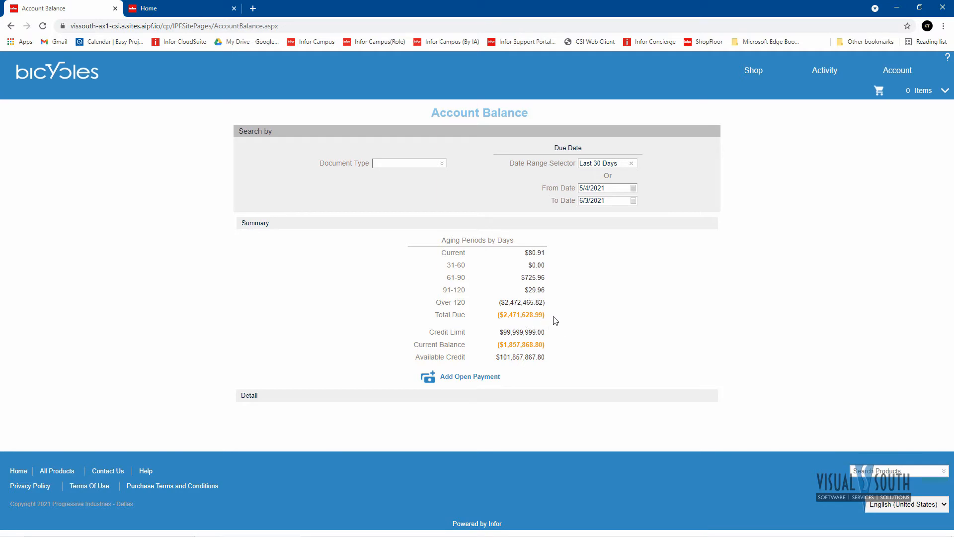
mouse_move(533, 322)
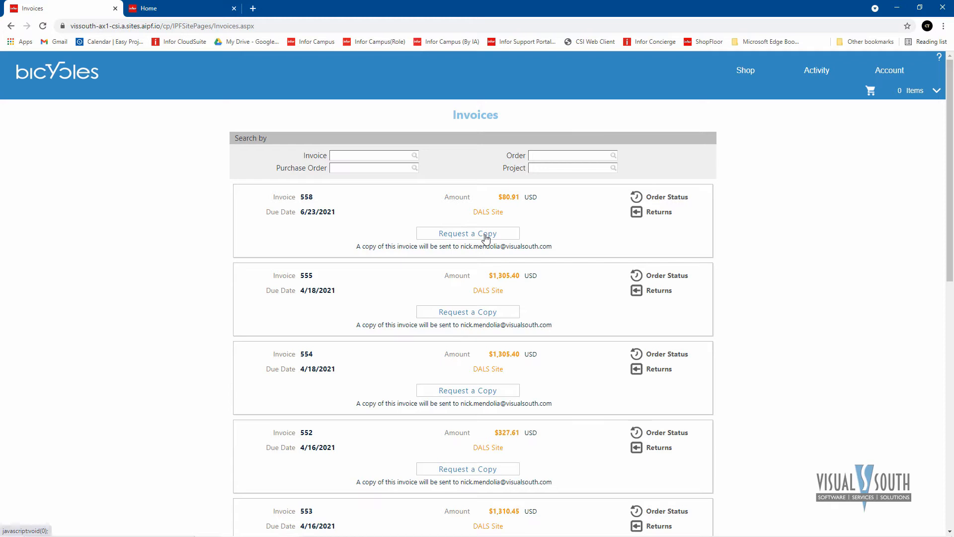
mouse_move(675, 69)
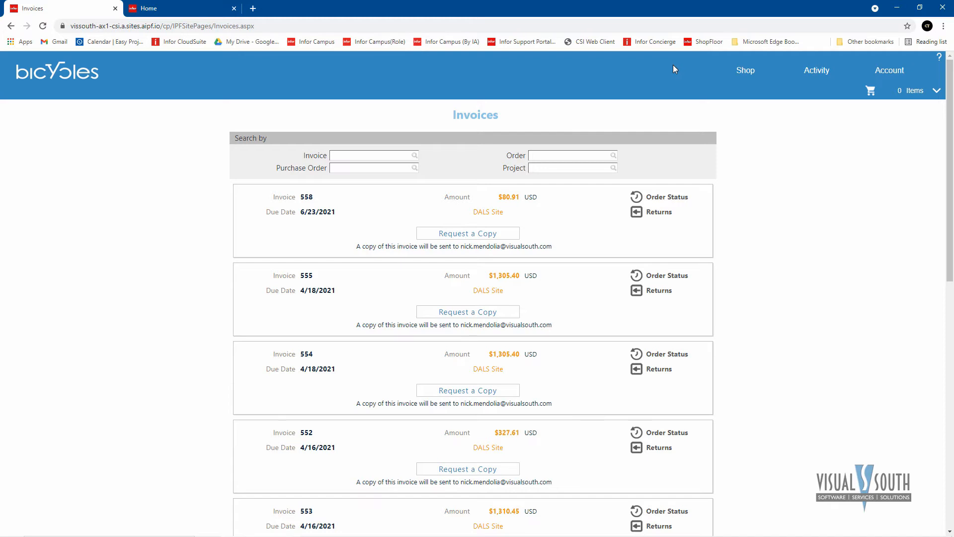
mouse_move(685, 67)
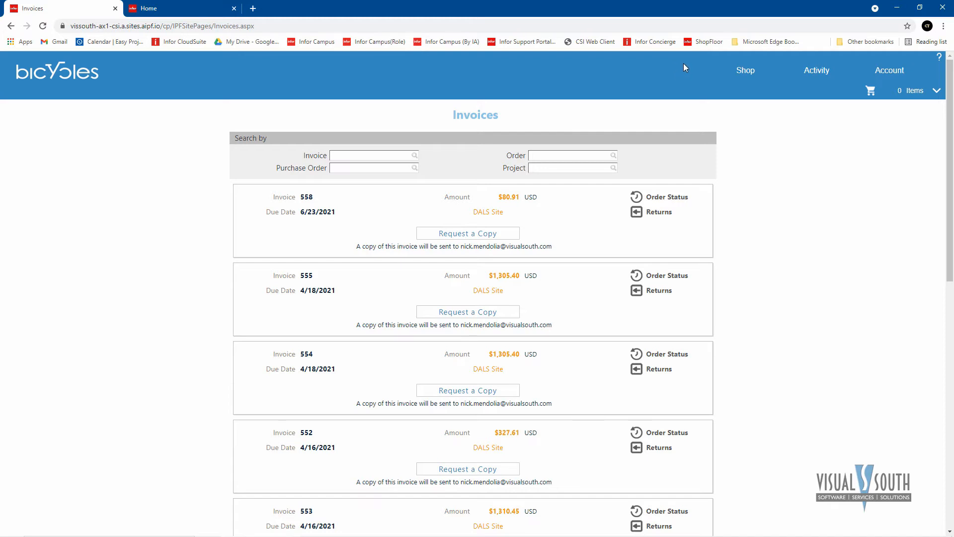
mouse_move(832, 71)
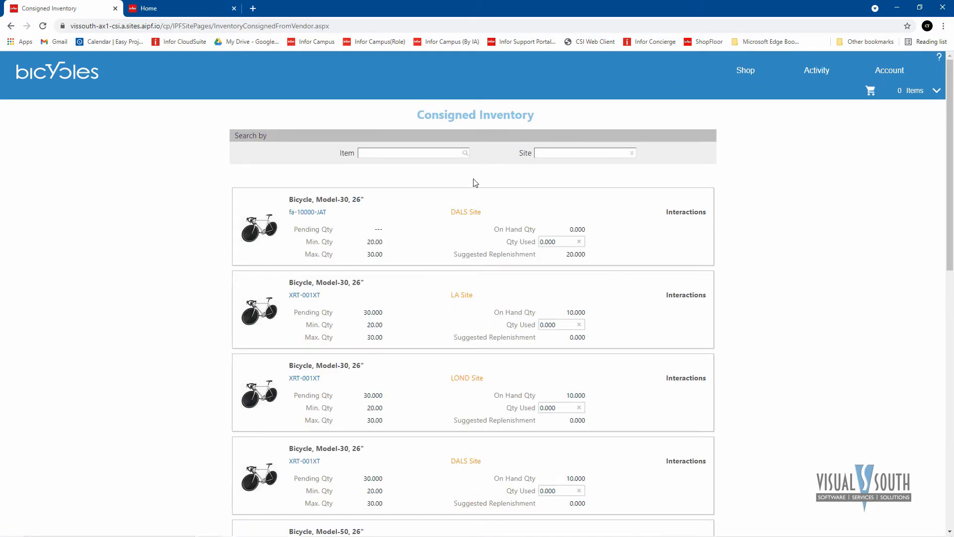
mouse_move(420, 227)
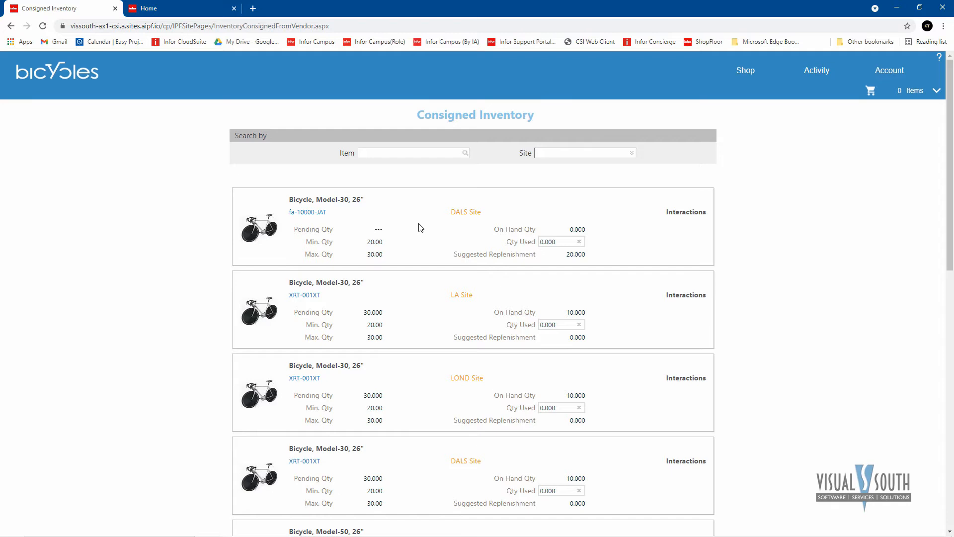
Step: Review Bicycle Model-30 consigned quantities across the DALS, LA and LOND sites
click(556, 241)
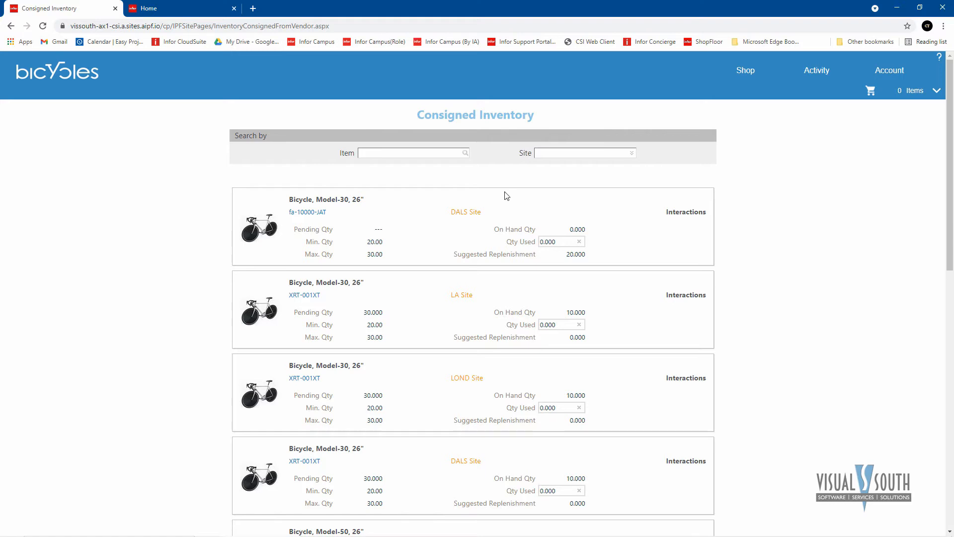
mouse_move(538, 333)
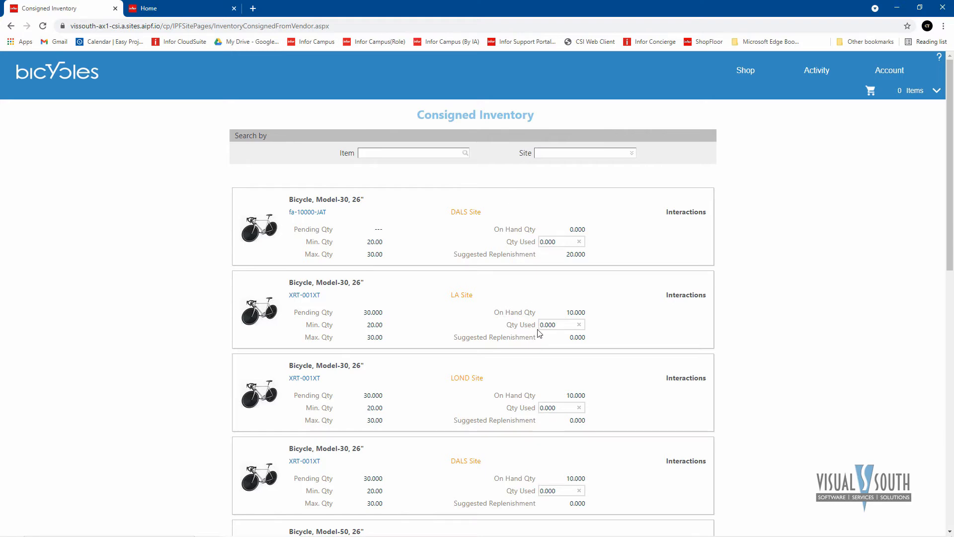
click(557, 324)
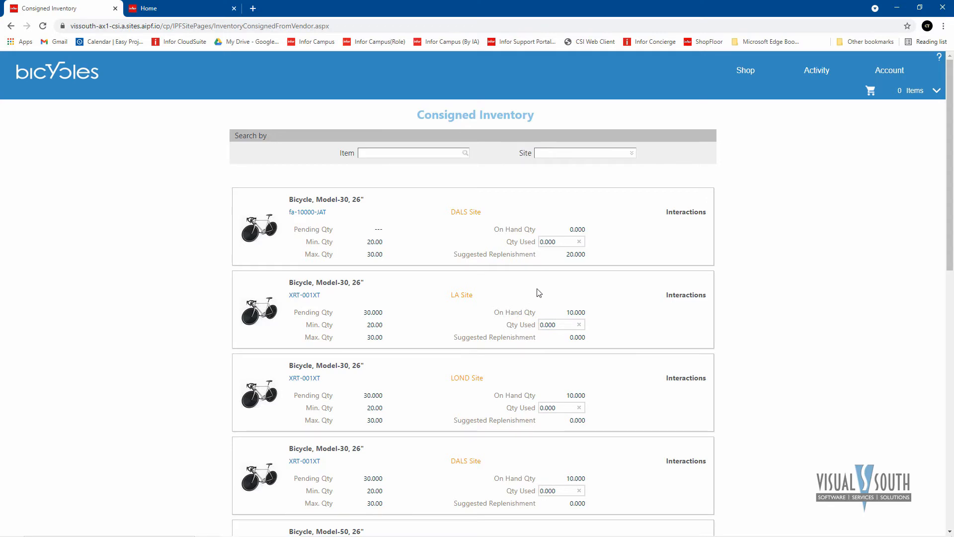
mouse_move(561, 290)
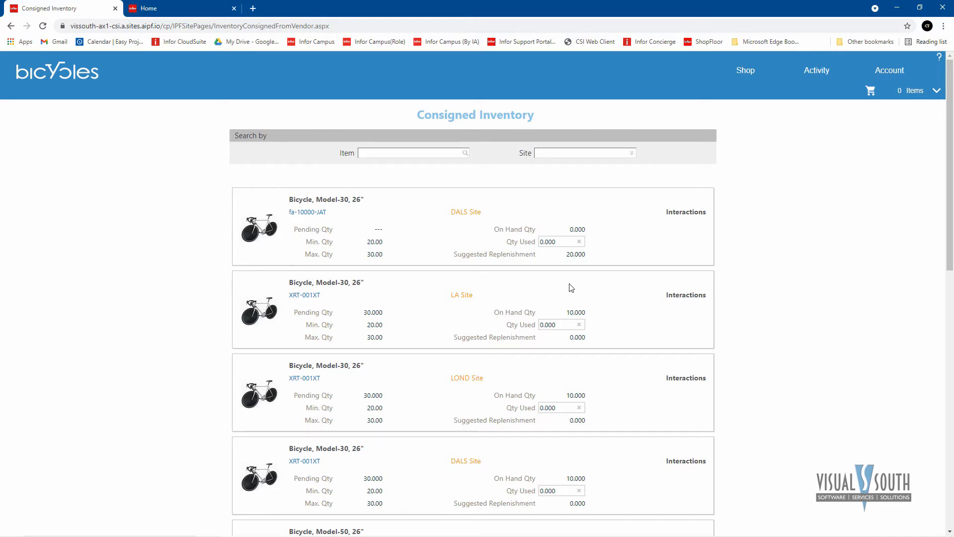
mouse_move(577, 284)
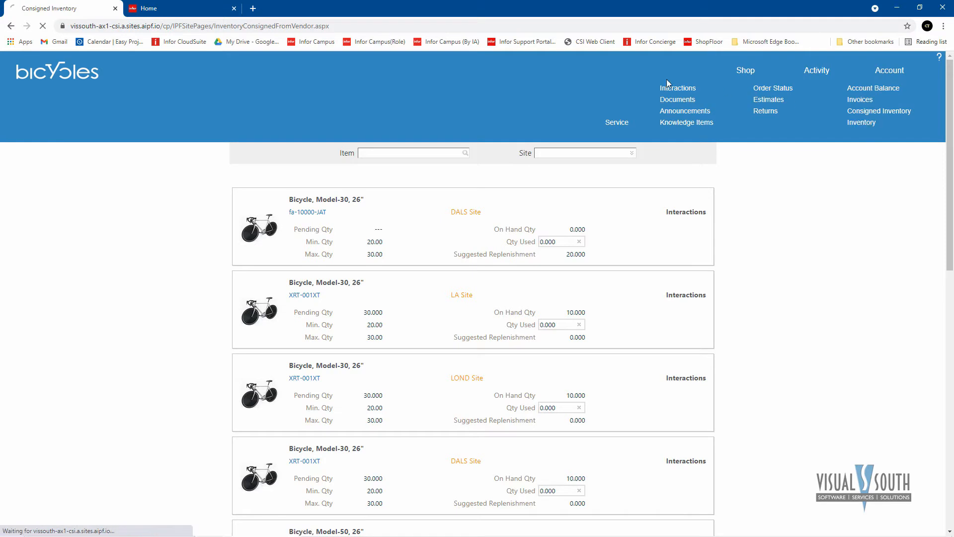
Step: View the Inventory list and its Site filter options, then return to the storefront home page
click(861, 122)
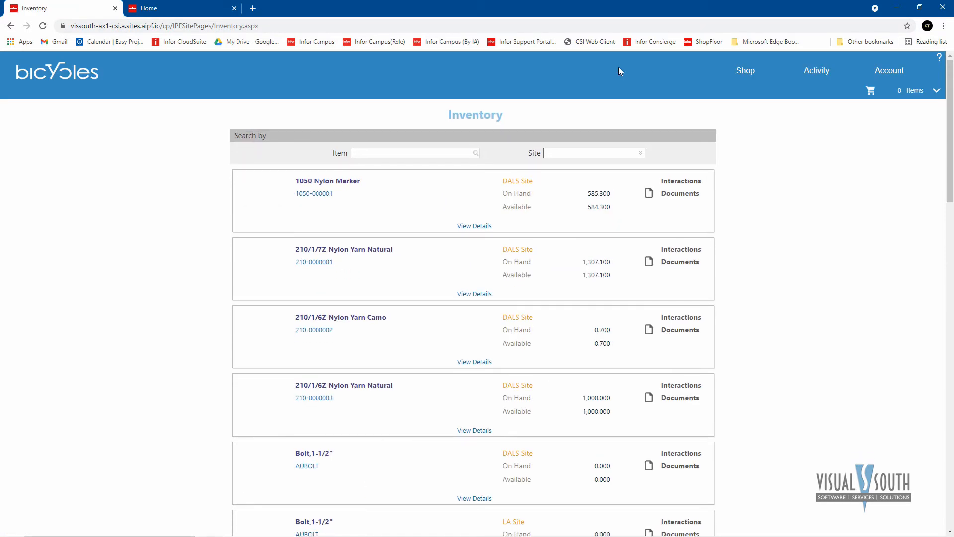
mouse_move(590, 208)
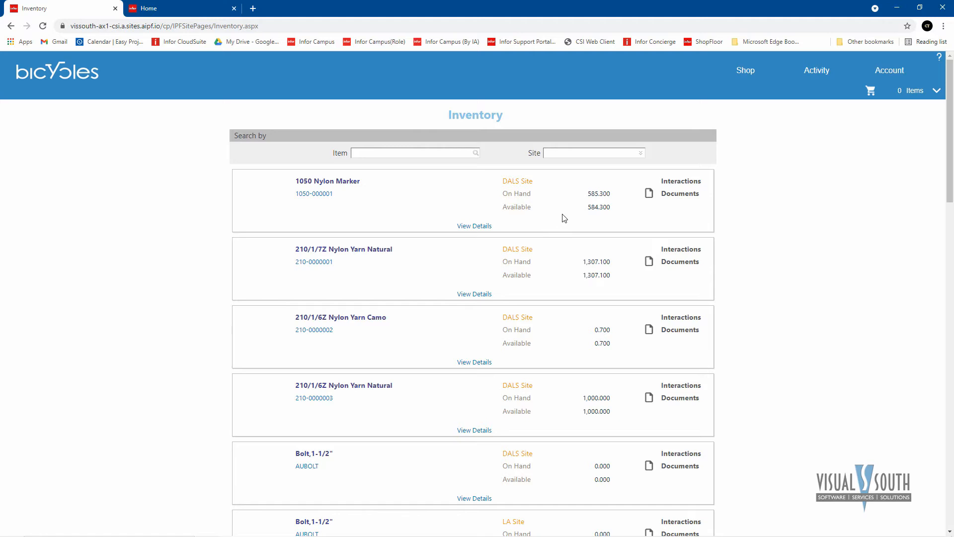
mouse_move(579, 207)
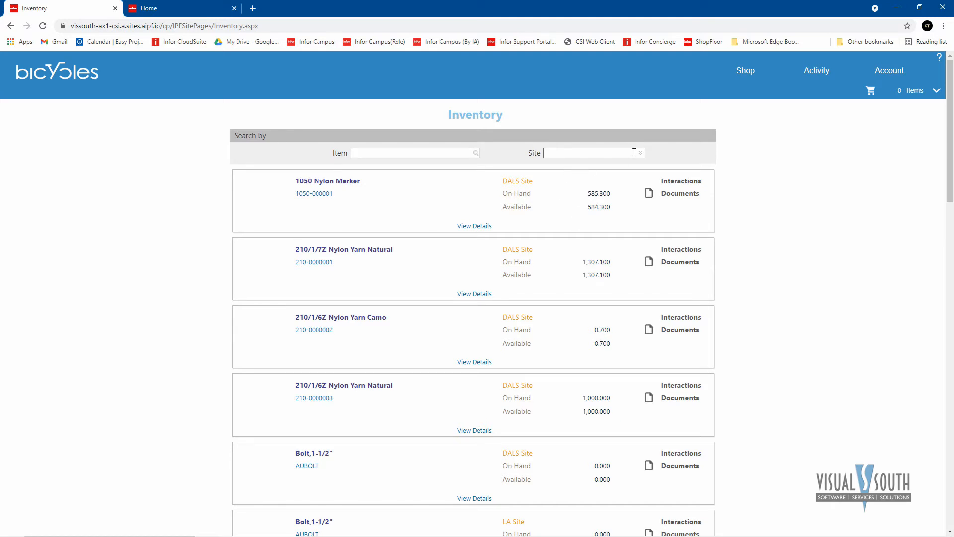
click(638, 152)
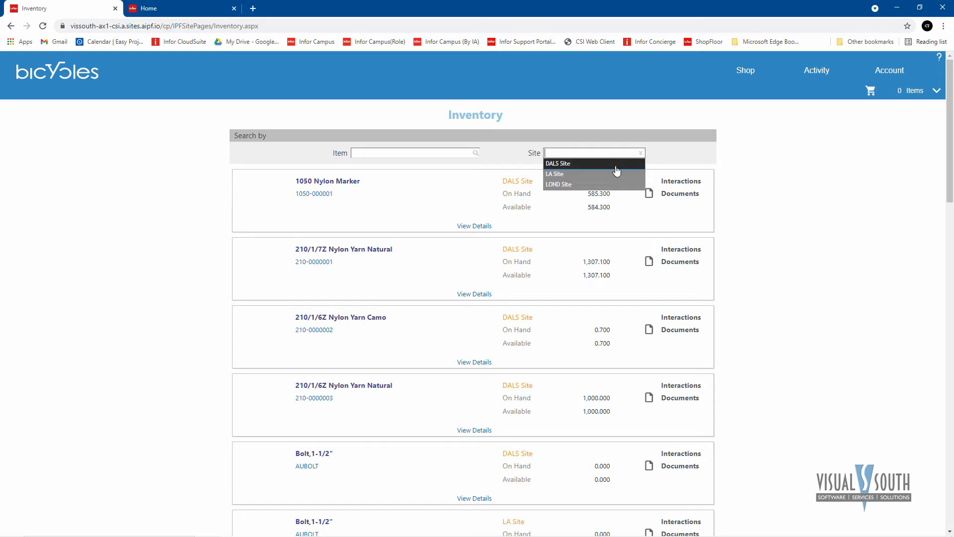
mouse_move(607, 171)
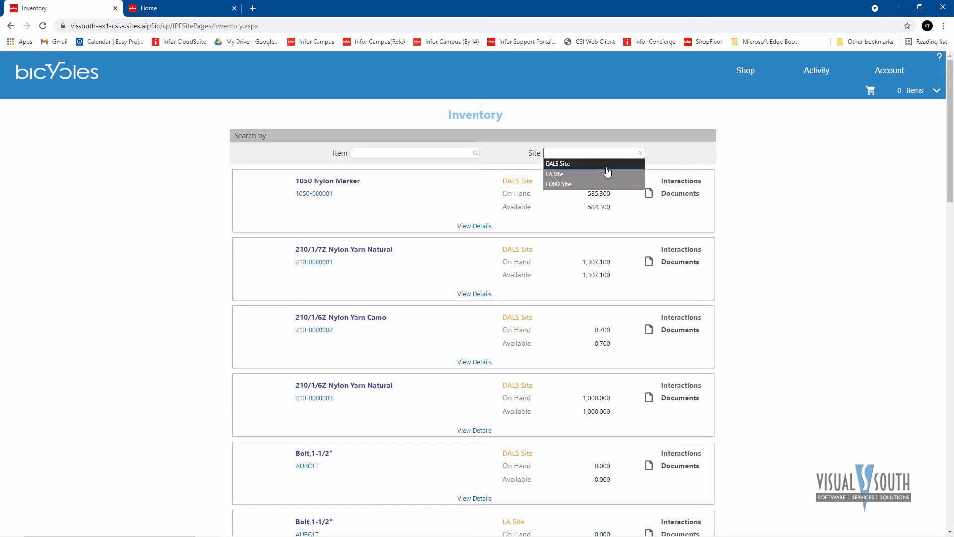
mouse_move(595, 176)
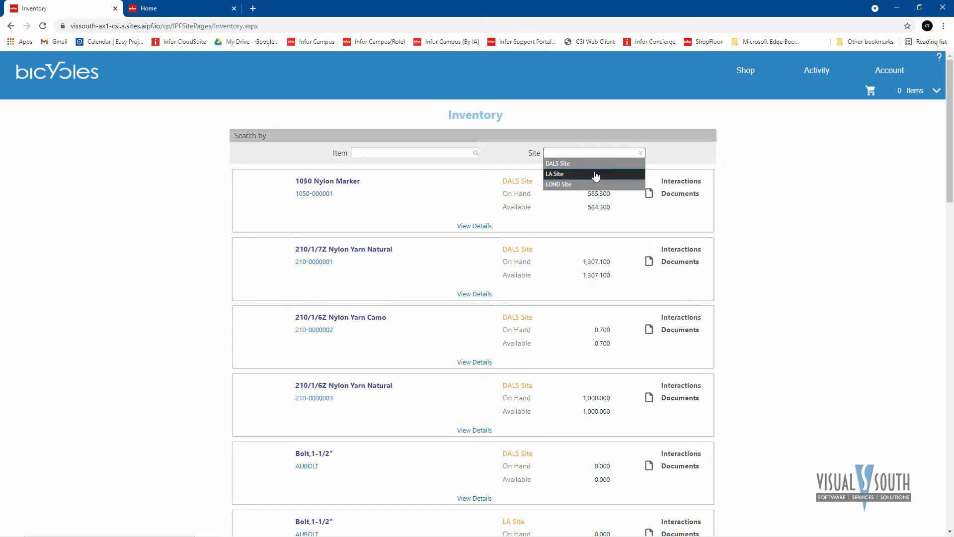
mouse_move(577, 181)
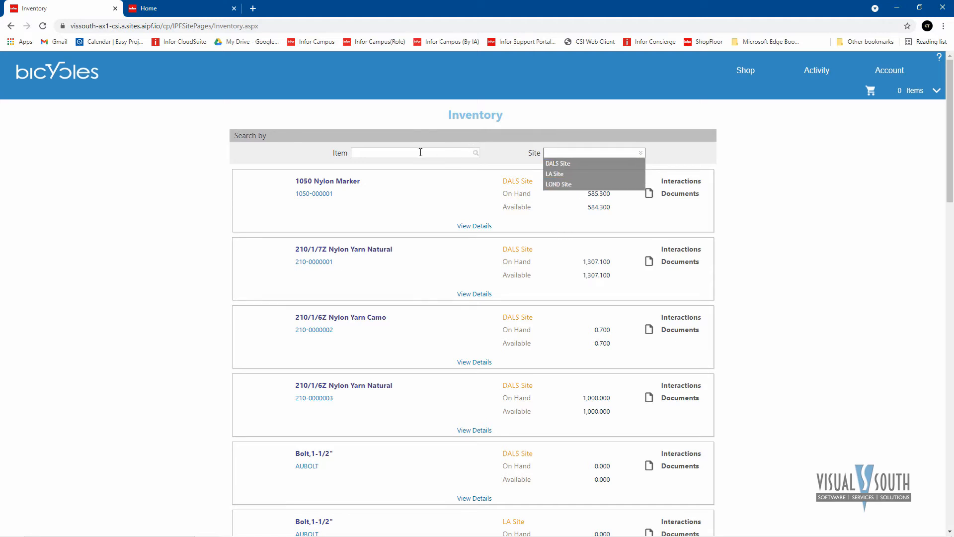
click(416, 152)
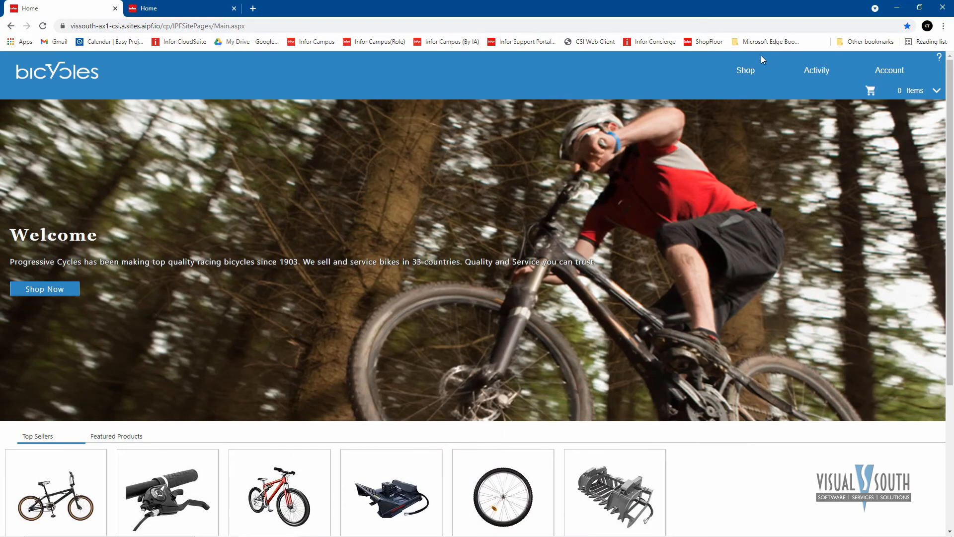
Step: Scroll to the Featured Products showcase and switch it to Top Sellers
scroll(down, 3)
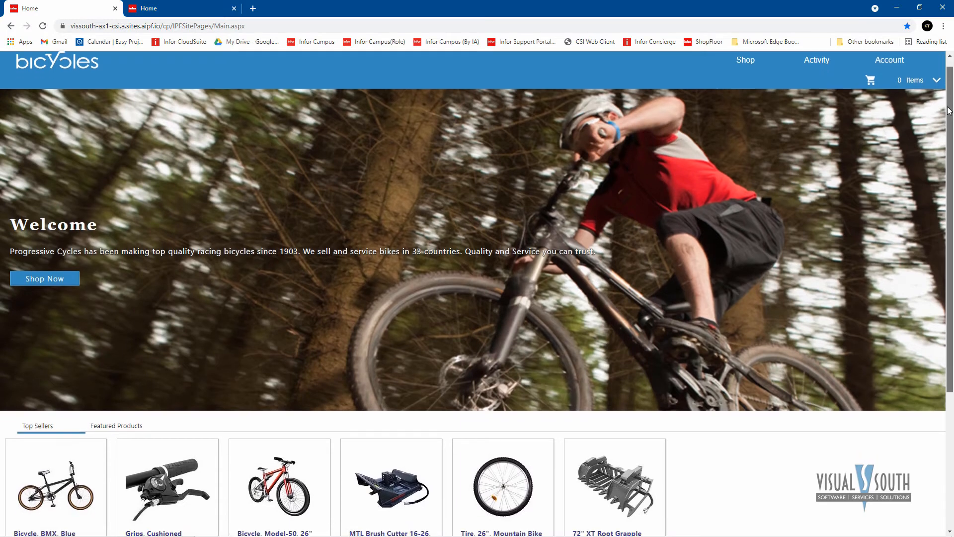
scroll(down, 3)
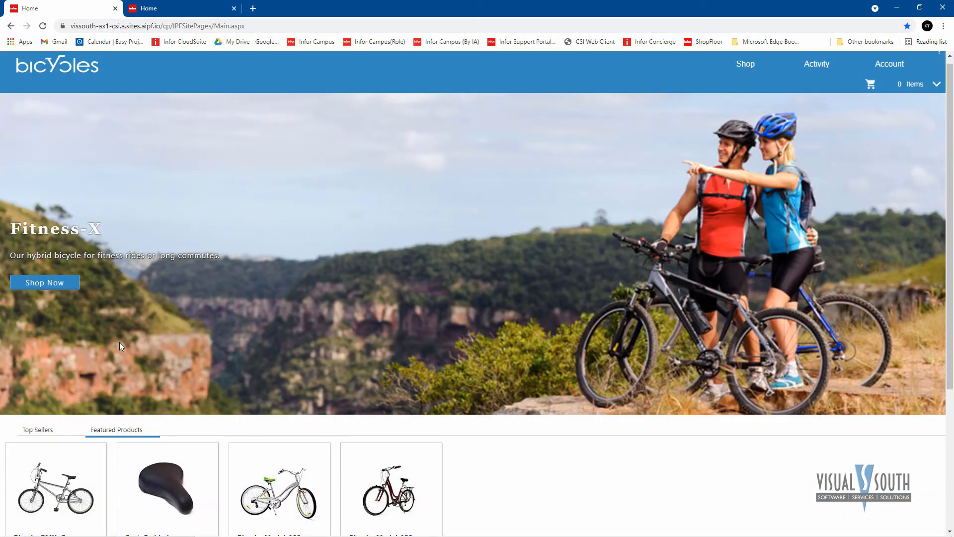
scroll(down, 3)
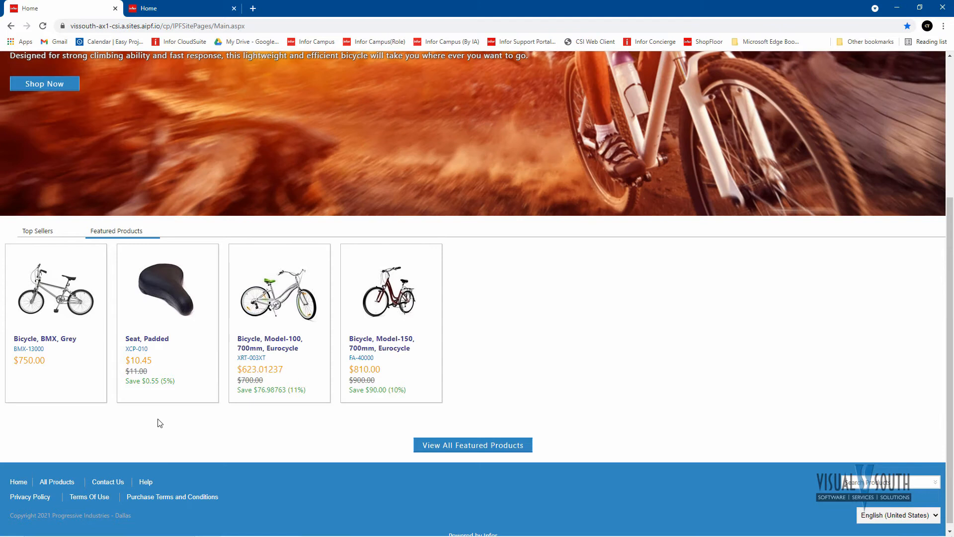
mouse_move(208, 440)
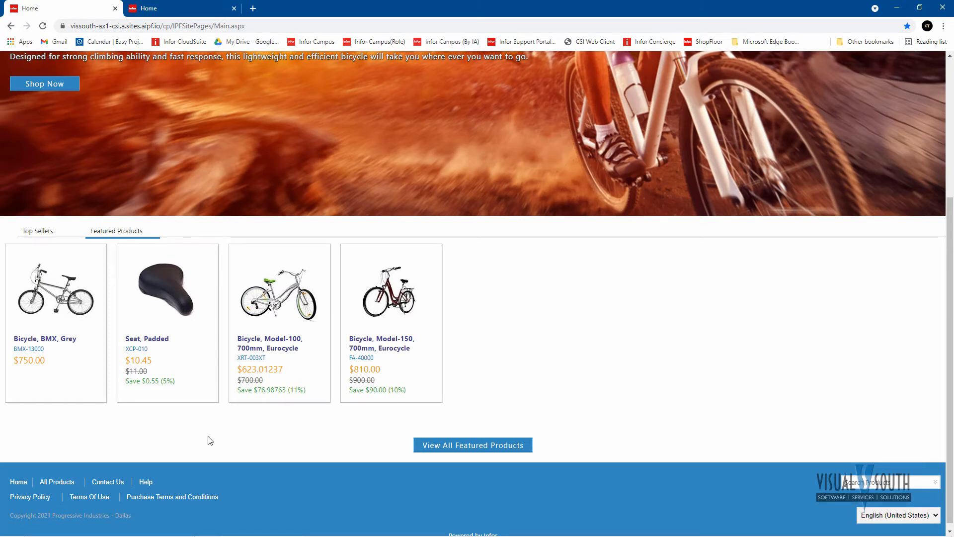
mouse_move(206, 419)
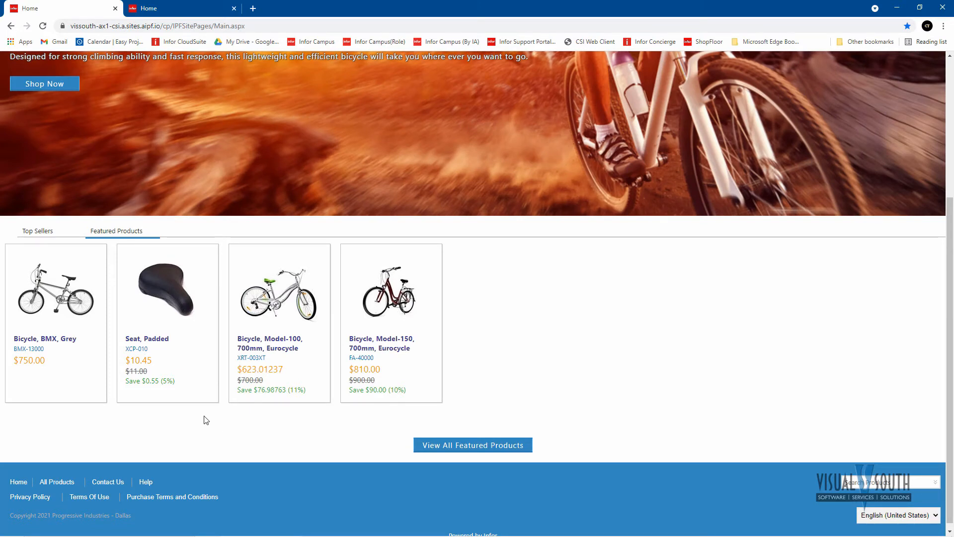
mouse_move(165, 412)
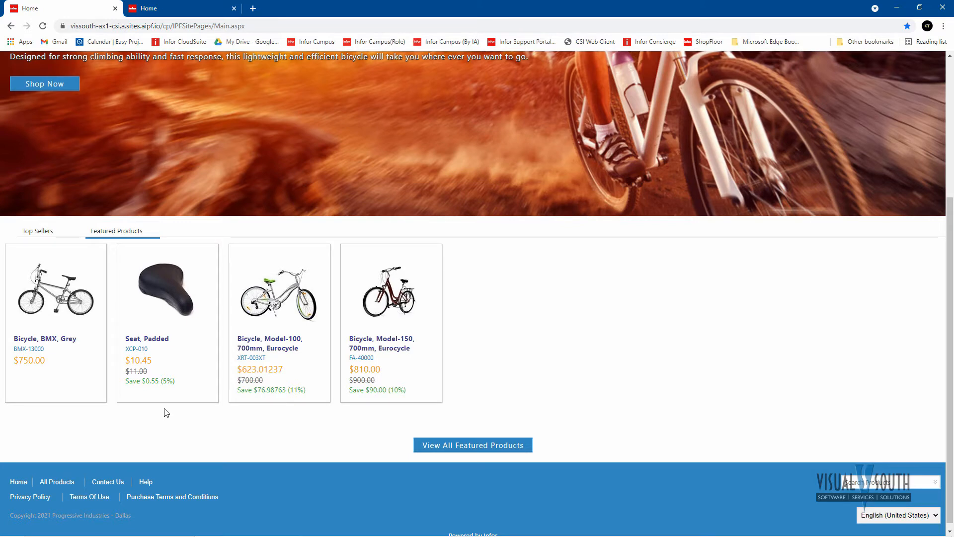
mouse_move(214, 416)
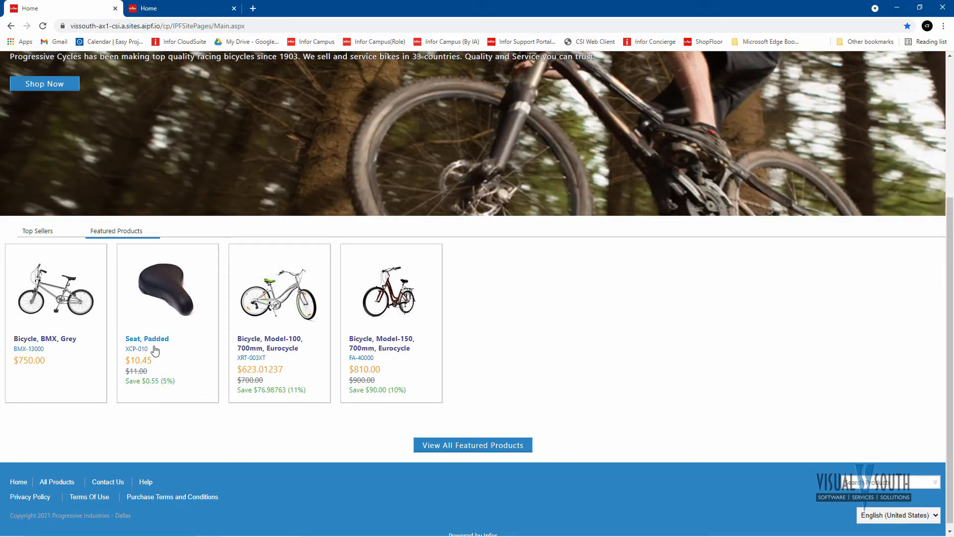
mouse_move(228, 430)
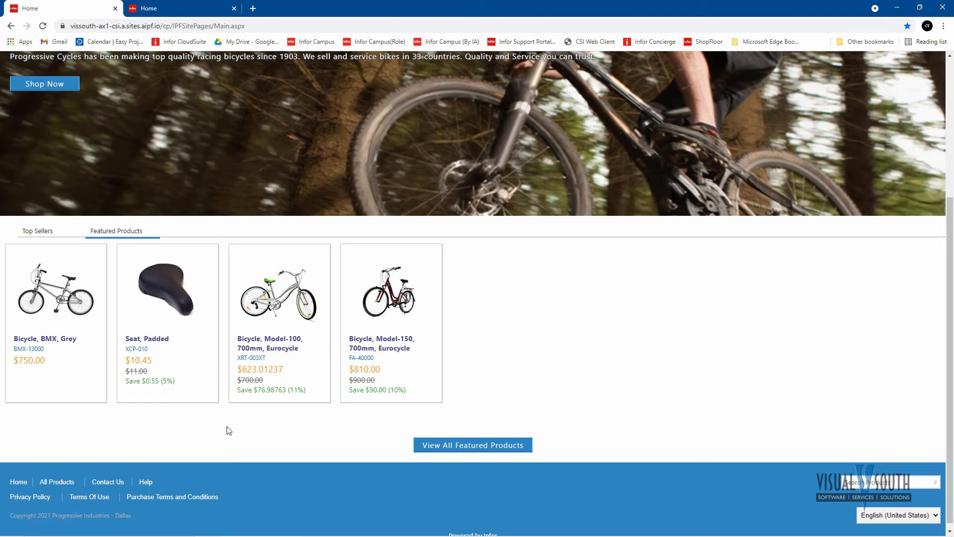
mouse_move(228, 425)
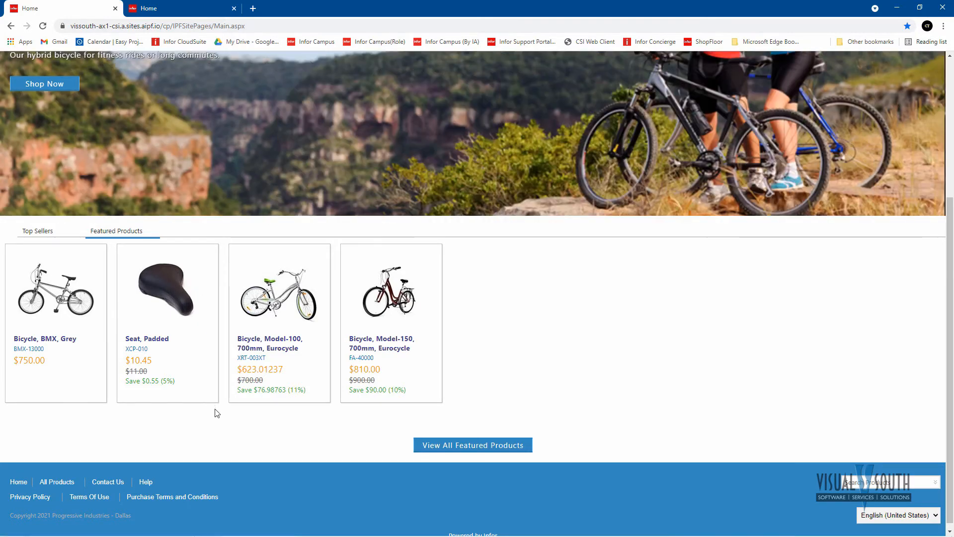
mouse_move(222, 417)
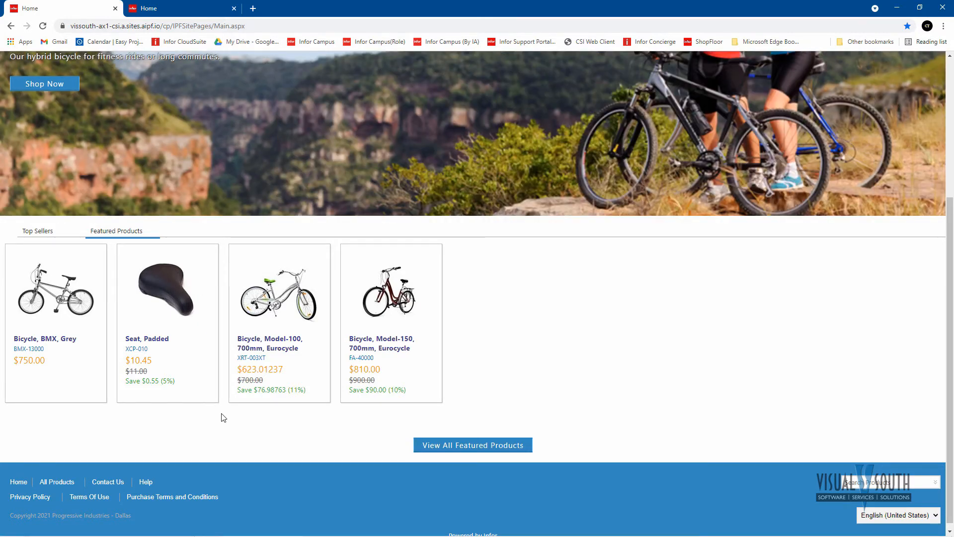
mouse_move(36, 231)
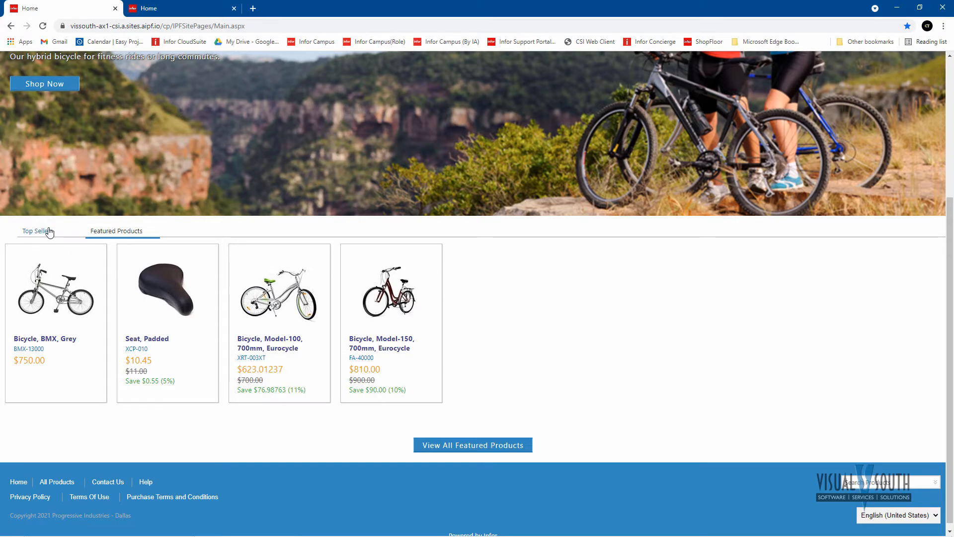
click(38, 231)
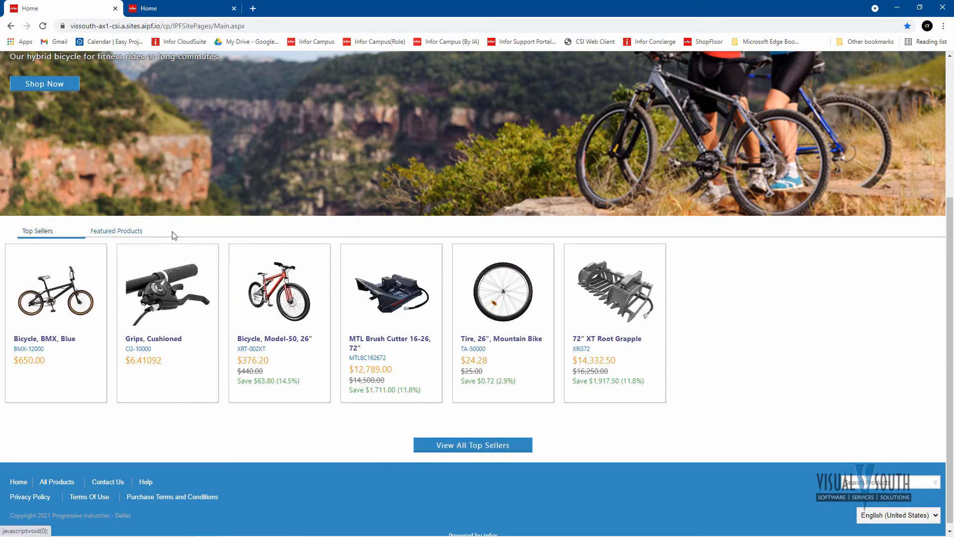
mouse_move(309, 437)
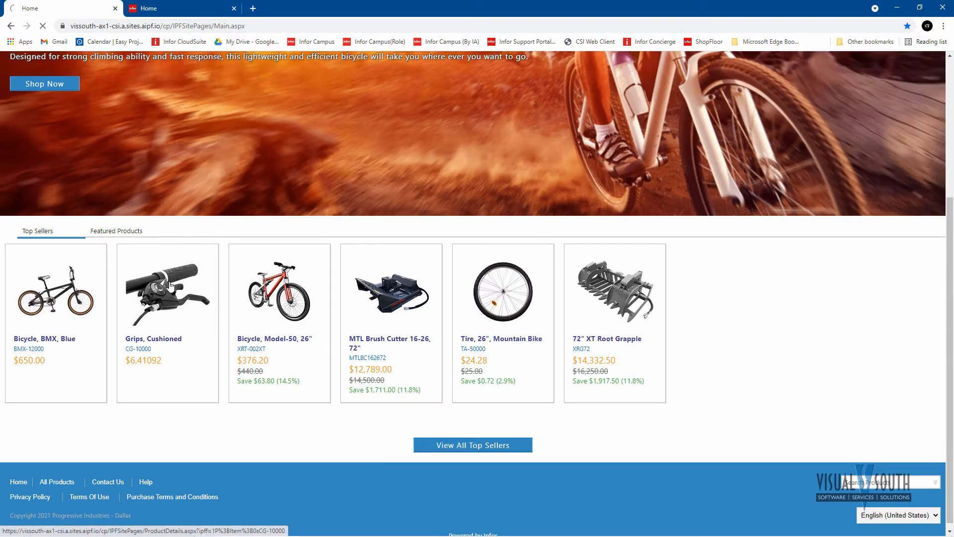
Step: Add one Grips, Cushioned (CG-10000) to the cart and view the $6.86 order
click(167, 287)
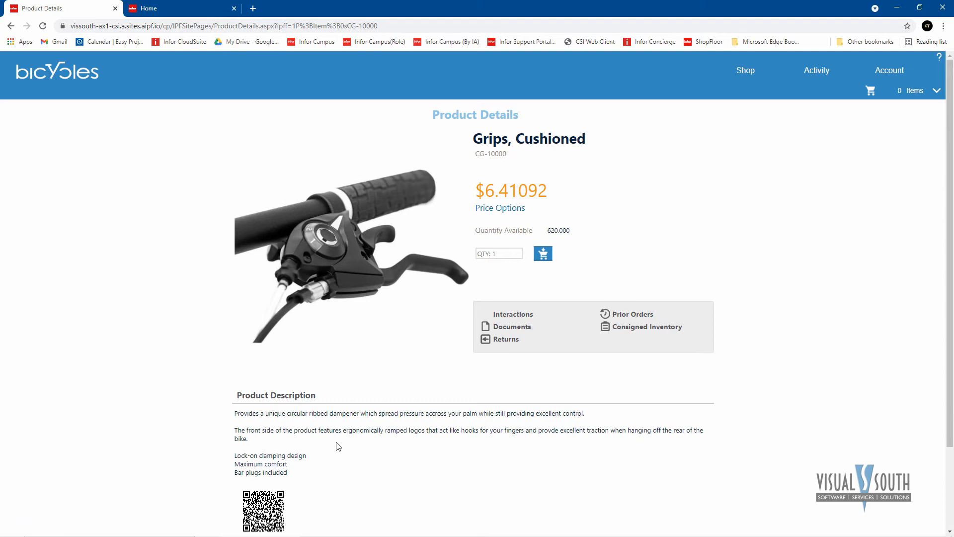
mouse_move(768, 281)
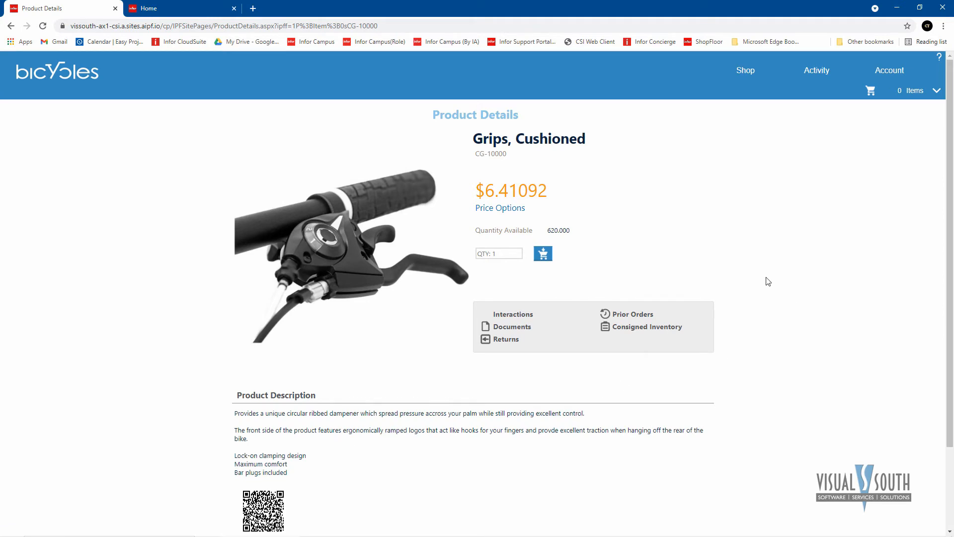
mouse_move(758, 278)
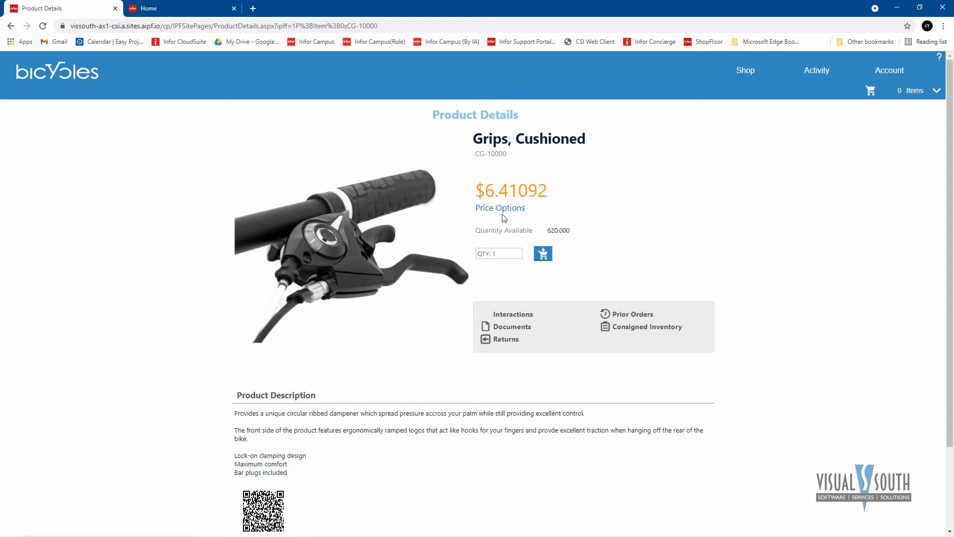
mouse_move(500, 211)
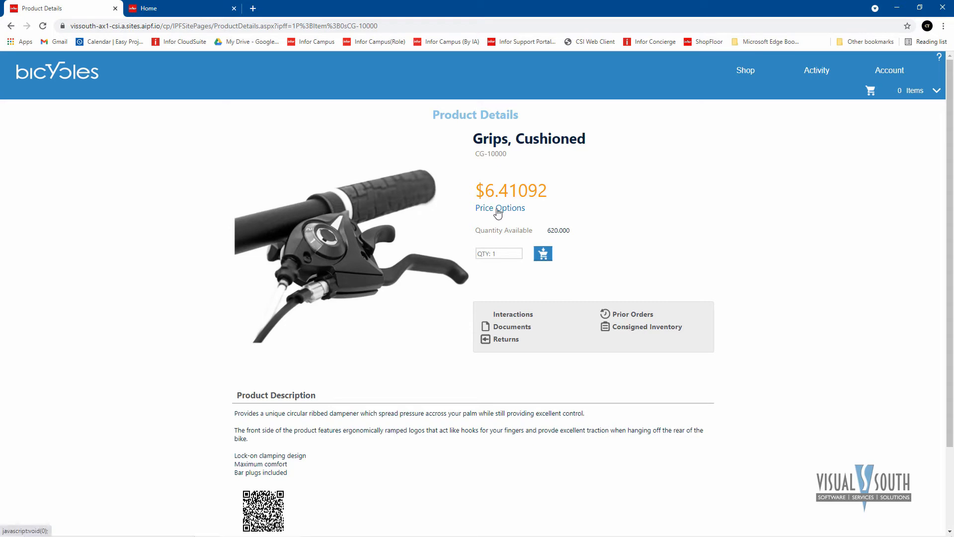
mouse_move(375, 298)
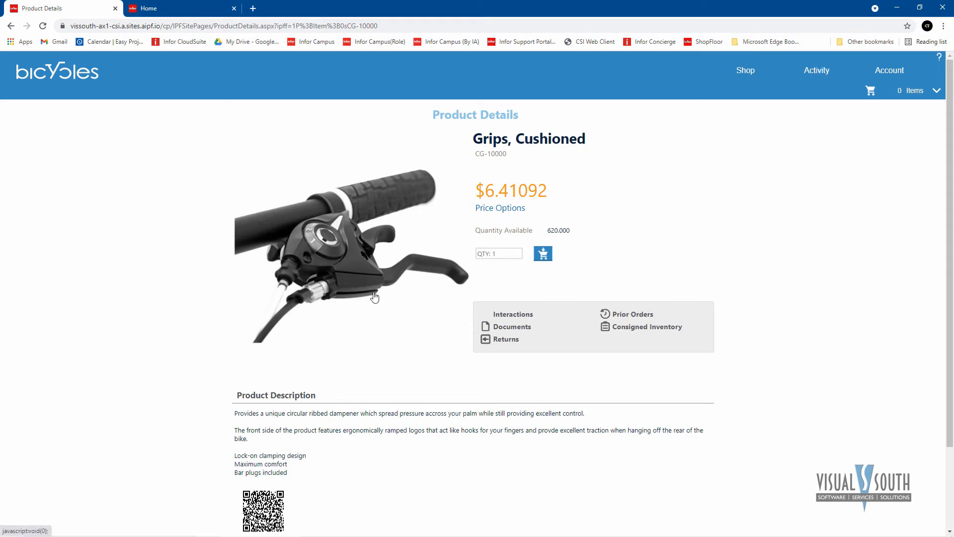
click(498, 253)
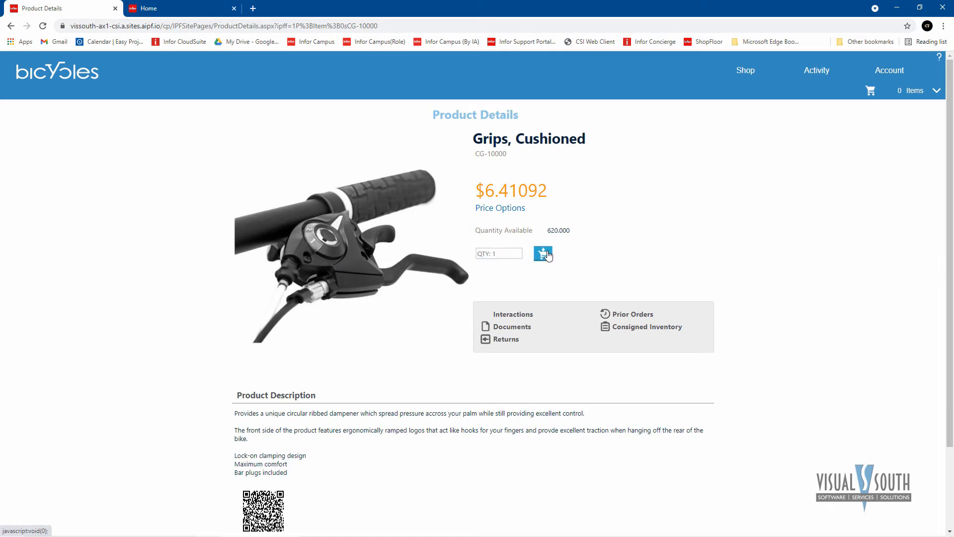
click(542, 253)
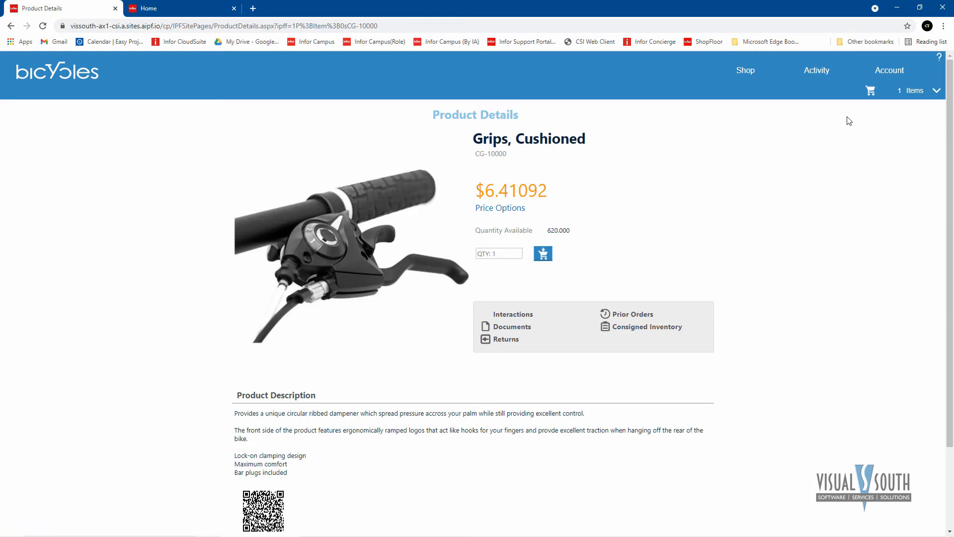
click(869, 90)
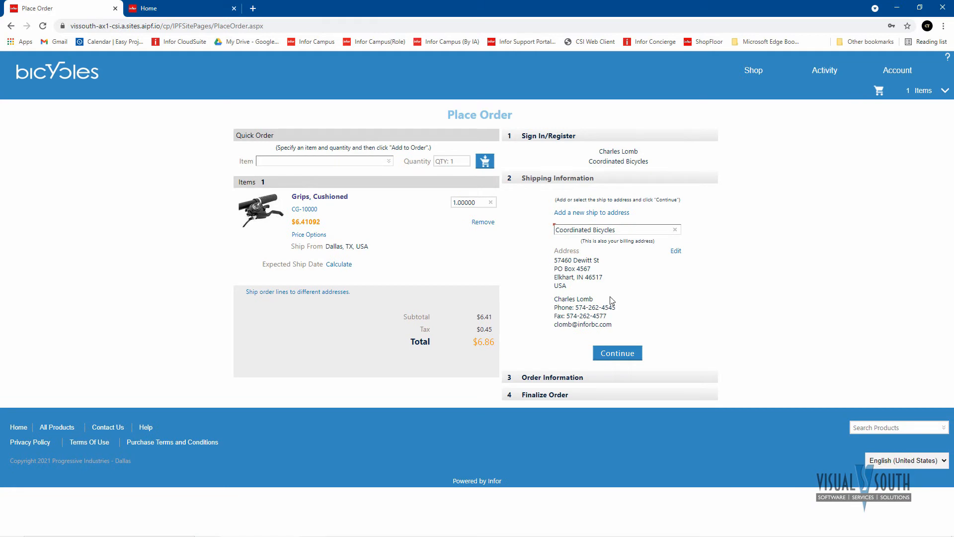
mouse_move(547, 301)
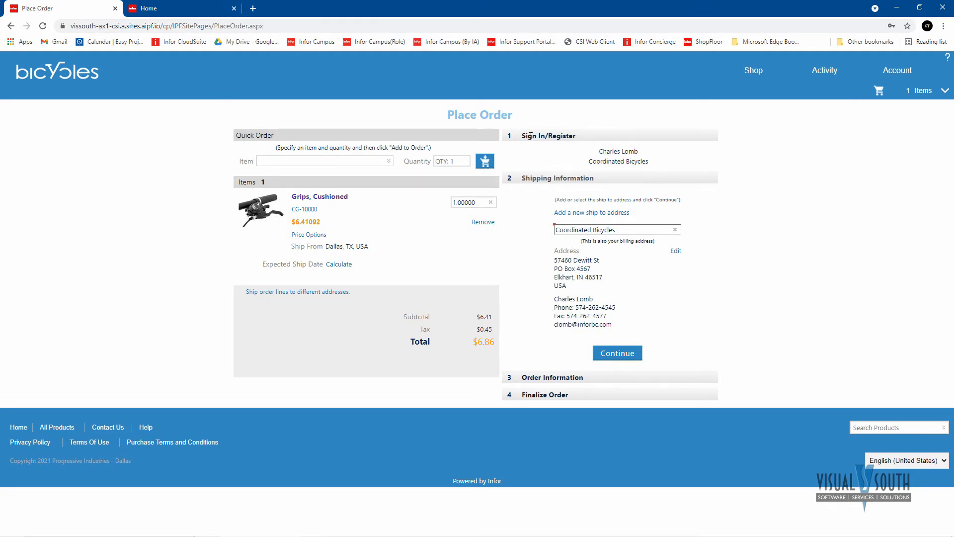
mouse_move(537, 297)
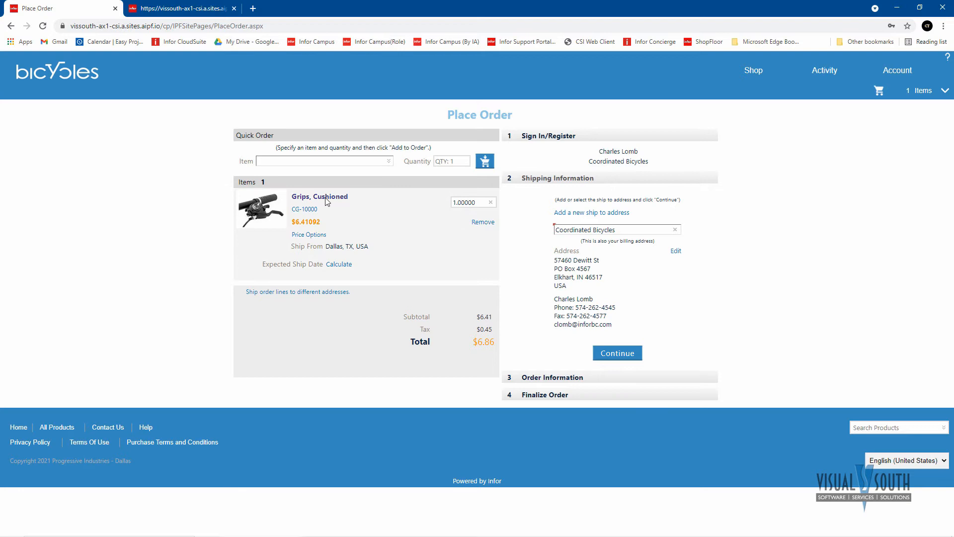
mouse_move(400, 259)
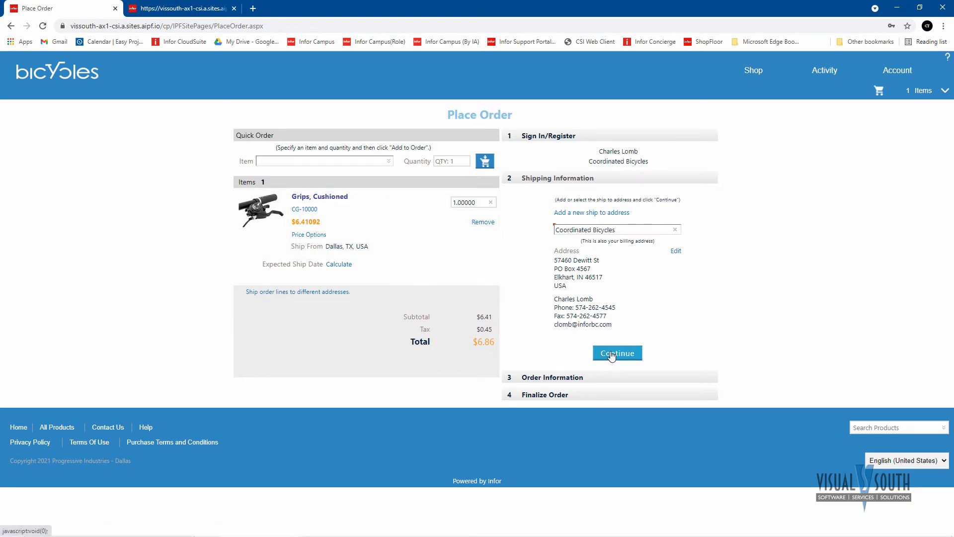
Step: Confirm the shipping information to reach the Order Information step with On Account payment
click(616, 352)
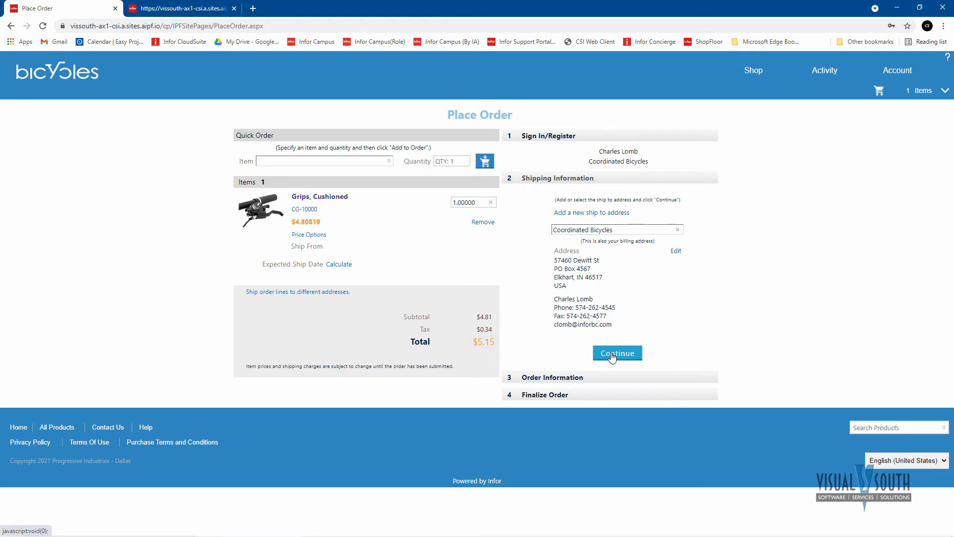
click(616, 352)
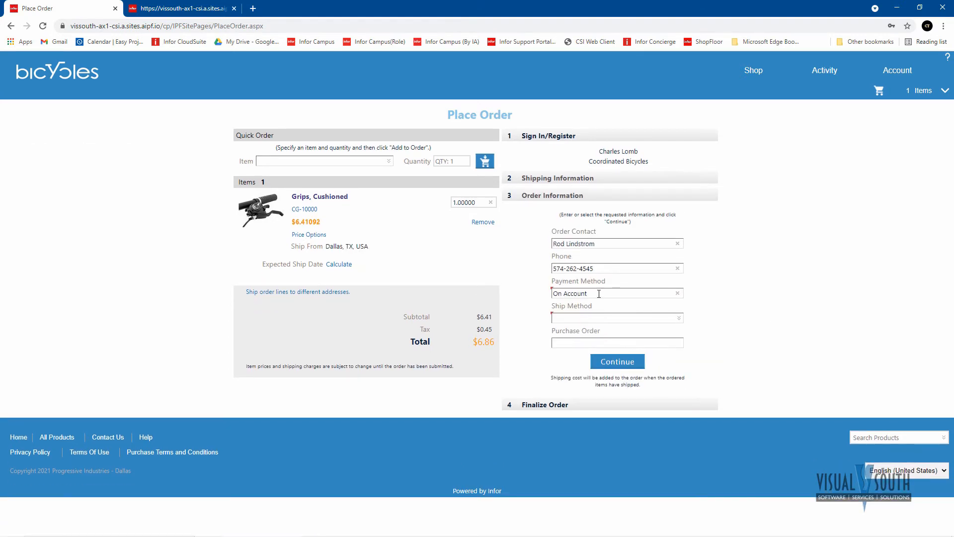
mouse_move(645, 295)
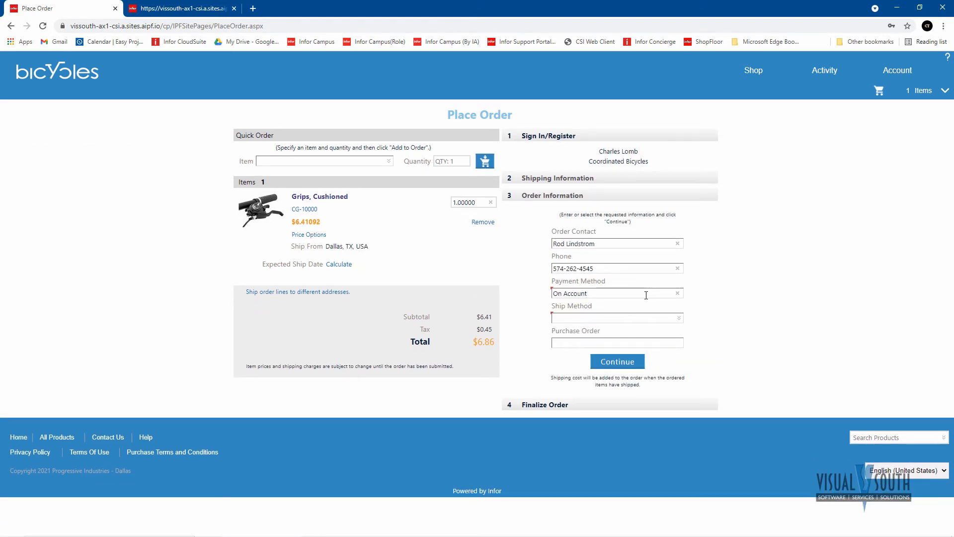
mouse_move(711, 333)
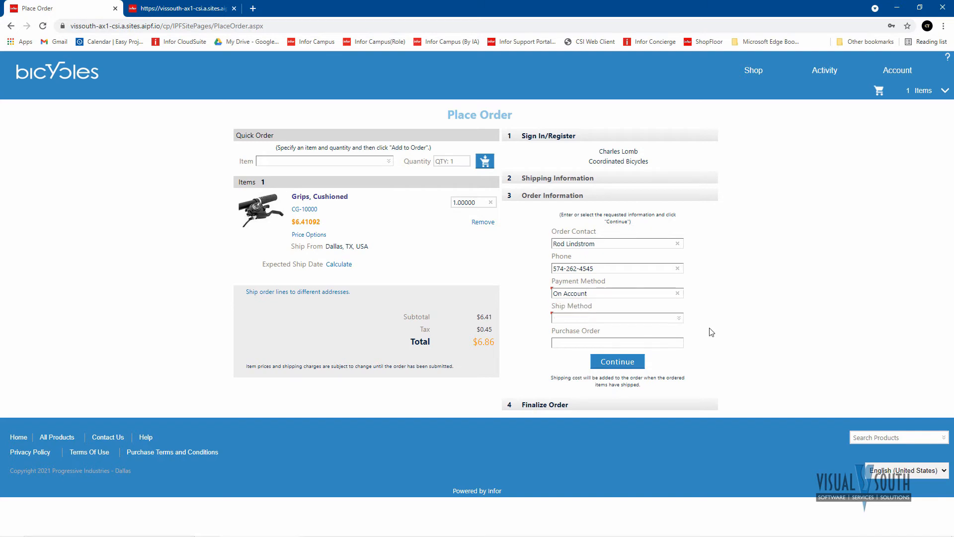
Step: Ship by UPS Blue Label with PO number PO5764 and submit the cushioned grips order
click(615, 317)
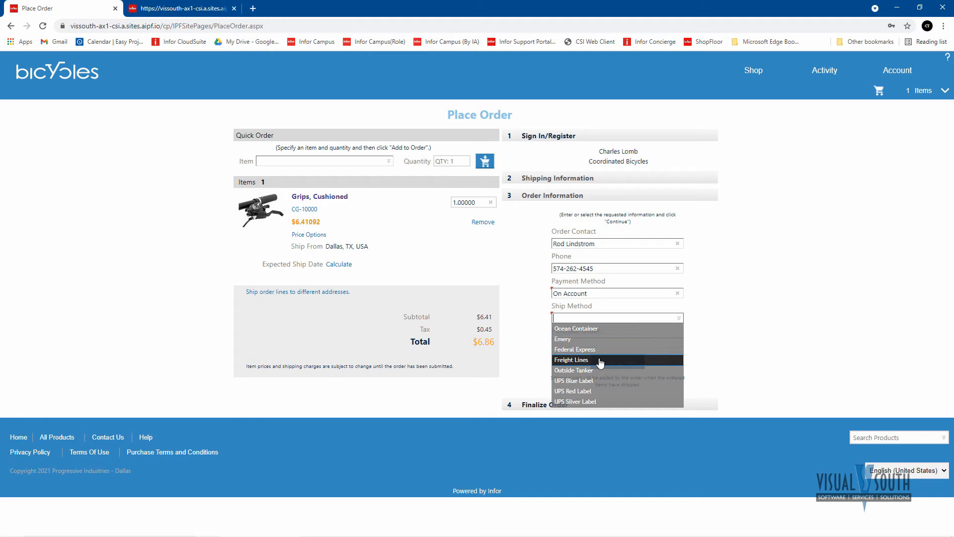
click(573, 380)
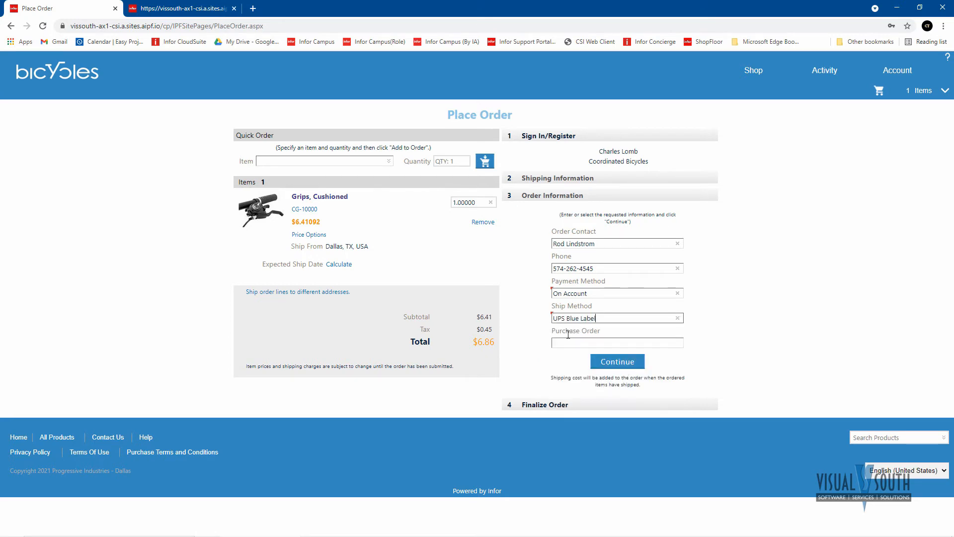
mouse_move(435, 375)
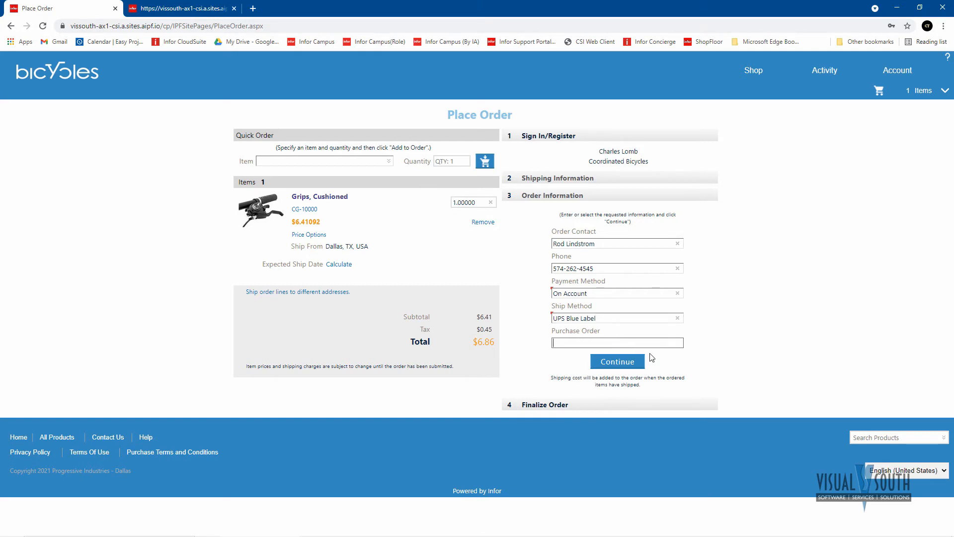
text(PO5)
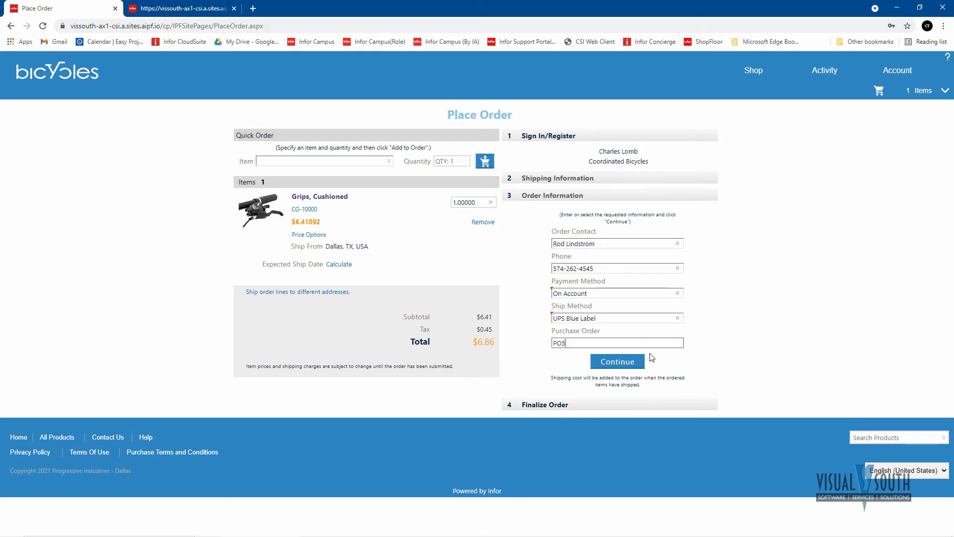
text(764)
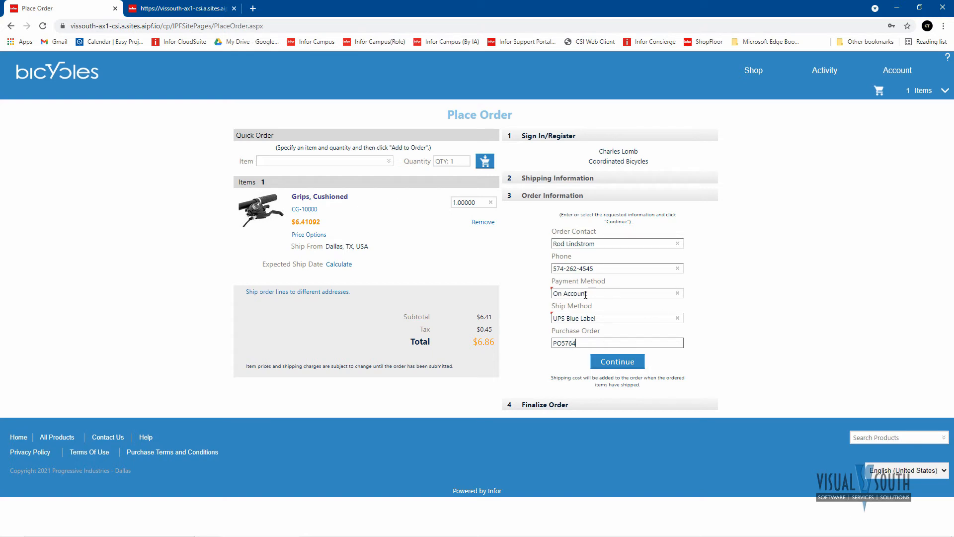
click(617, 361)
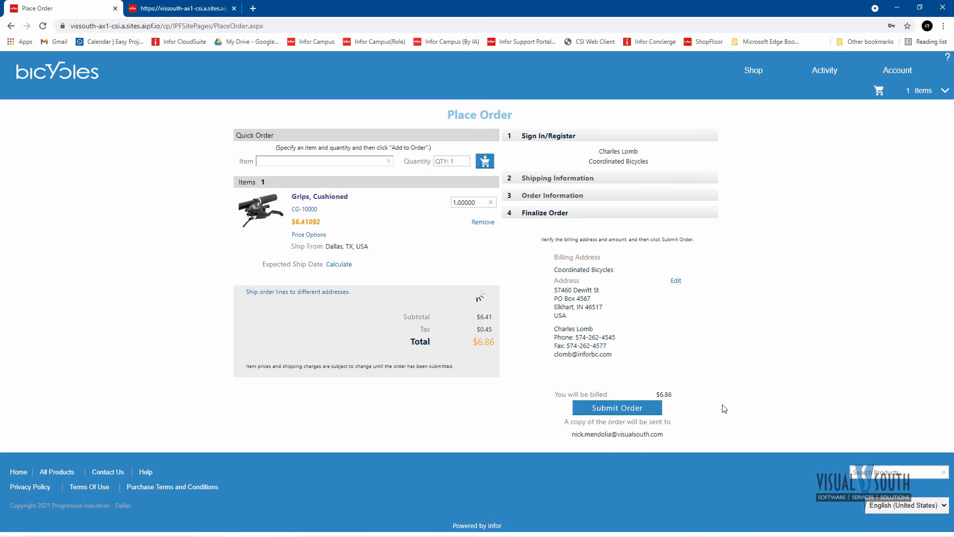
click(616, 407)
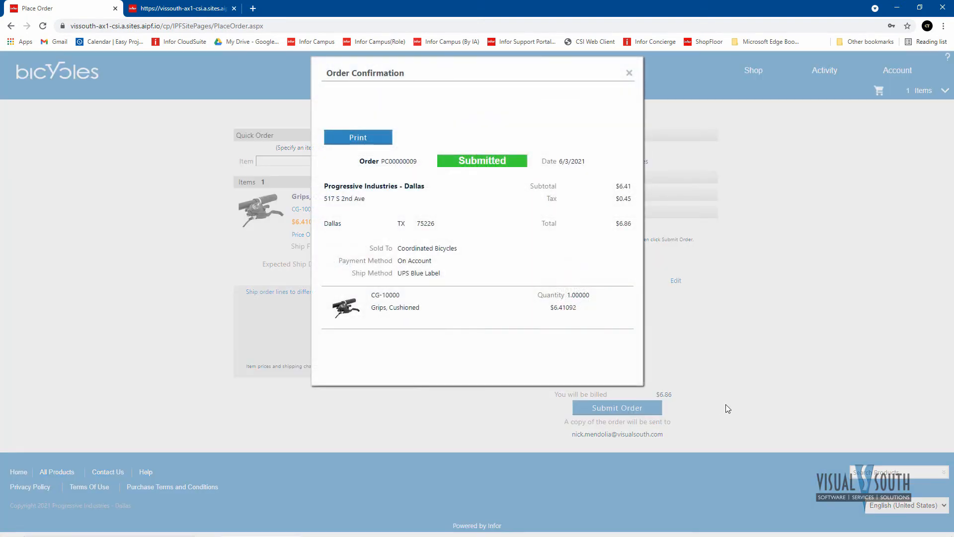
mouse_move(520, 95)
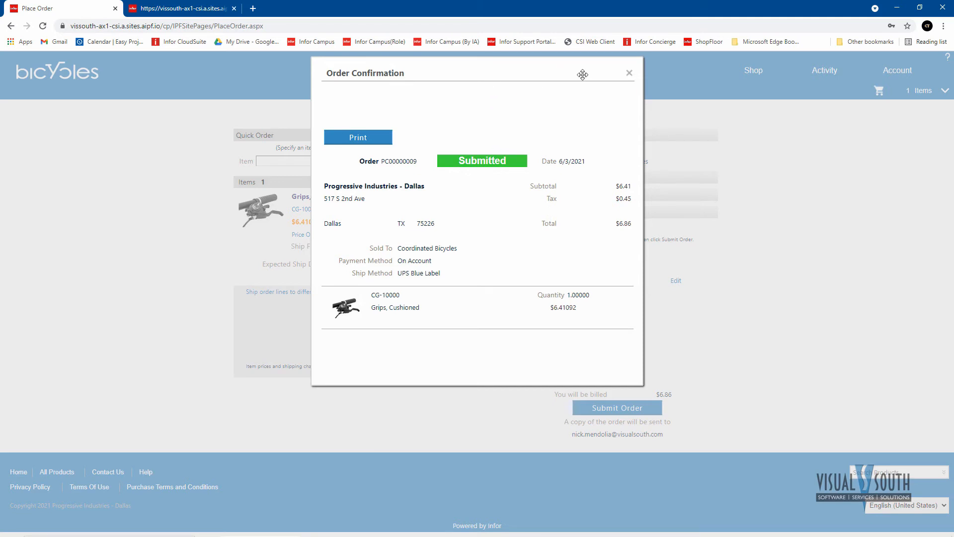
Step: Close the confirmation, load more catalogue products, and switch to the vendor sign-in tab
click(630, 73)
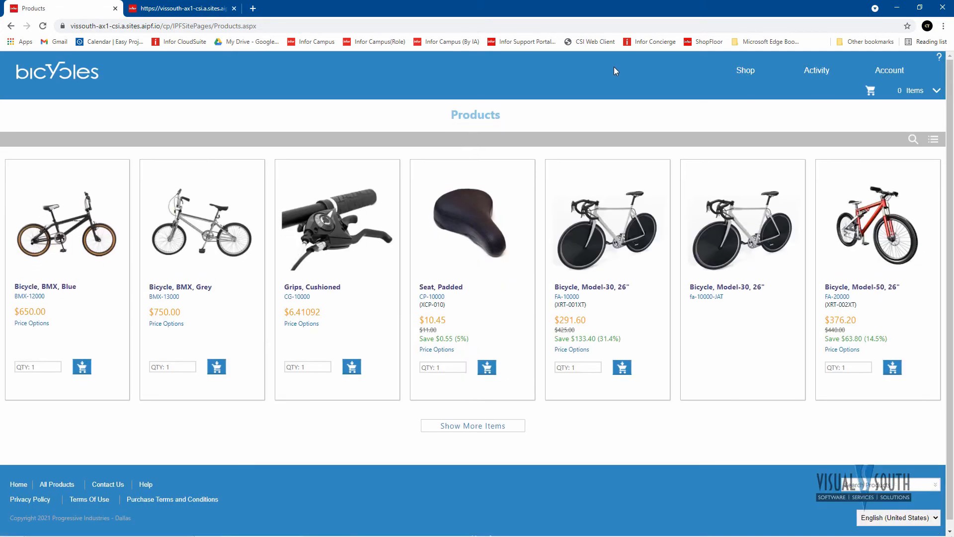
click(472, 425)
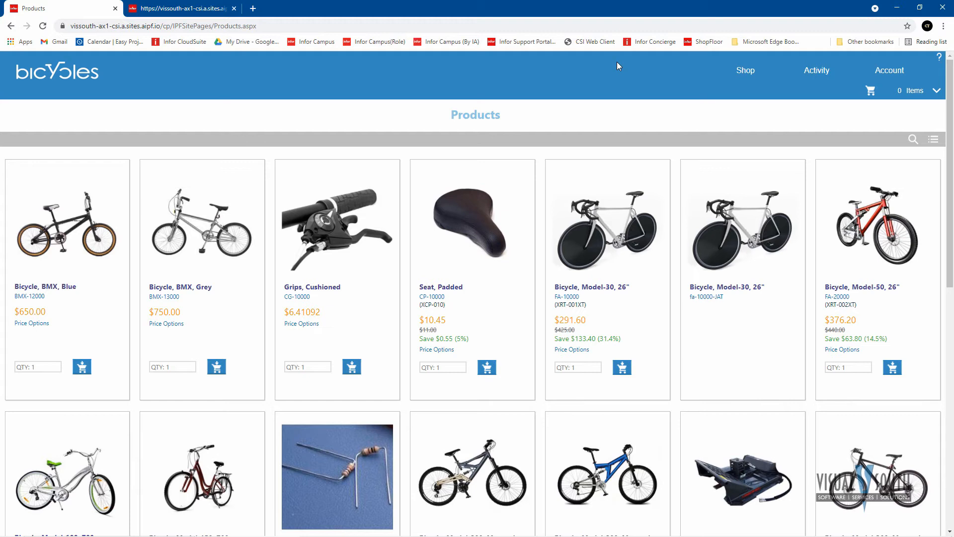
mouse_move(809, 97)
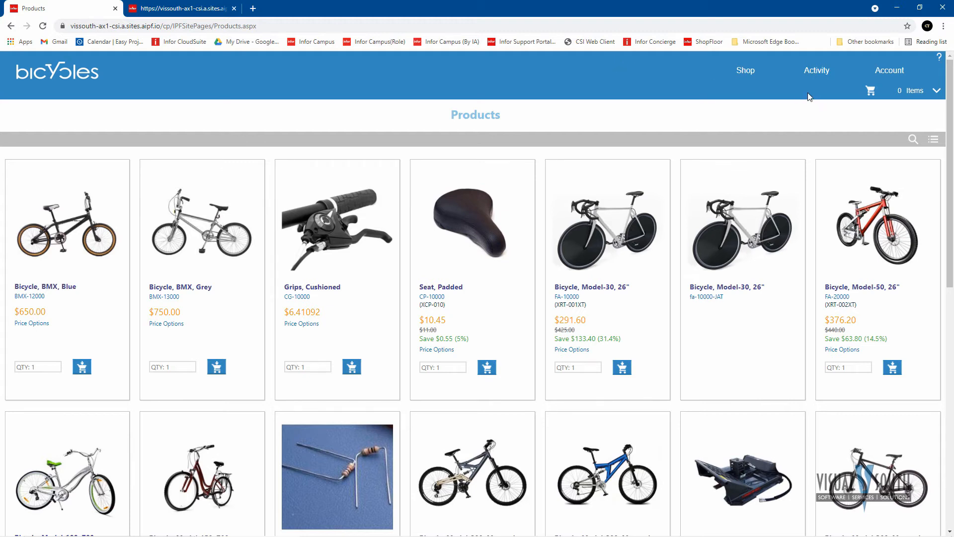
mouse_move(683, 67)
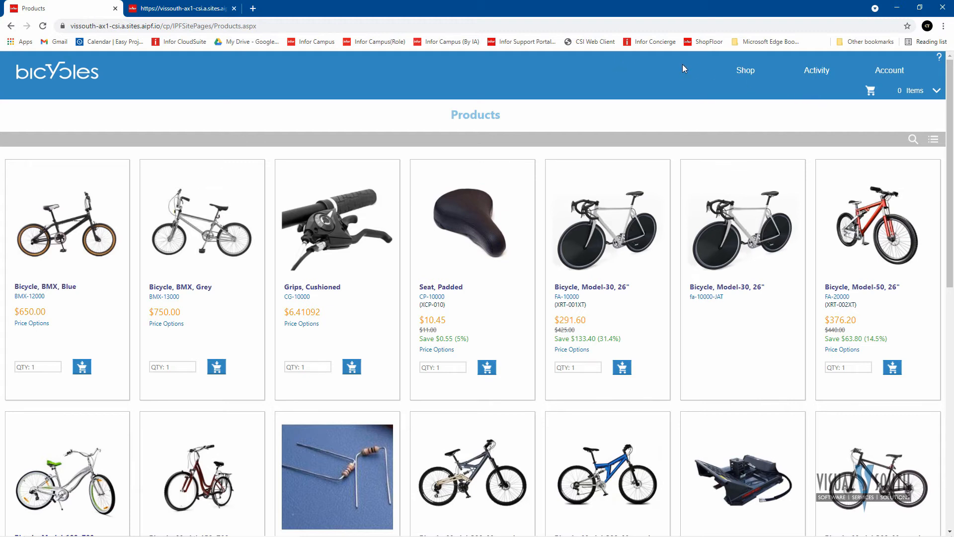
mouse_move(645, 71)
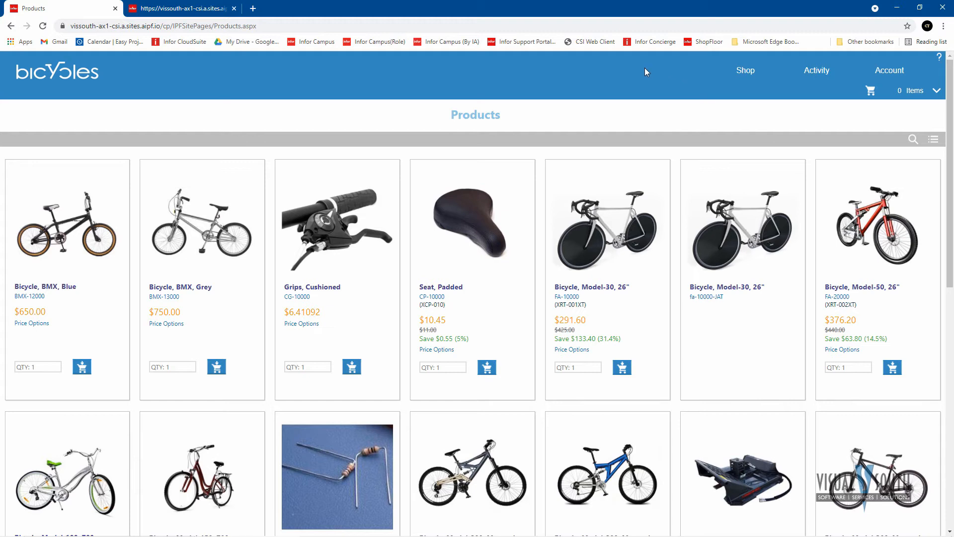
mouse_move(853, 66)
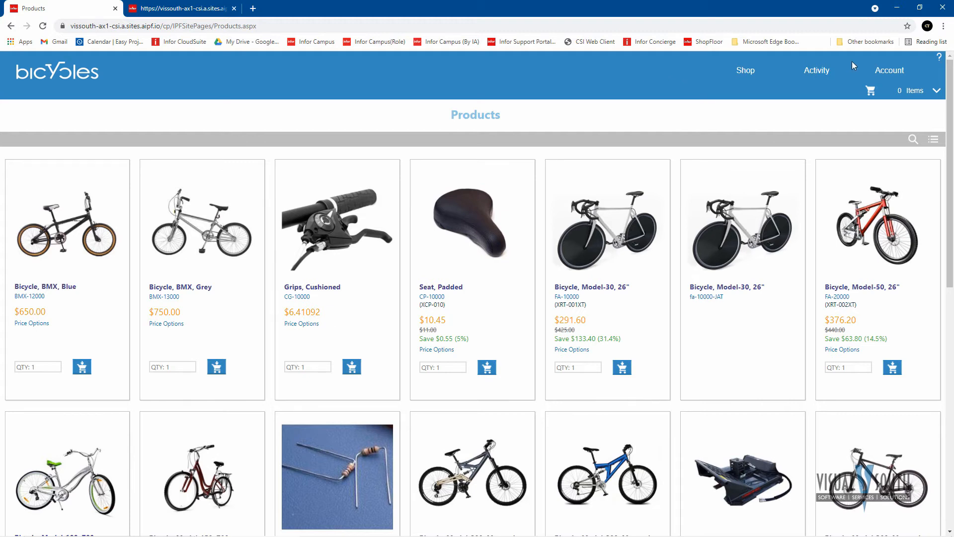
mouse_move(872, 67)
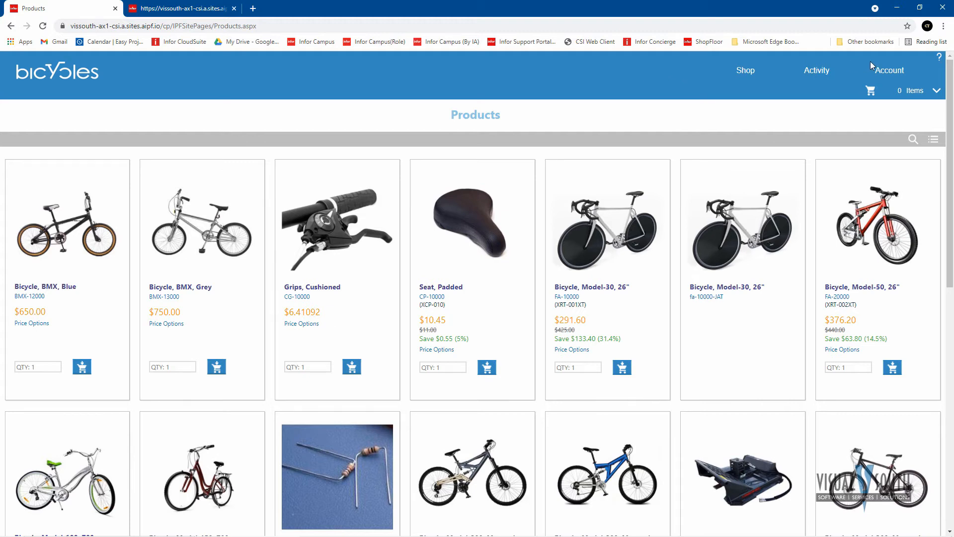
click(889, 70)
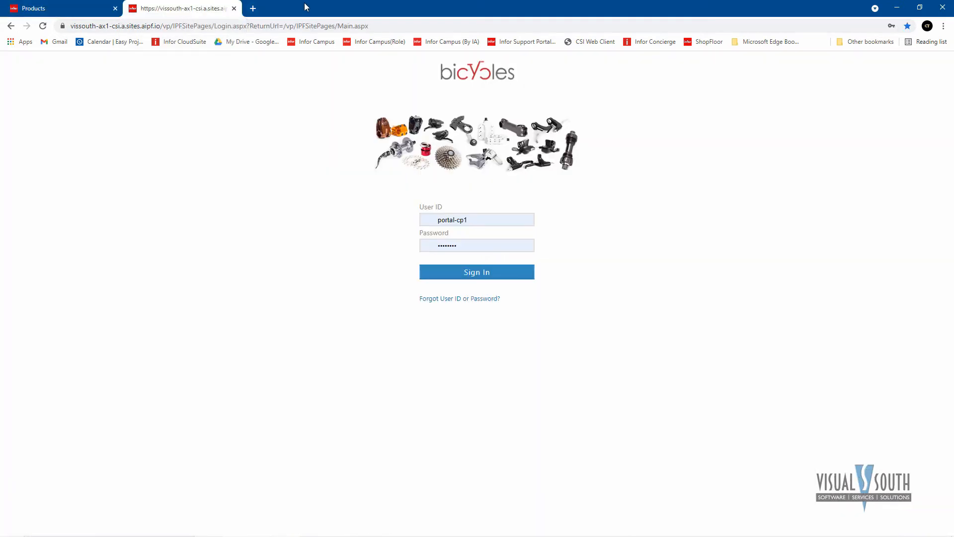
Step: Sign in to the vendor portal as portal-vp1 using the saved password
click(476, 219)
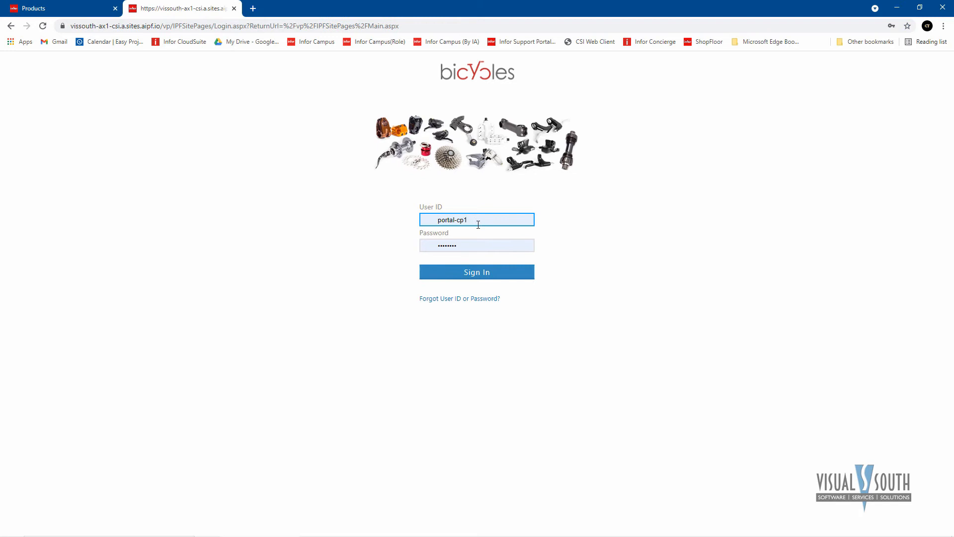
text(portal-vp1)
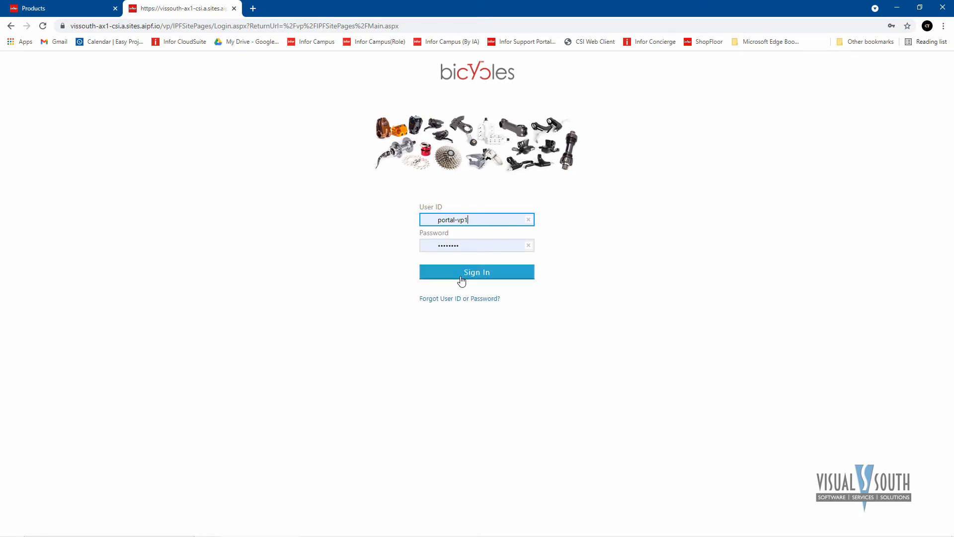
click(477, 245)
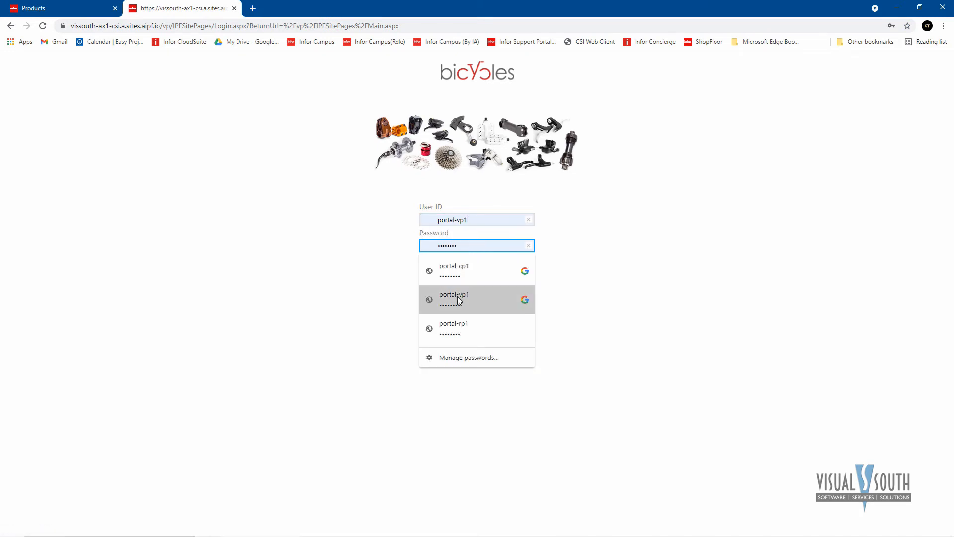
click(453, 298)
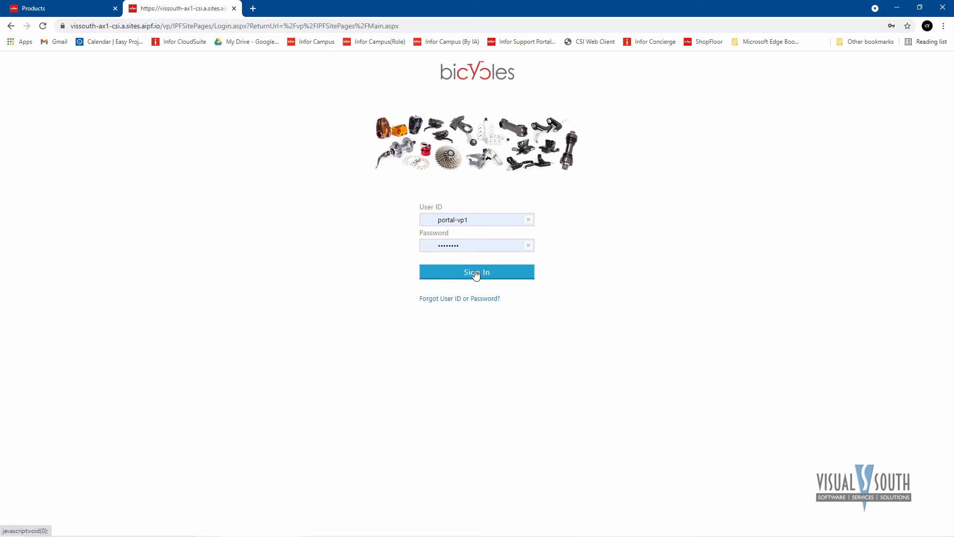
click(477, 272)
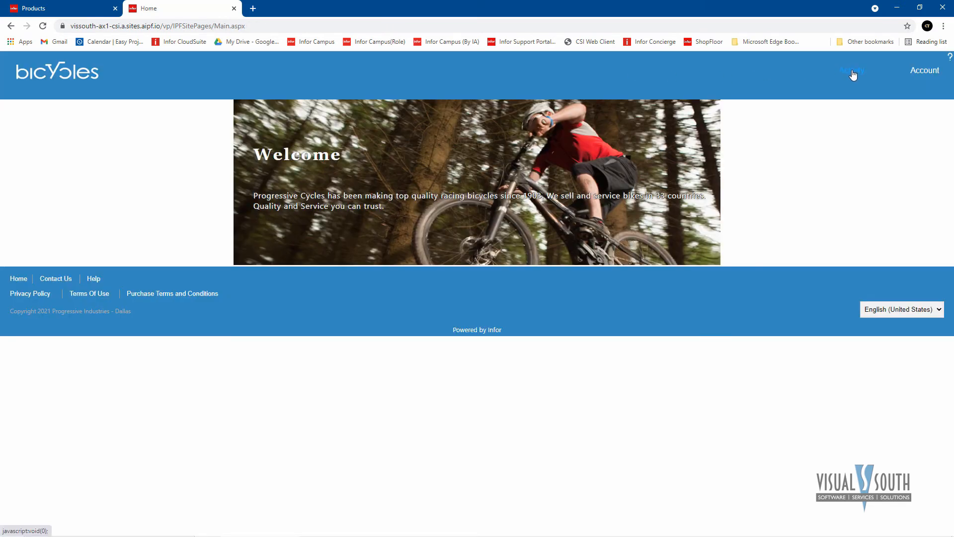
Step: Open the Activity menu to review the vendor activity options
click(851, 70)
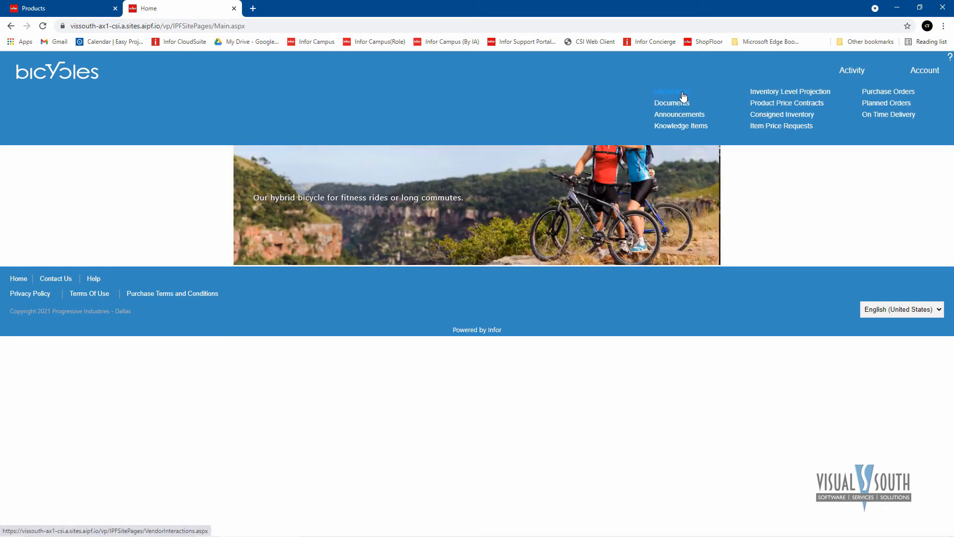
mouse_move(670, 103)
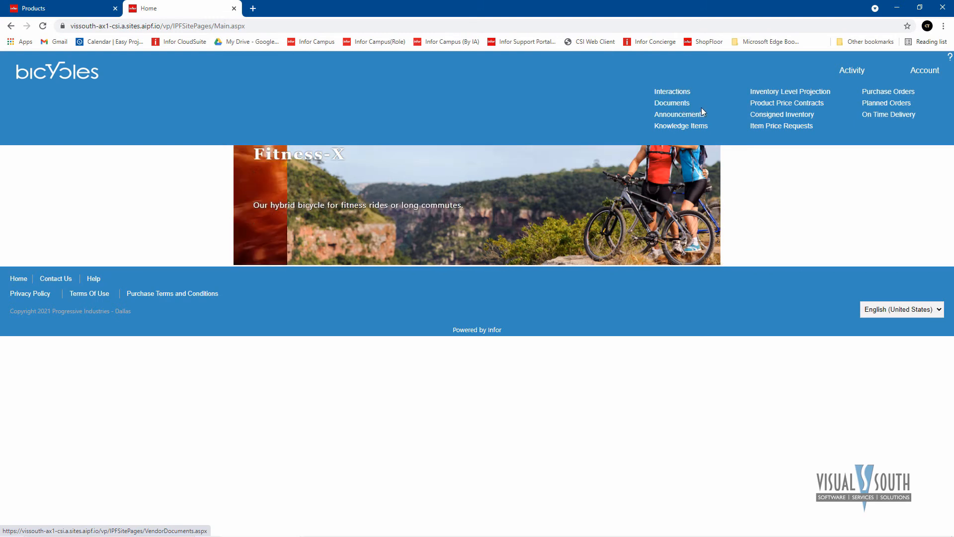
mouse_move(677, 114)
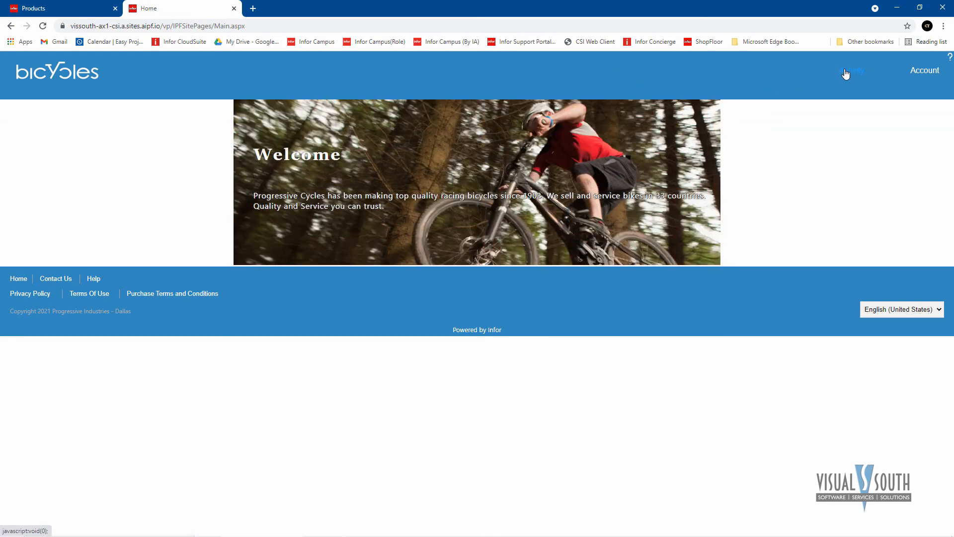
click(851, 71)
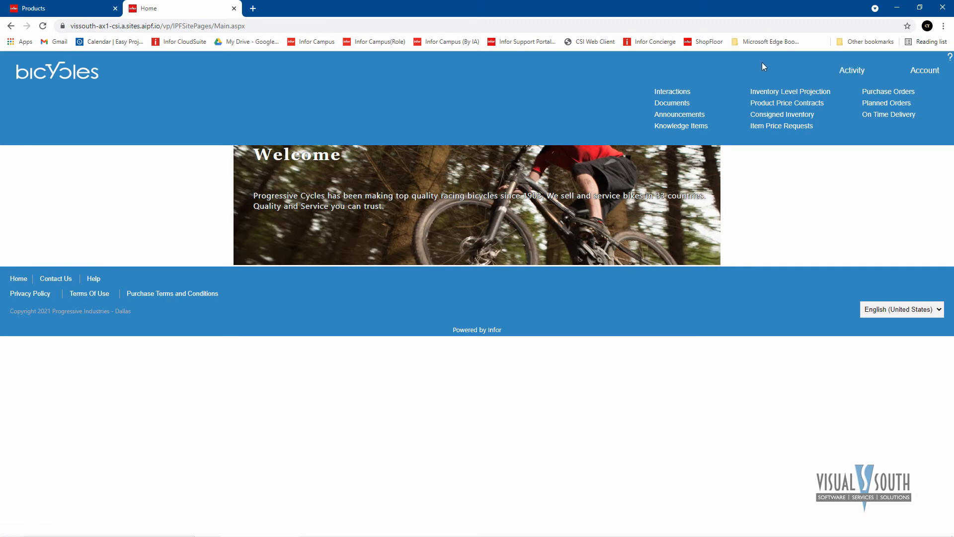
mouse_move(757, 65)
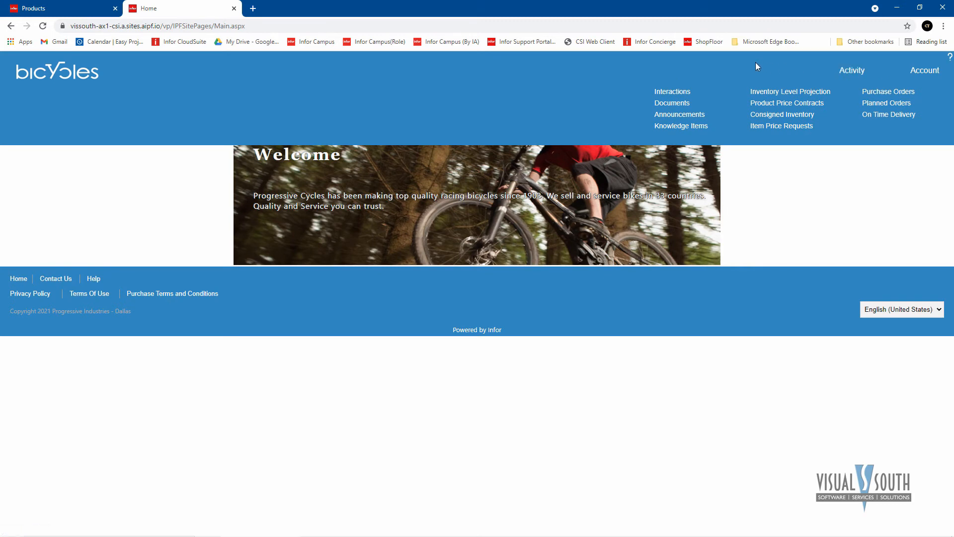
mouse_move(734, 92)
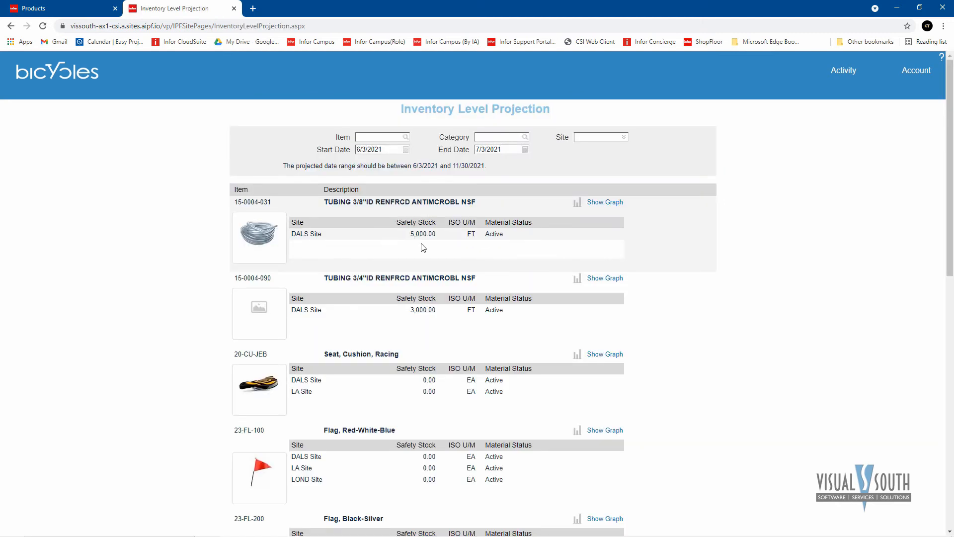
mouse_move(401, 275)
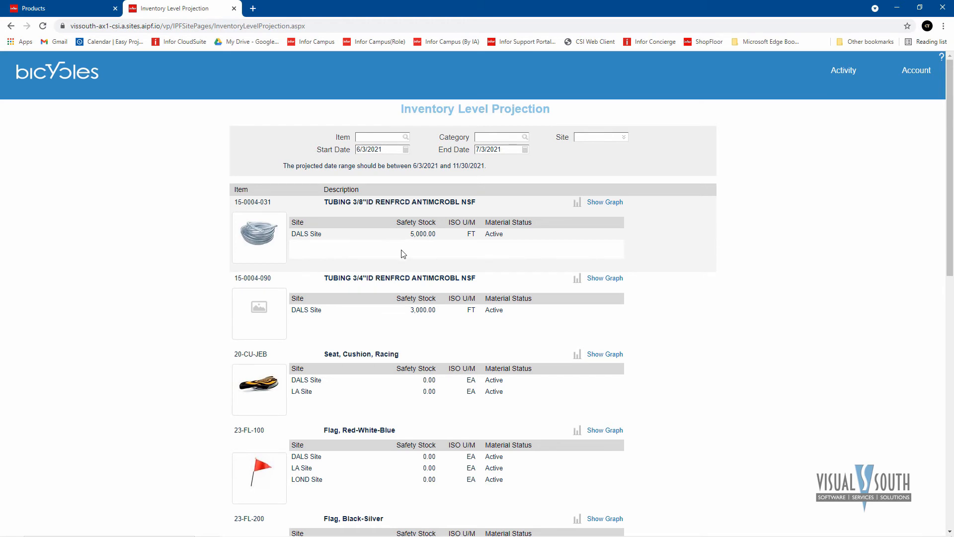
mouse_move(414, 242)
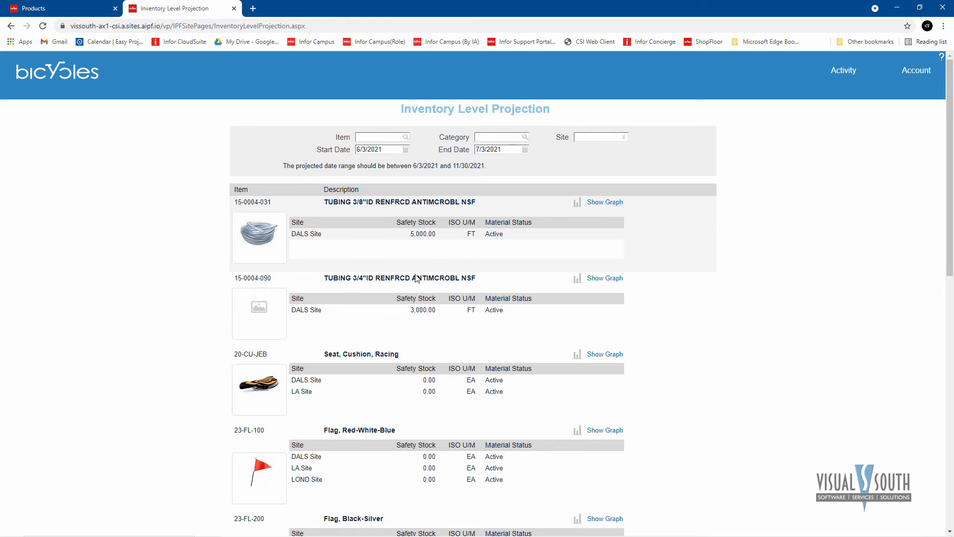
mouse_move(307, 230)
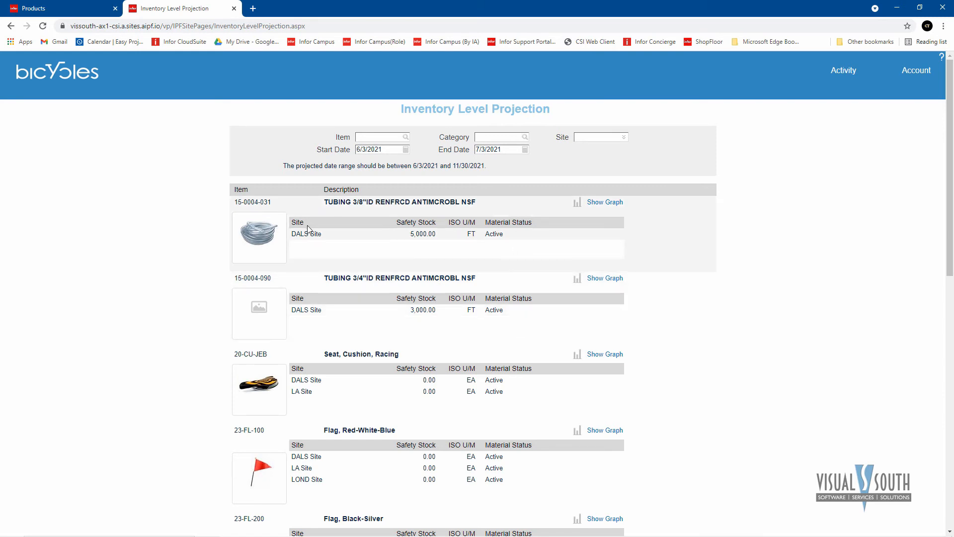
mouse_move(425, 245)
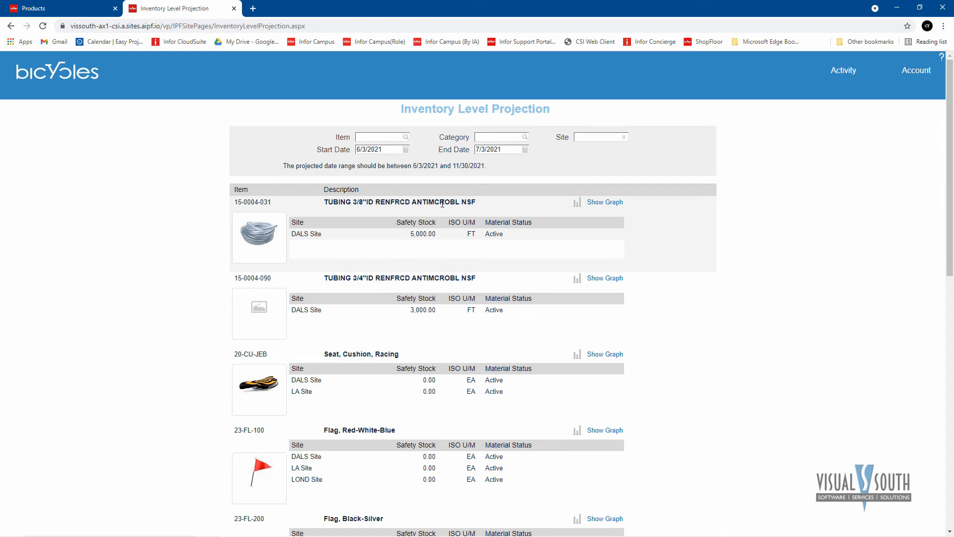
mouse_move(843, 70)
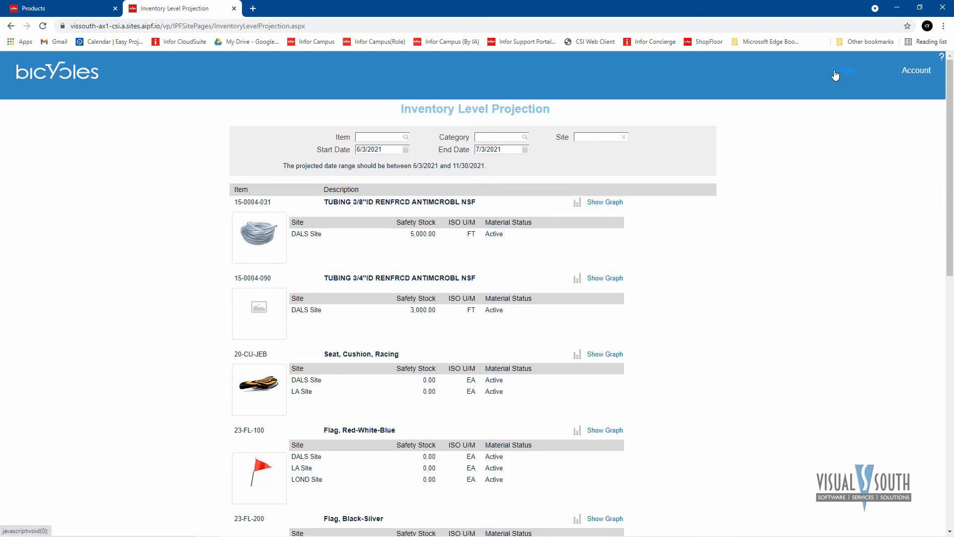
Step: Open Product Price Contracts from the Activity menu
click(843, 71)
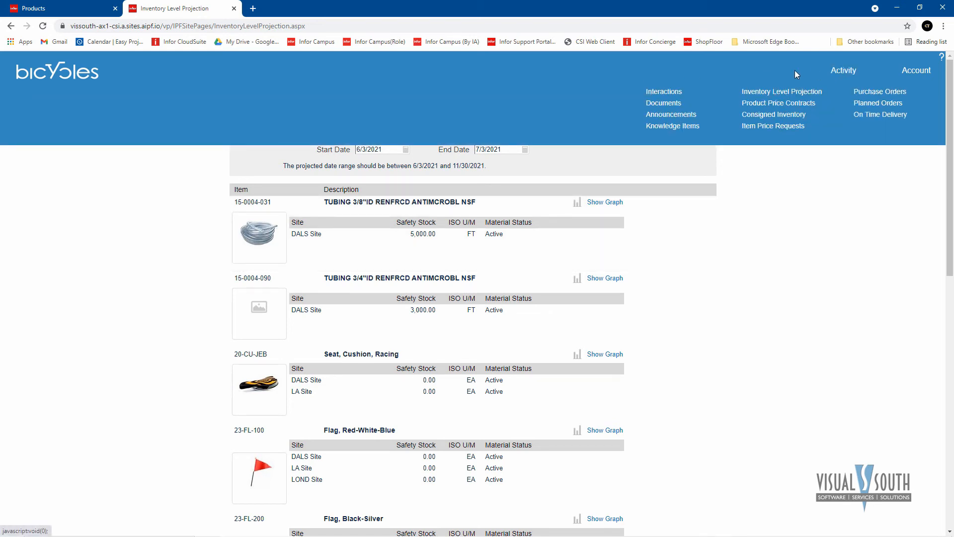
mouse_move(779, 102)
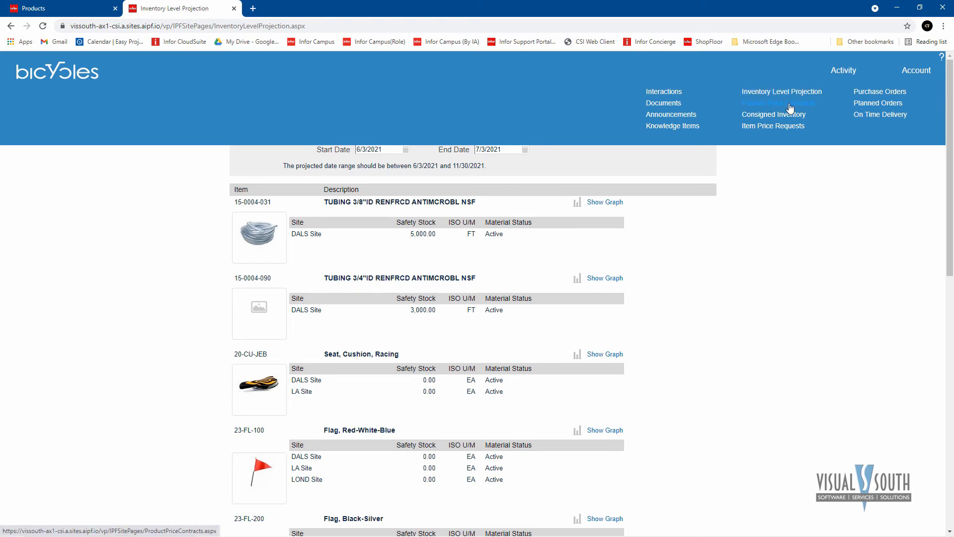
click(778, 103)
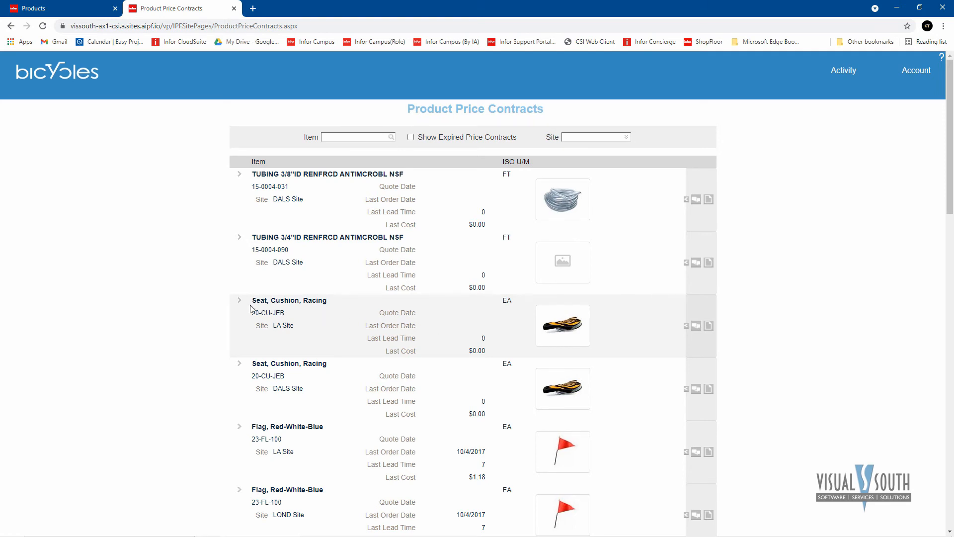
Step: Add a proposed price-break row for Seat, Cushion, Racing, then go to Consigned Inventory
click(239, 299)
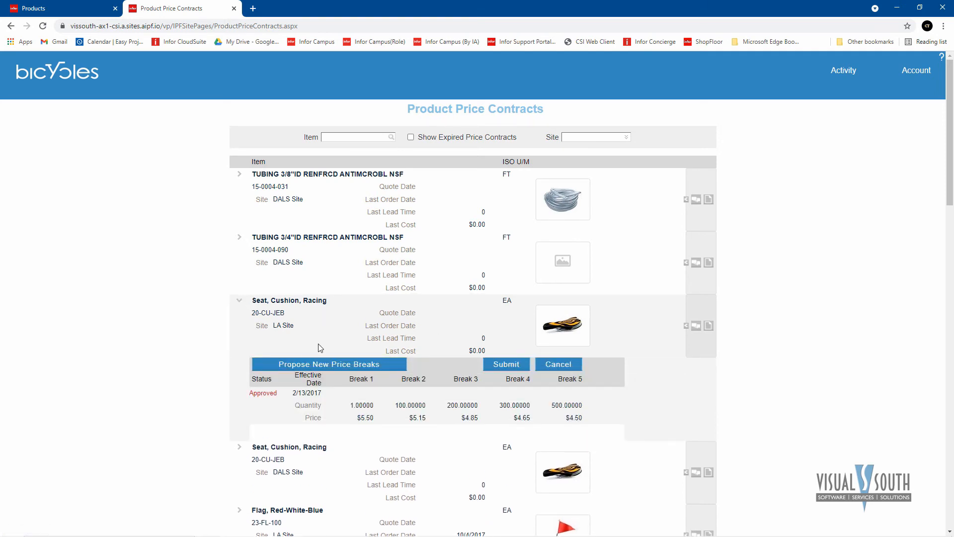
mouse_move(335, 371)
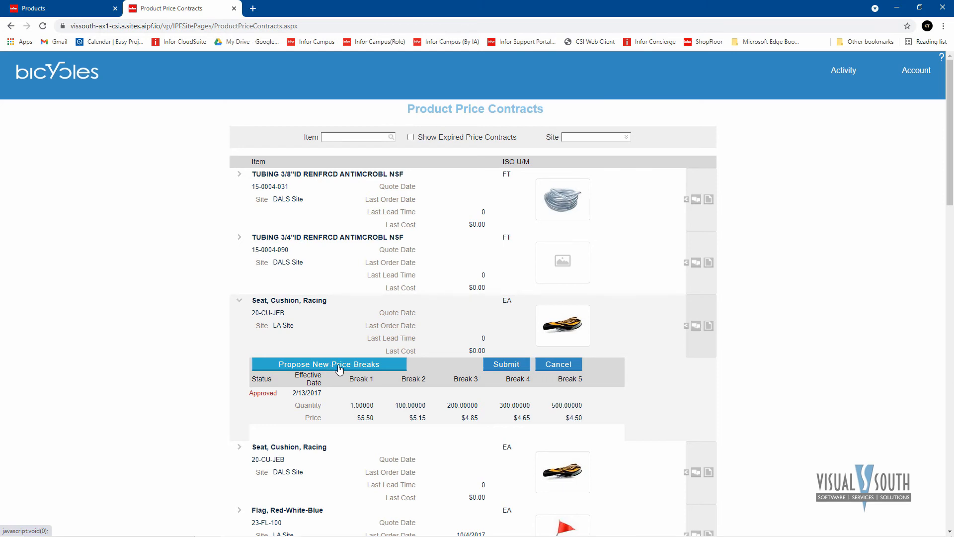
click(328, 364)
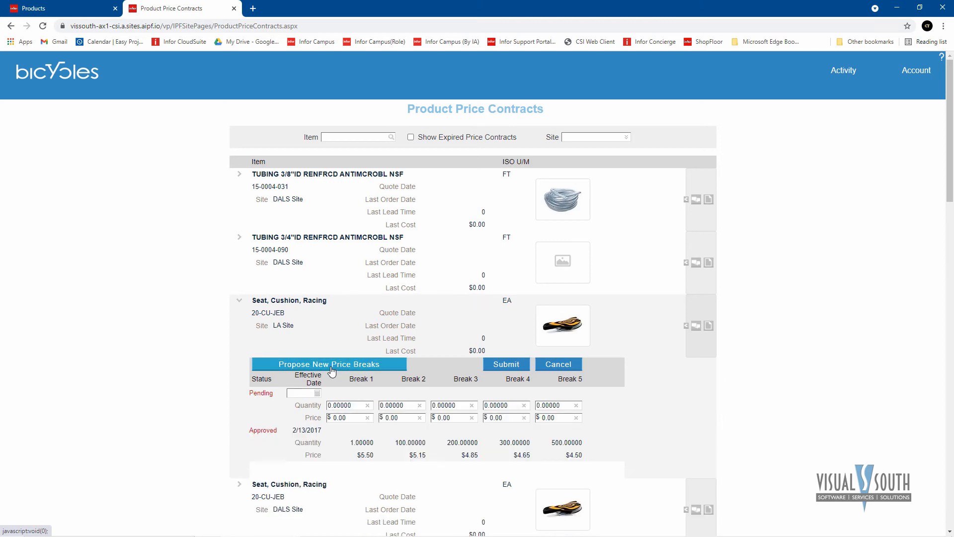
mouse_move(413, 426)
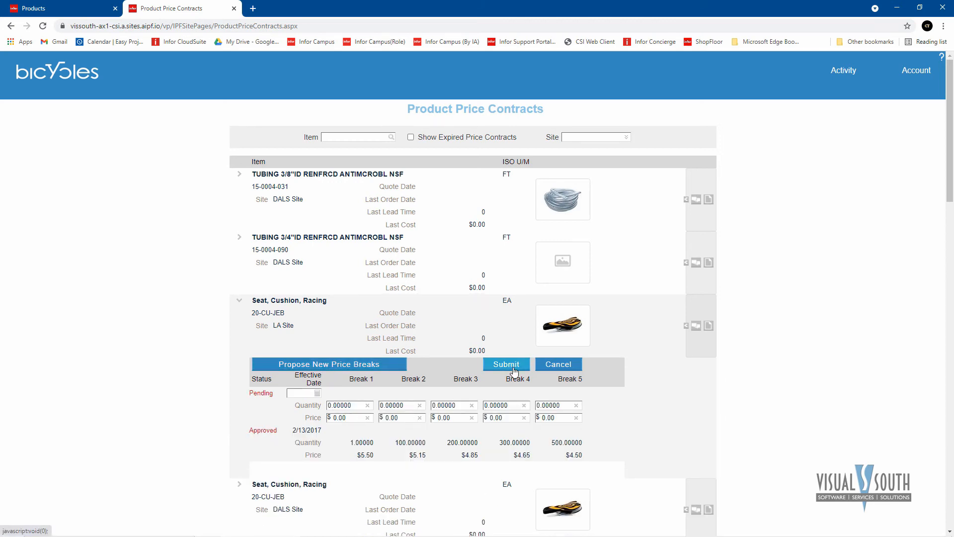
click(842, 70)
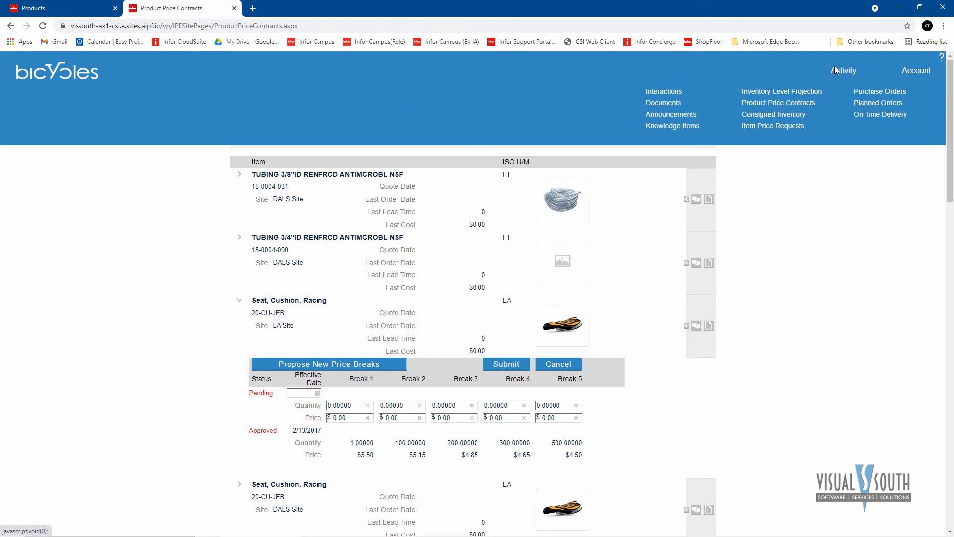
mouse_move(773, 115)
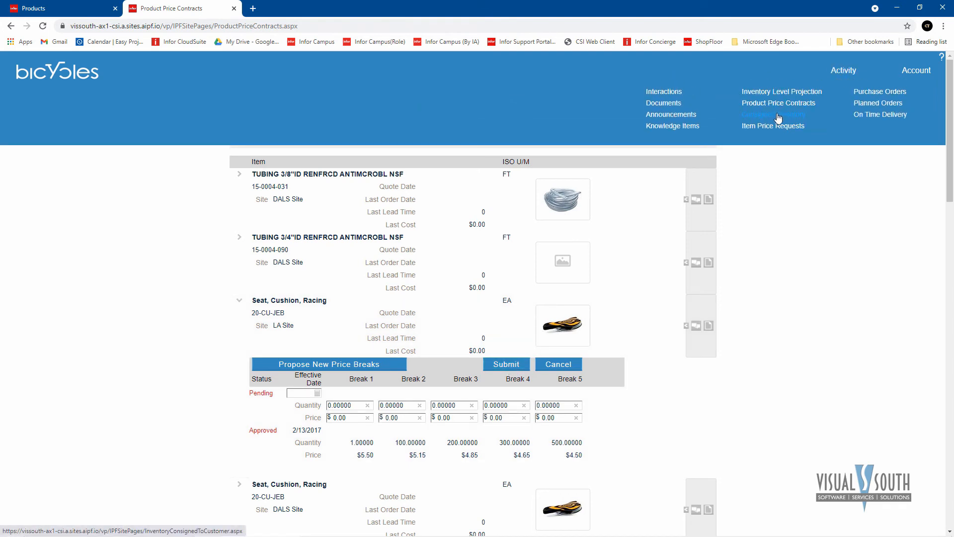
click(773, 114)
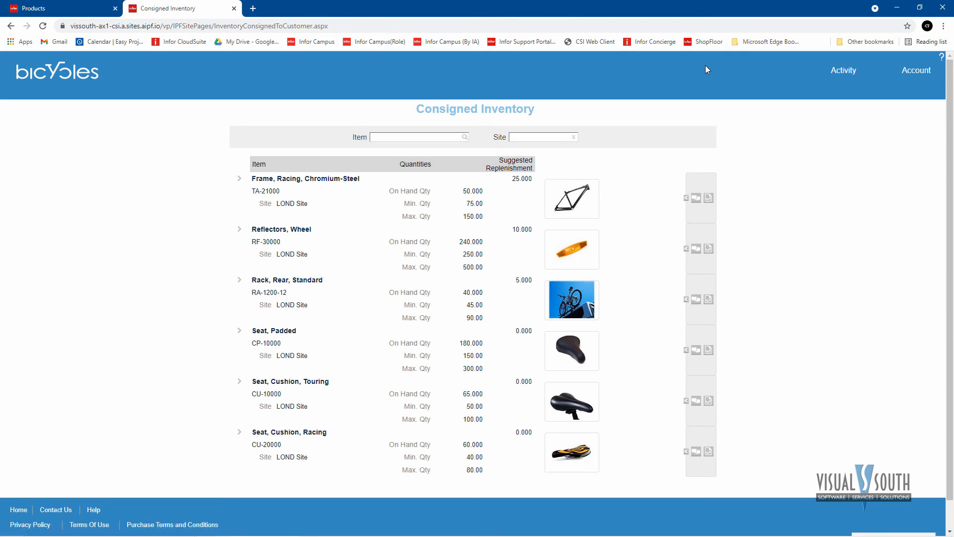
mouse_move(674, 71)
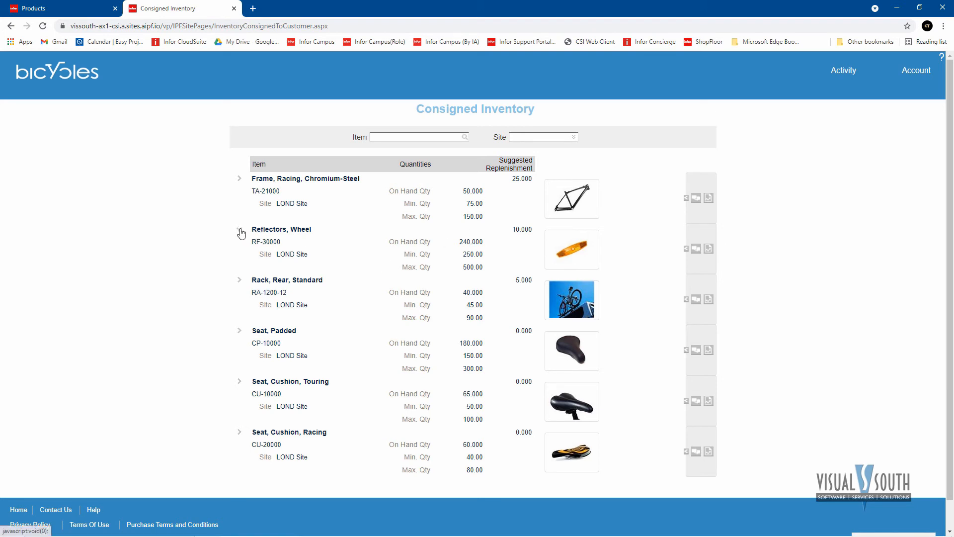
Step: Expand Reflectors, Wheel to view its 240.000 consignment balances
click(239, 231)
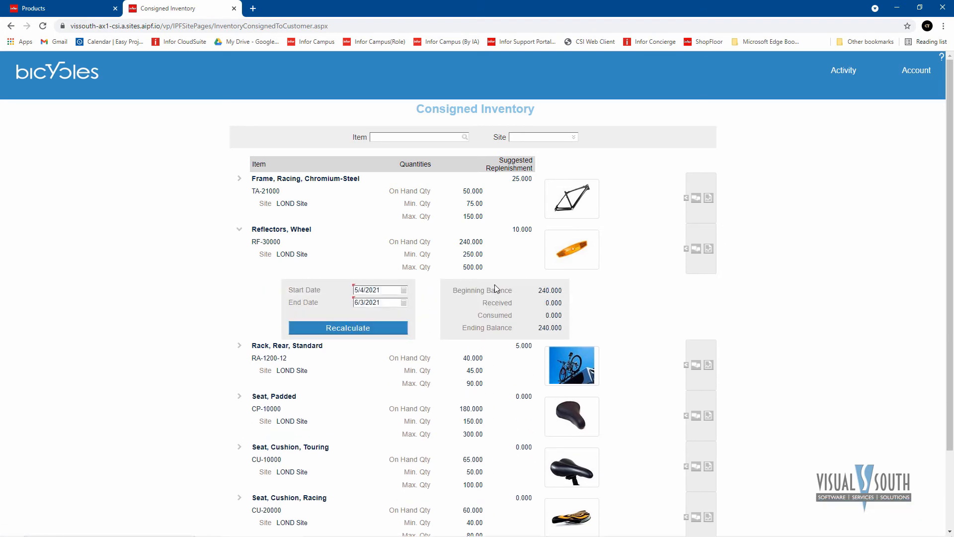
mouse_move(464, 266)
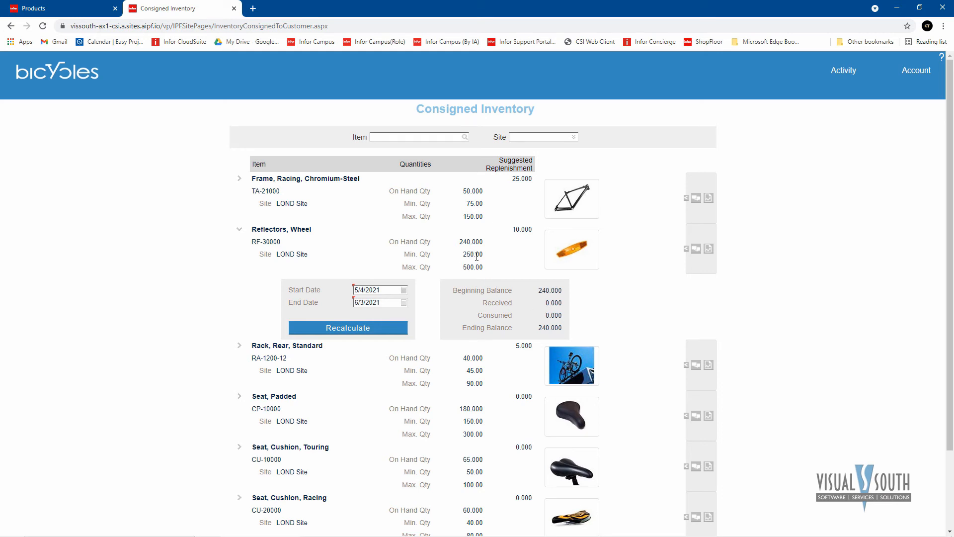
mouse_move(453, 253)
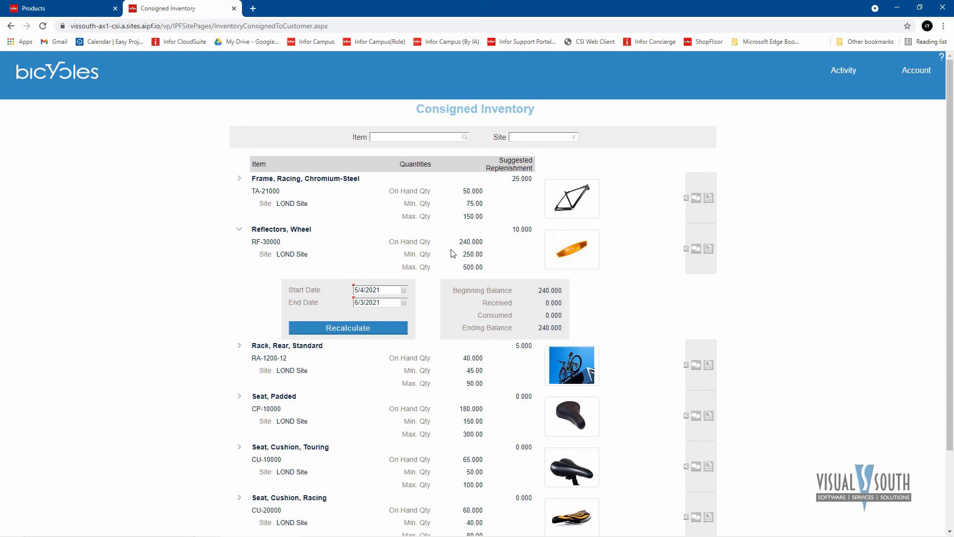
mouse_move(468, 256)
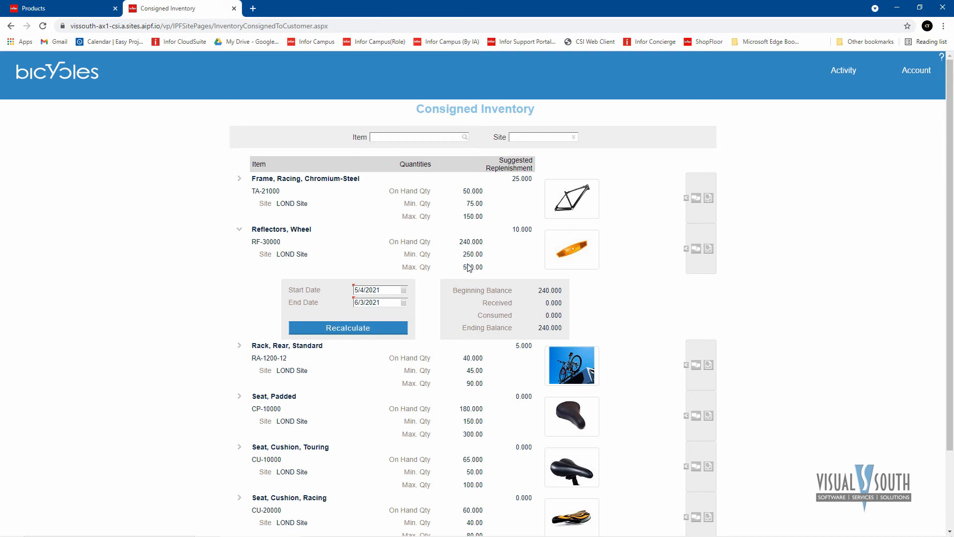
mouse_move(478, 264)
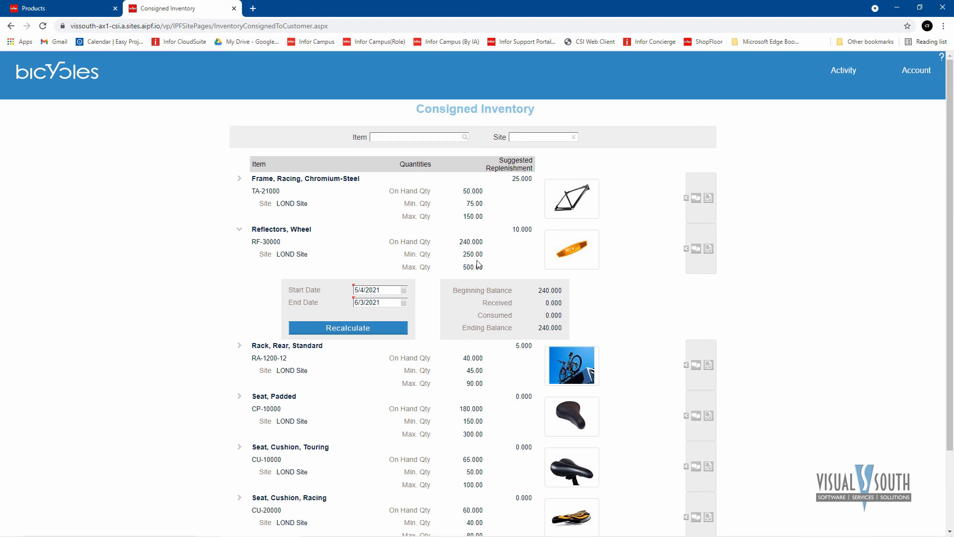
mouse_move(520, 227)
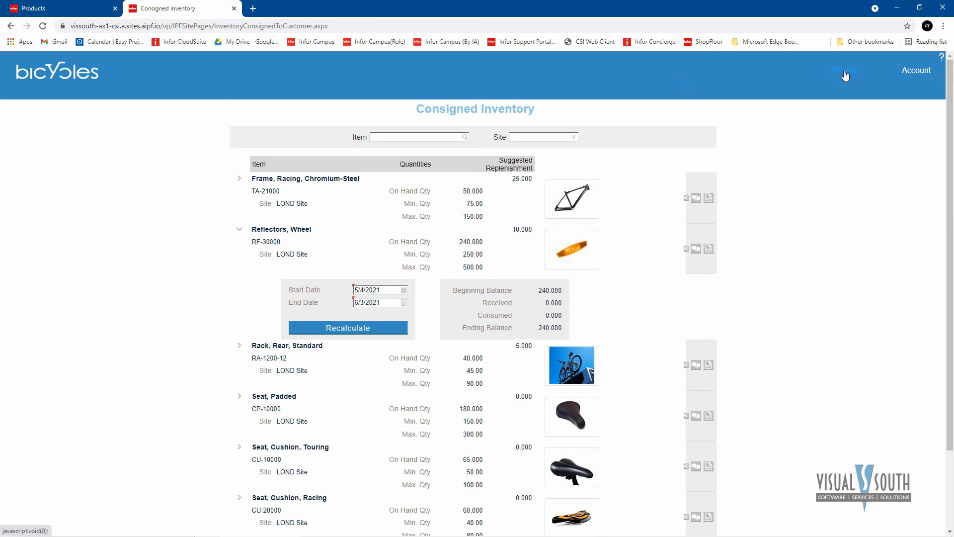
click(843, 70)
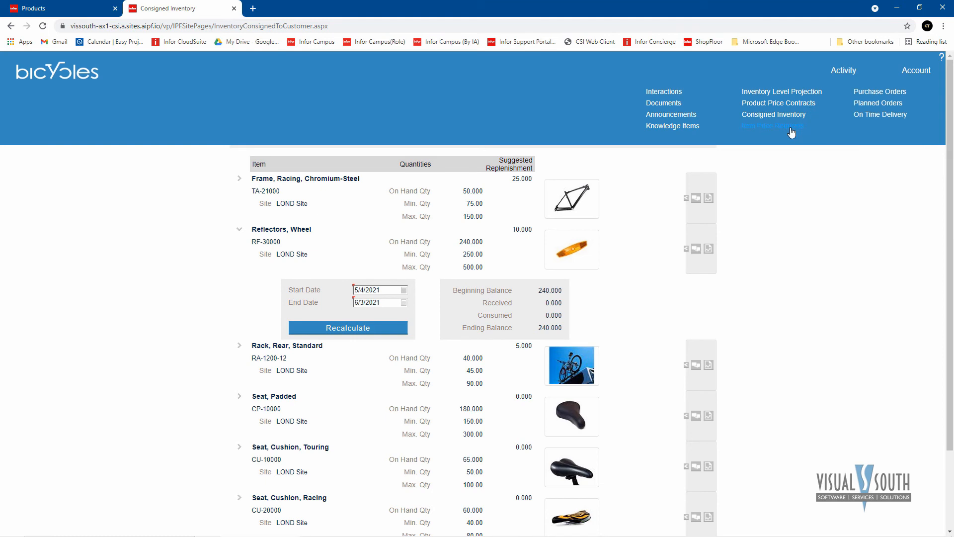
Step: Start a blank response row for item price request 53-LOND (Chain, #39-15)
click(773, 126)
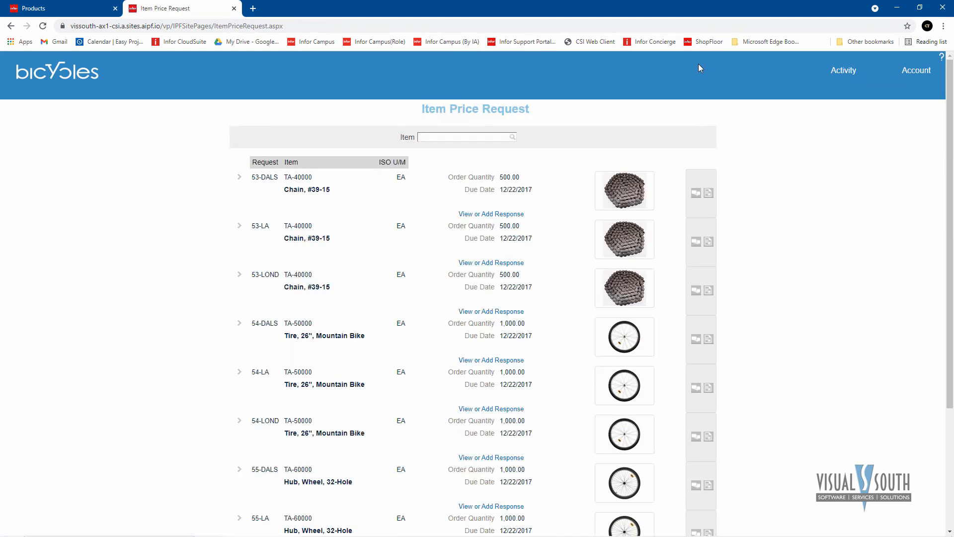
mouse_move(686, 59)
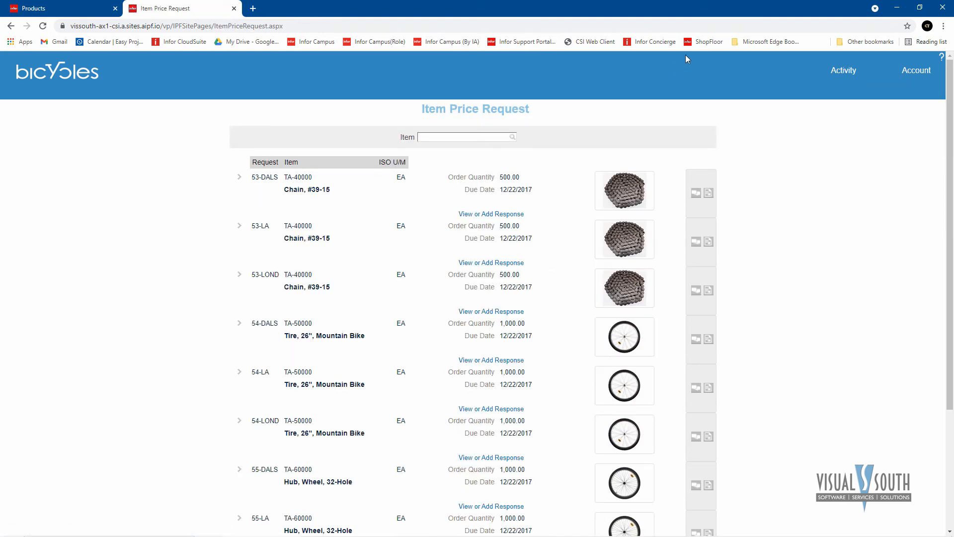
mouse_move(338, 349)
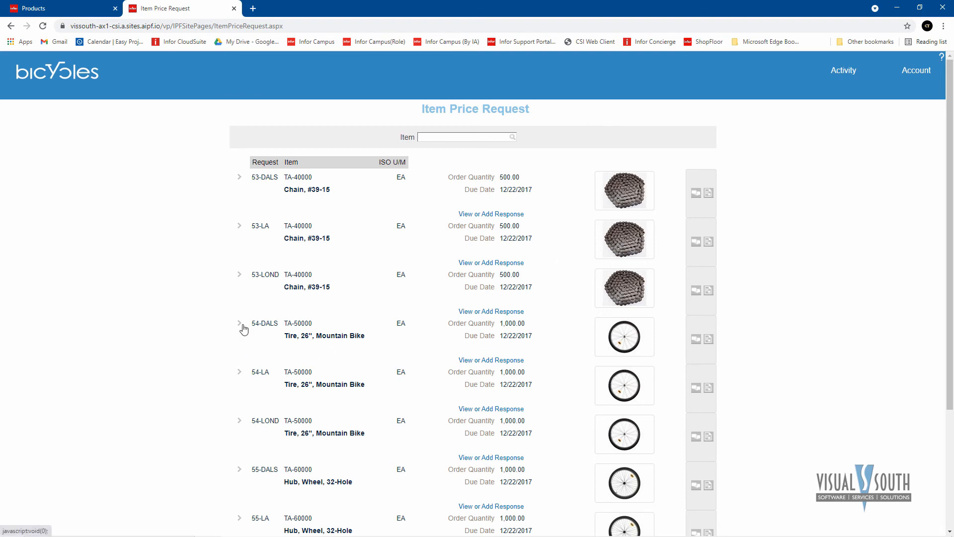
mouse_move(283, 320)
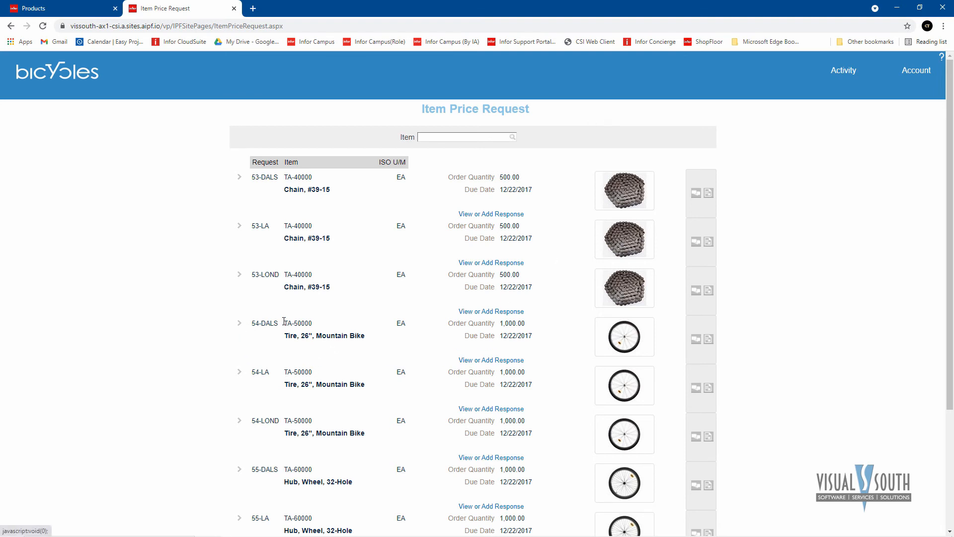
click(238, 275)
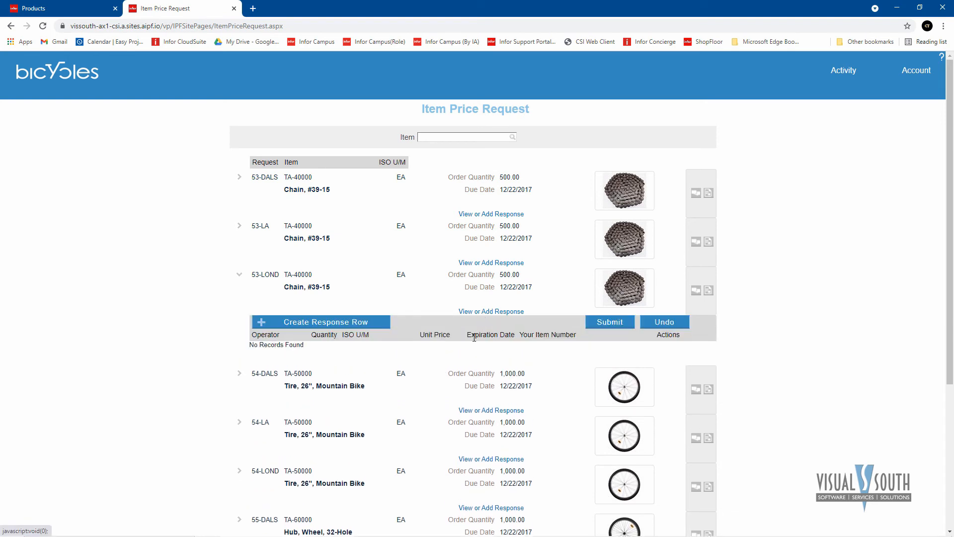
mouse_move(357, 331)
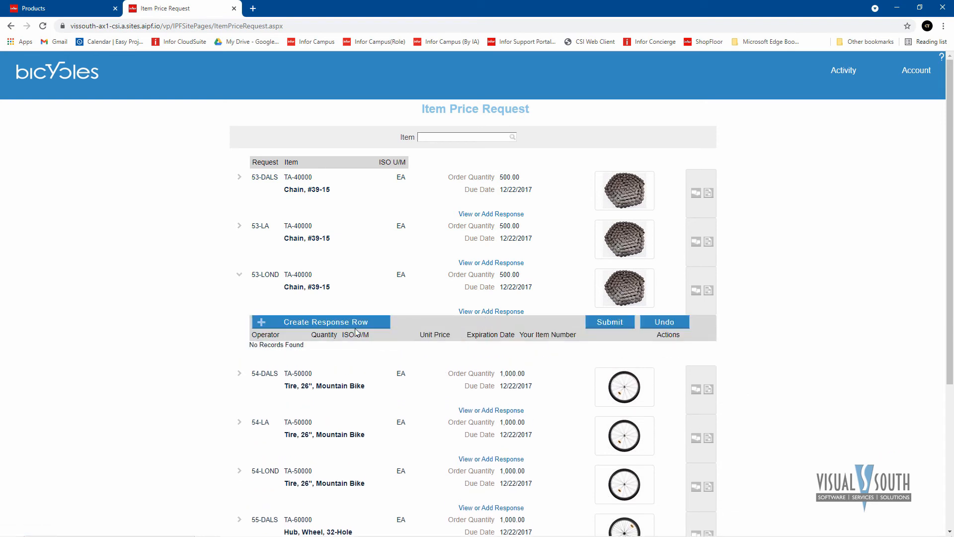
click(325, 322)
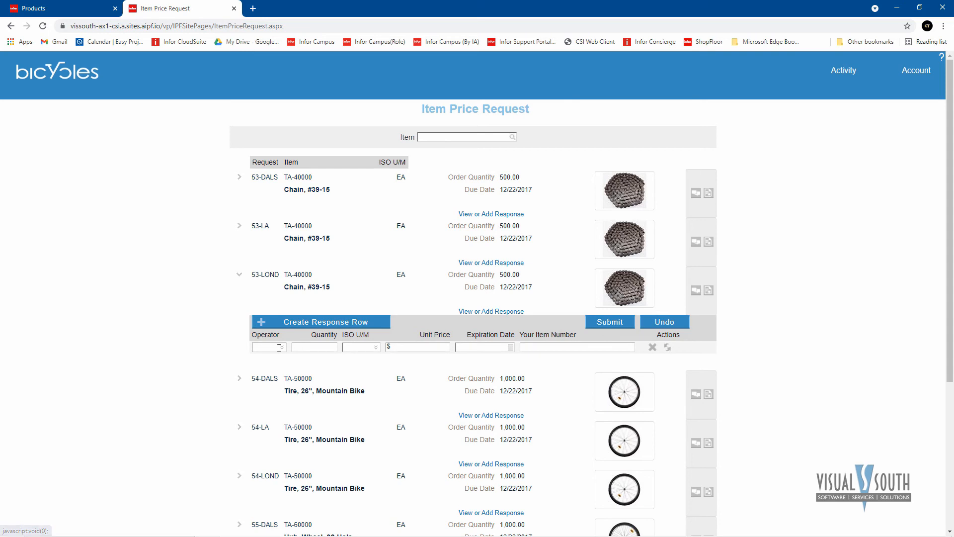
click(843, 71)
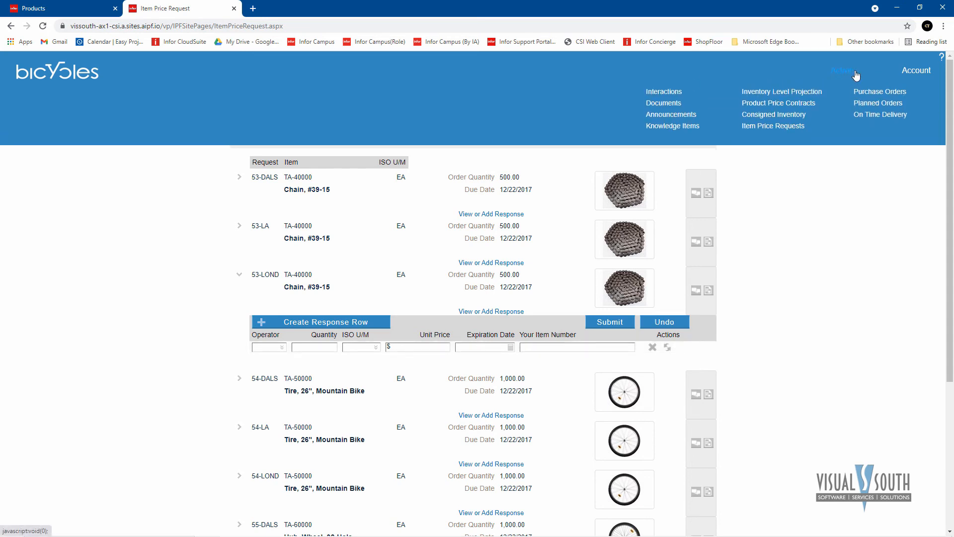
mouse_move(880, 91)
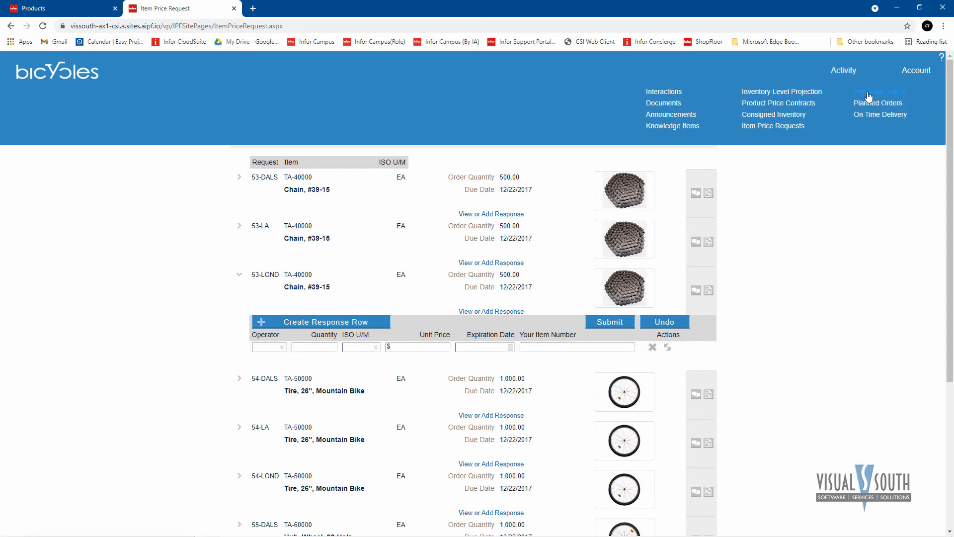
Step: Open Purchase Orders and expand LP00000306 to see its Flag, Black-Silver lines
click(879, 92)
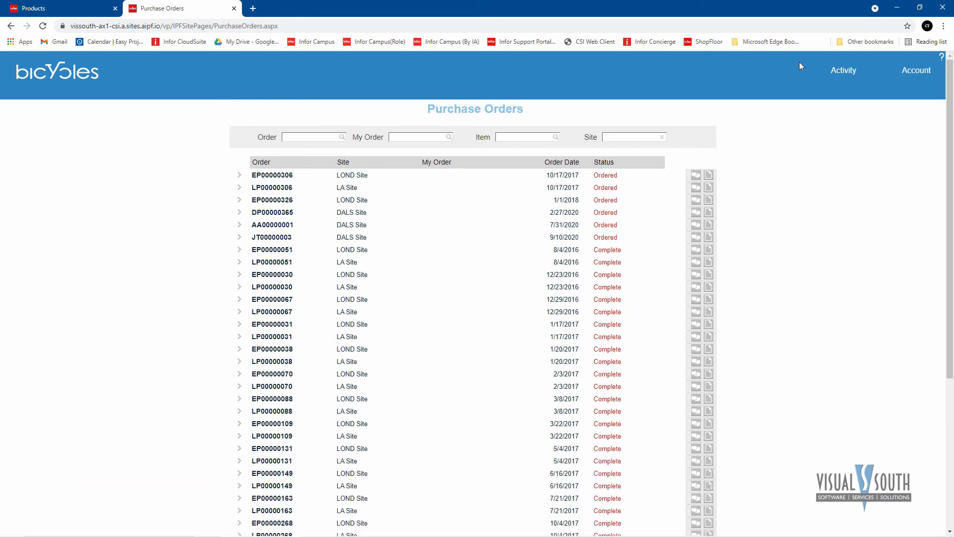
mouse_move(612, 72)
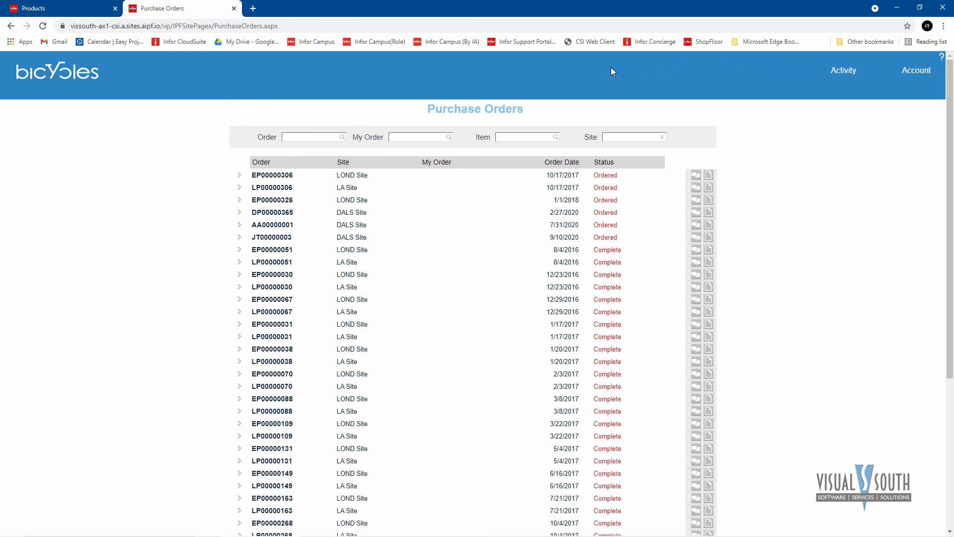
mouse_move(376, 191)
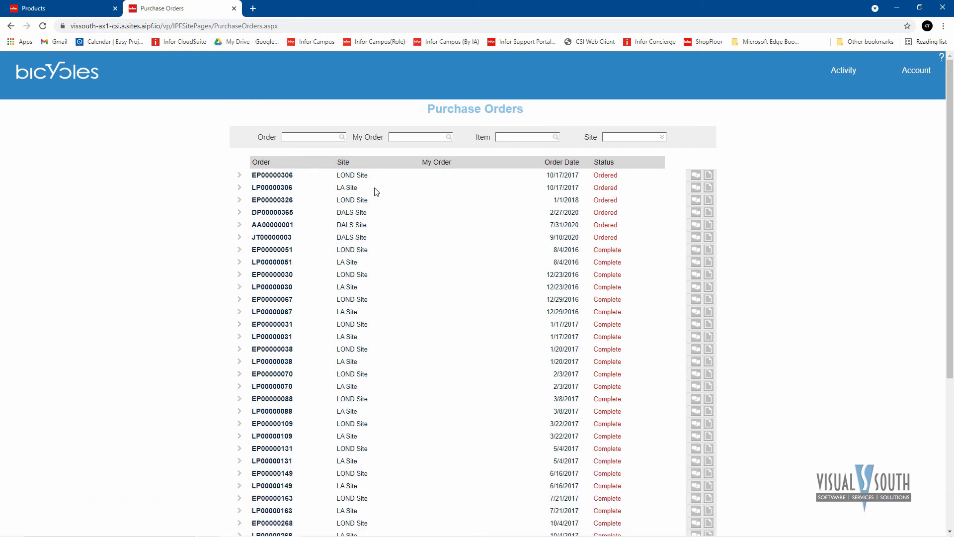
mouse_move(348, 299)
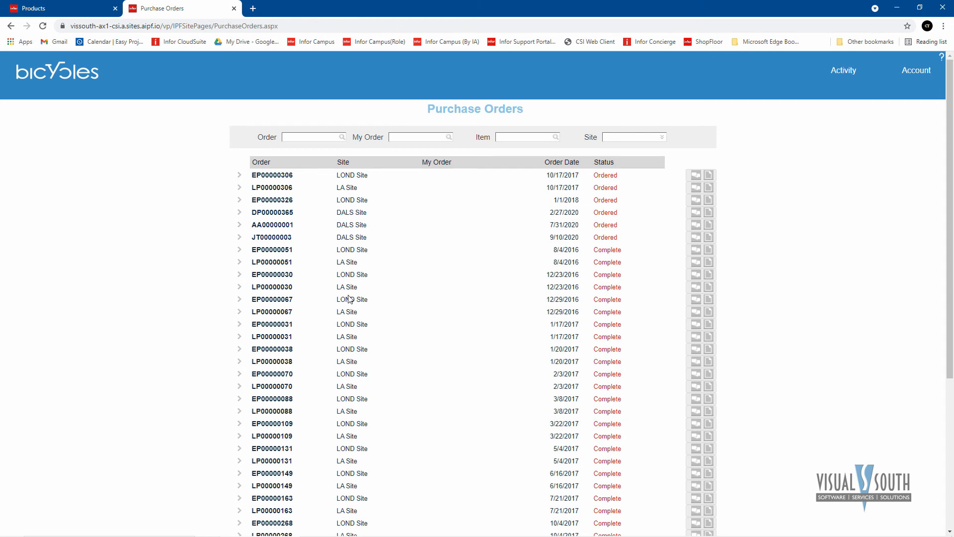
mouse_move(305, 219)
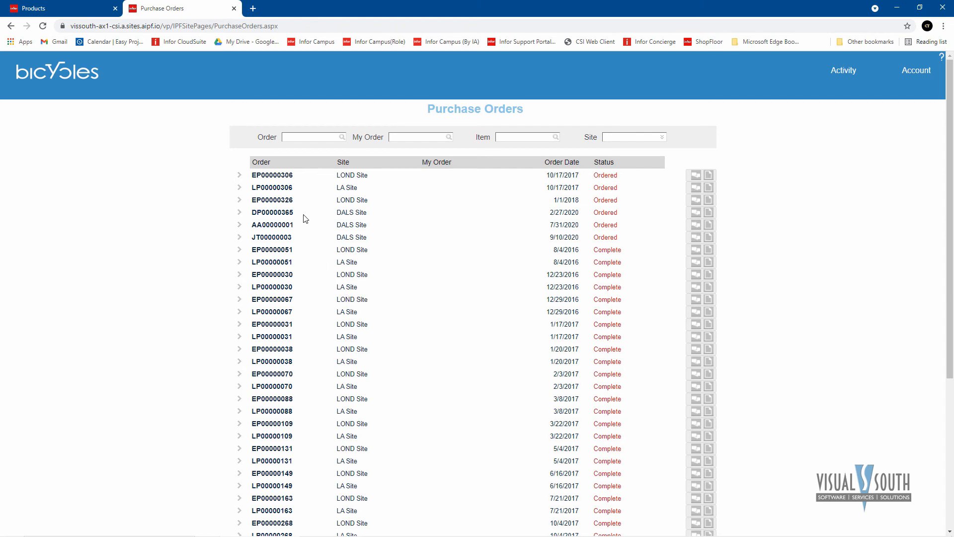
mouse_move(317, 197)
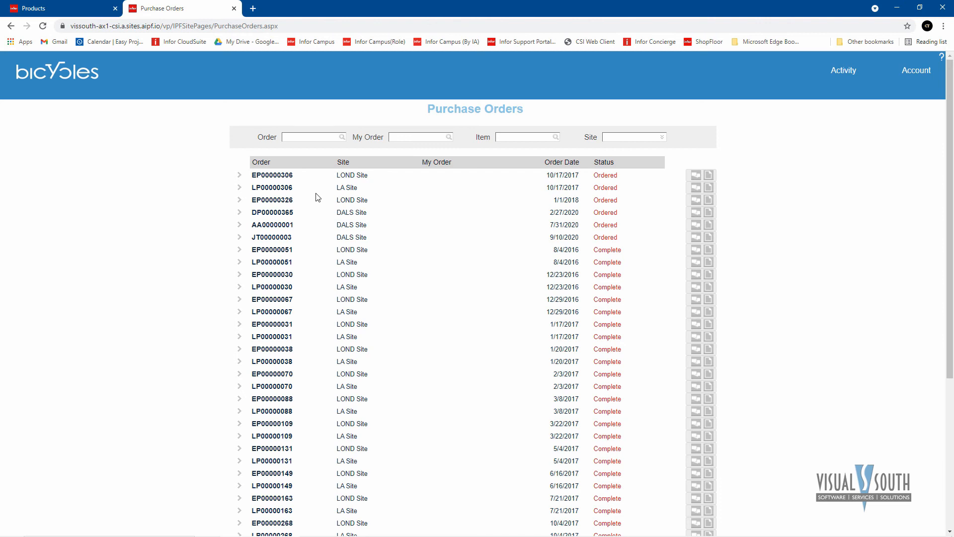
mouse_move(334, 188)
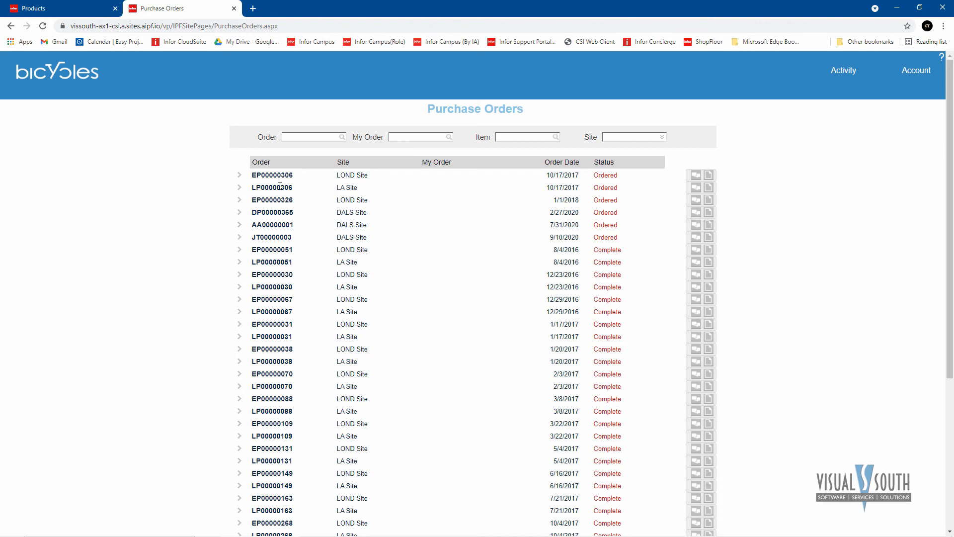
click(238, 187)
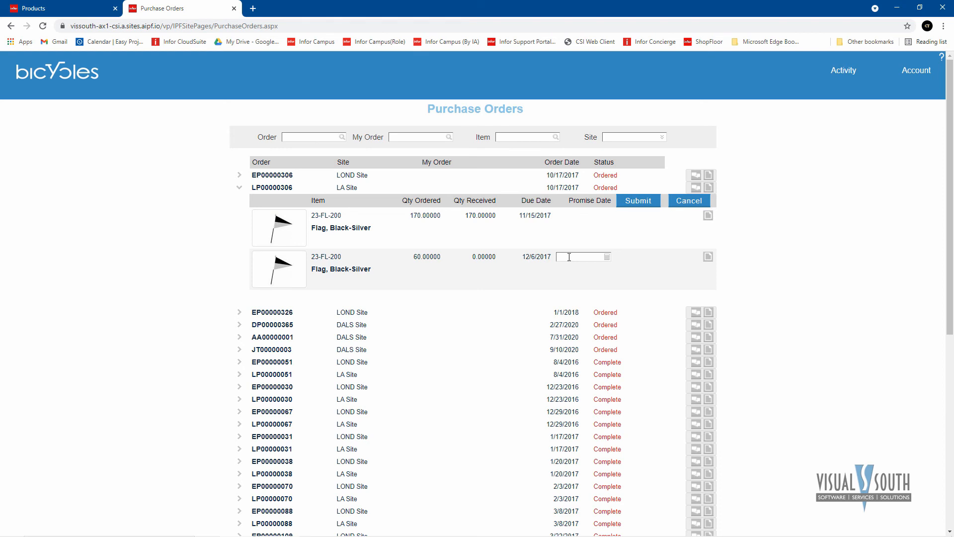
mouse_move(525, 238)
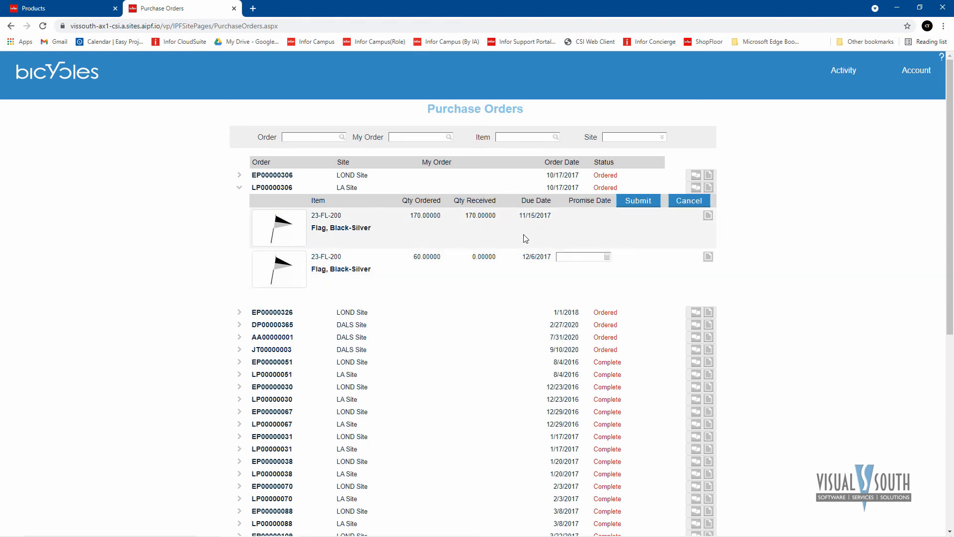
mouse_move(519, 235)
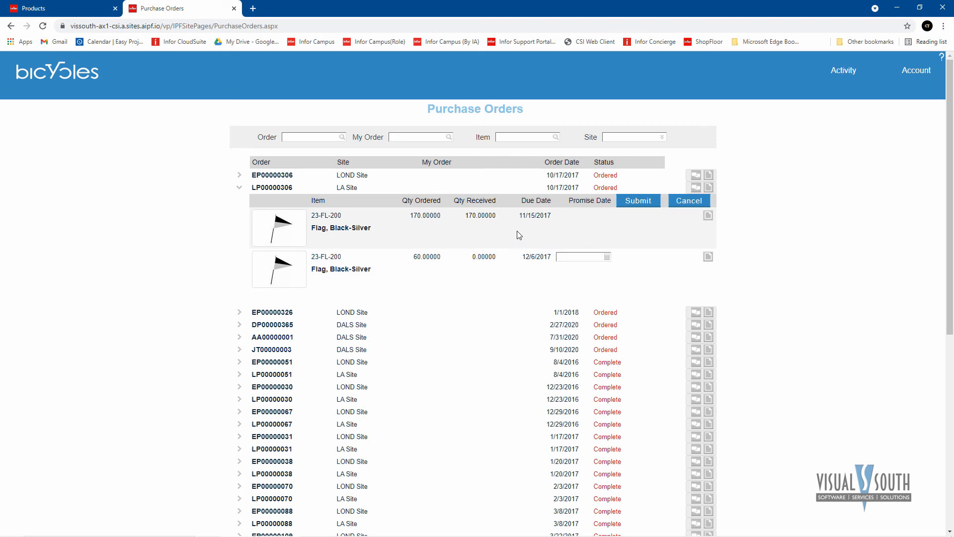
mouse_move(515, 219)
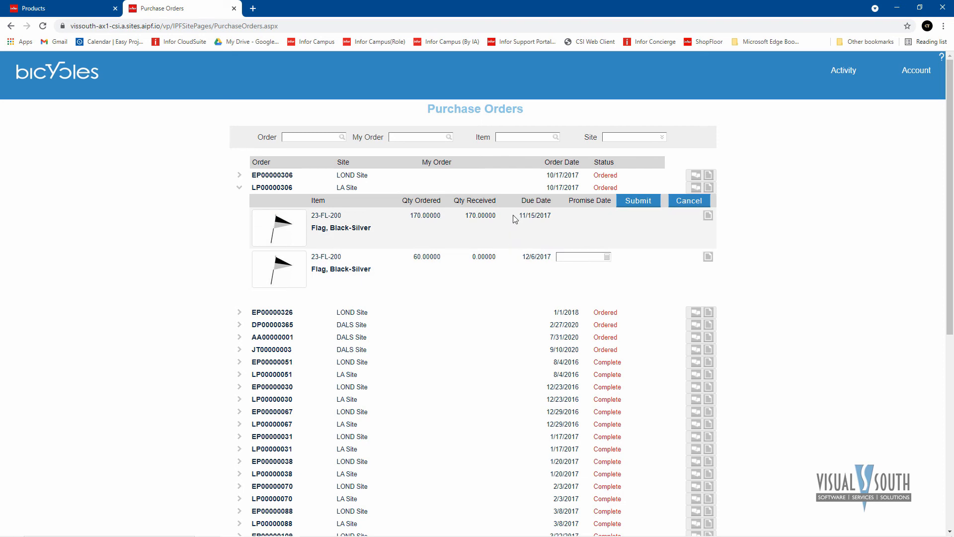
mouse_move(558, 245)
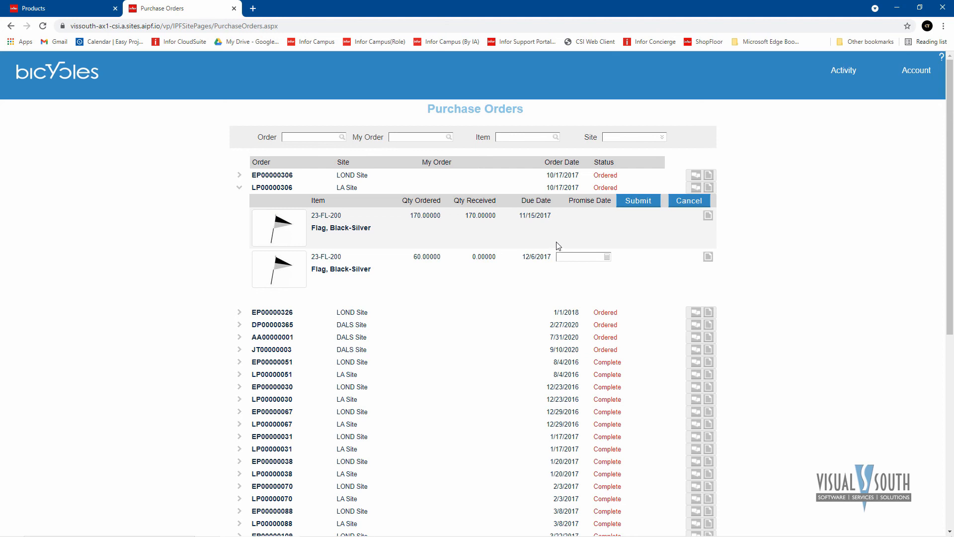
mouse_move(520, 227)
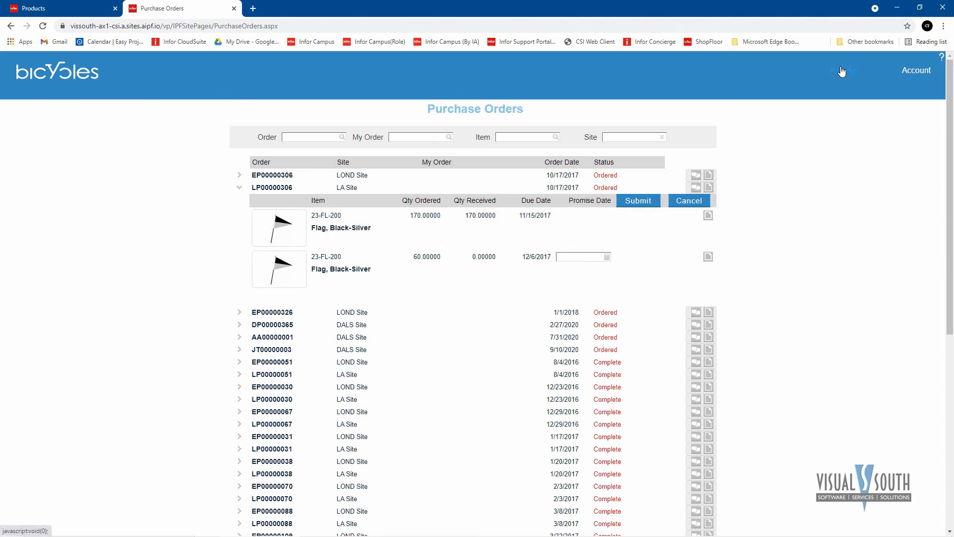
Step: Open Planned Orders and expand the LA Site flag plan proposing 220 units due 5/25/2021
click(843, 70)
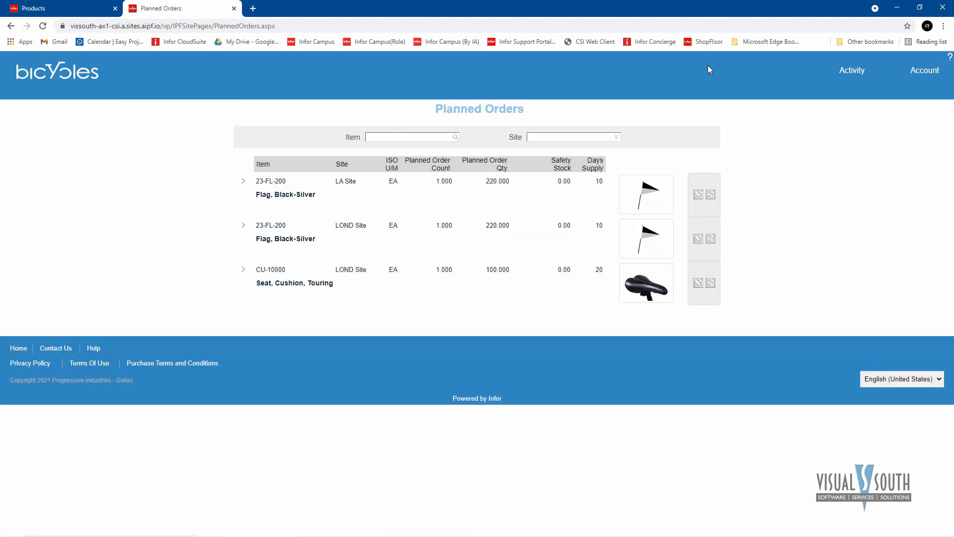
mouse_move(247, 189)
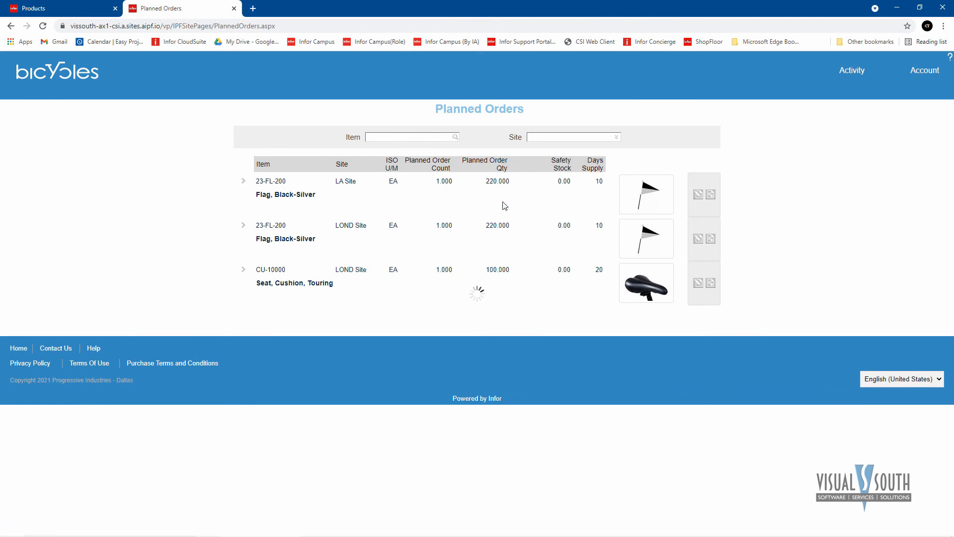
click(243, 181)
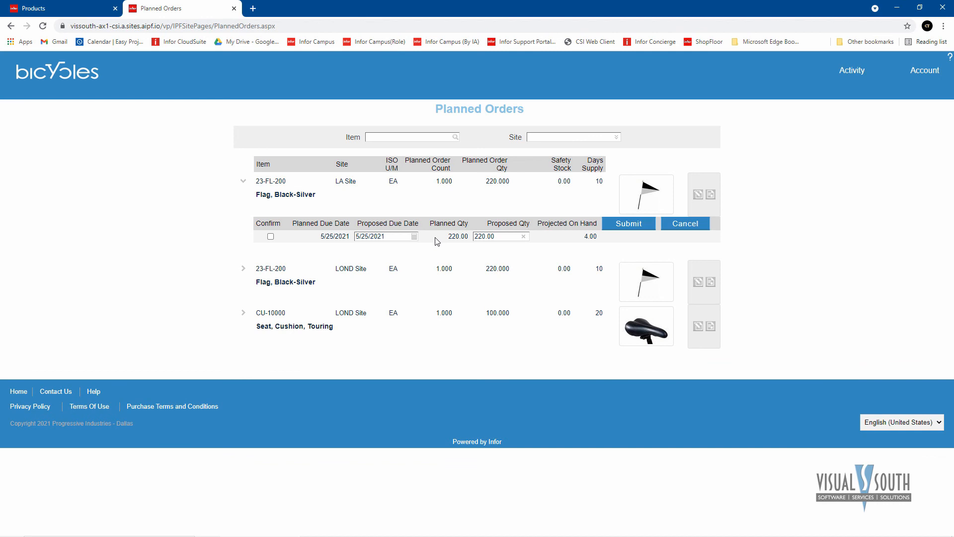
mouse_move(497, 238)
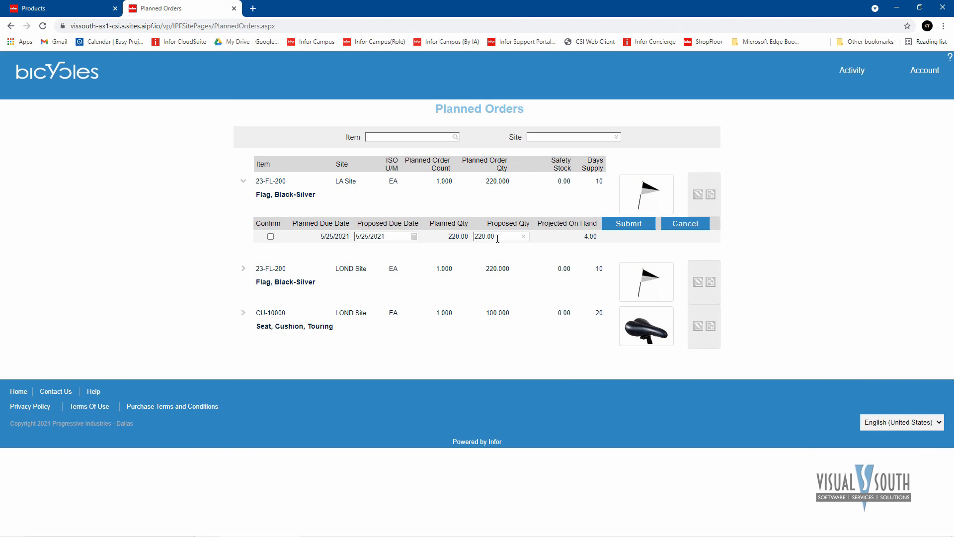
mouse_move(341, 211)
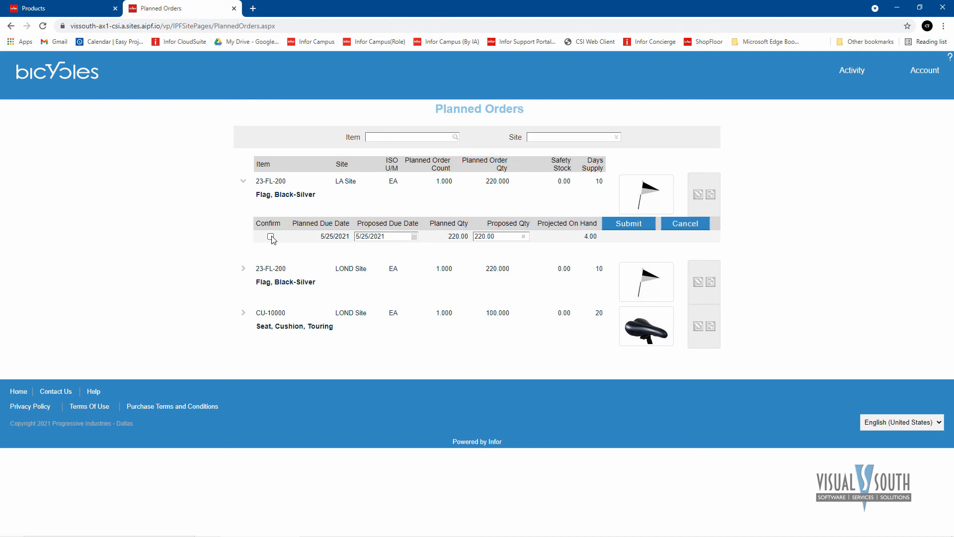
mouse_move(442, 208)
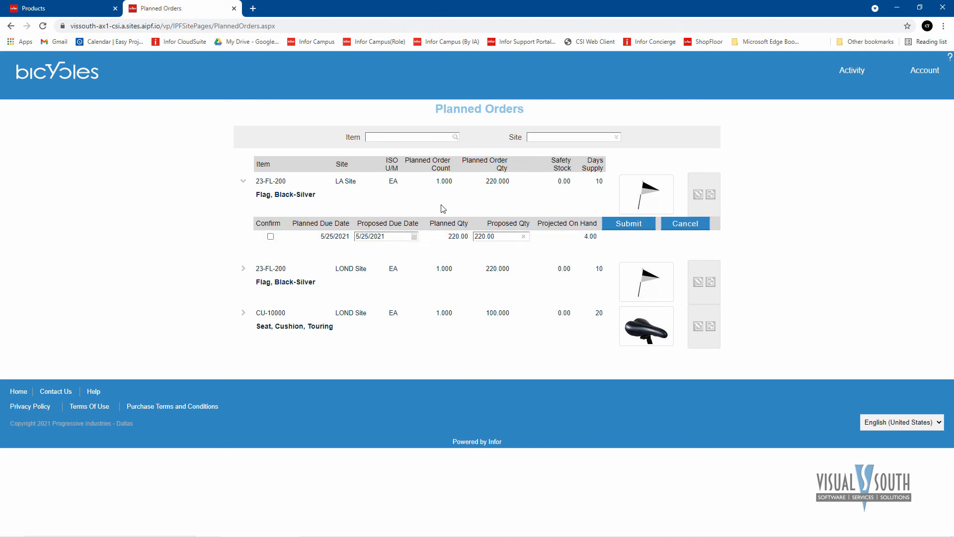
mouse_move(472, 208)
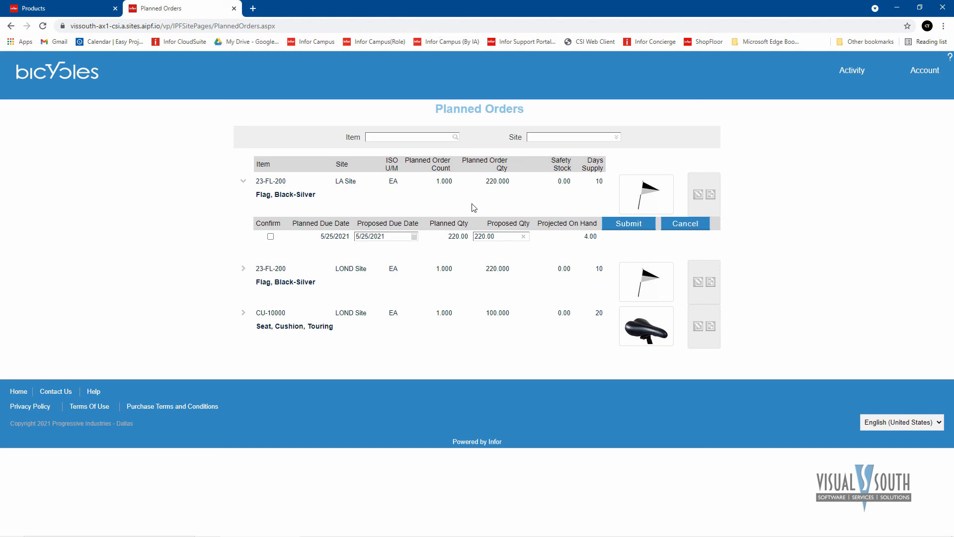
mouse_move(852, 71)
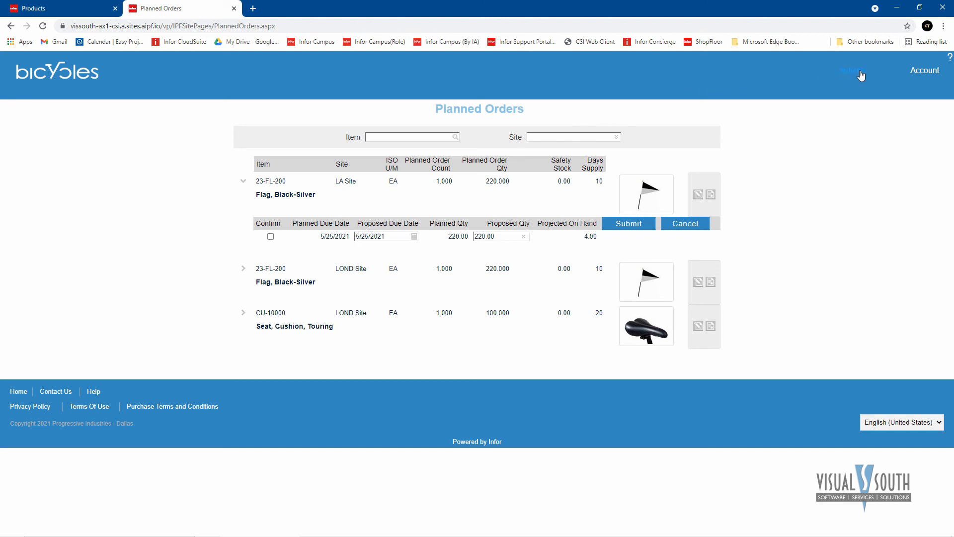
Step: Set the On Time Delivery report start date to 3/1/2017 and expand June 2017 by site (LA, LOND)
click(852, 70)
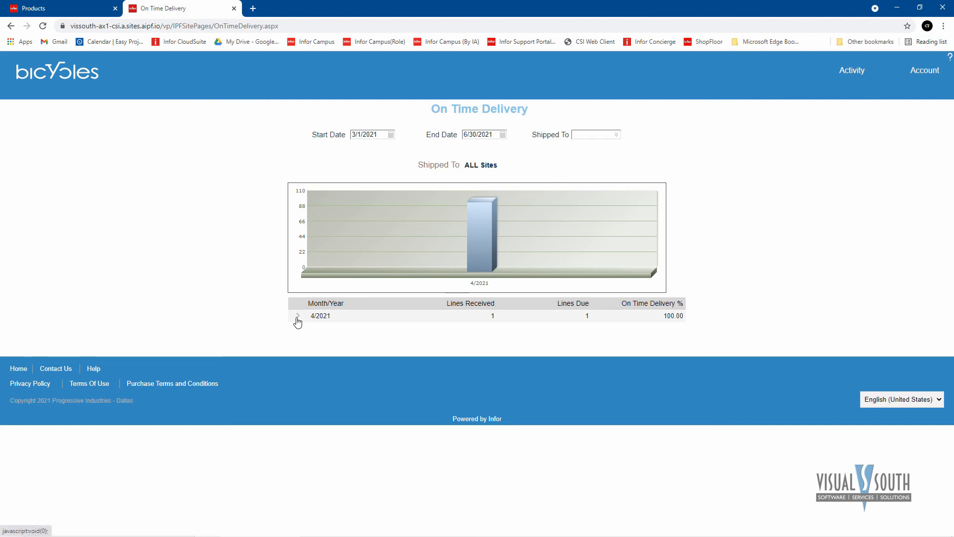
click(298, 316)
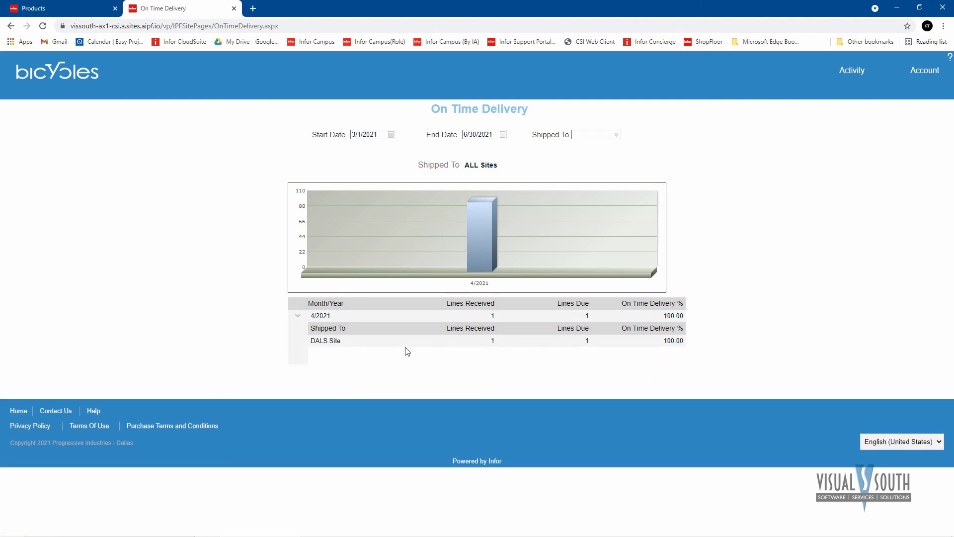
click(371, 134)
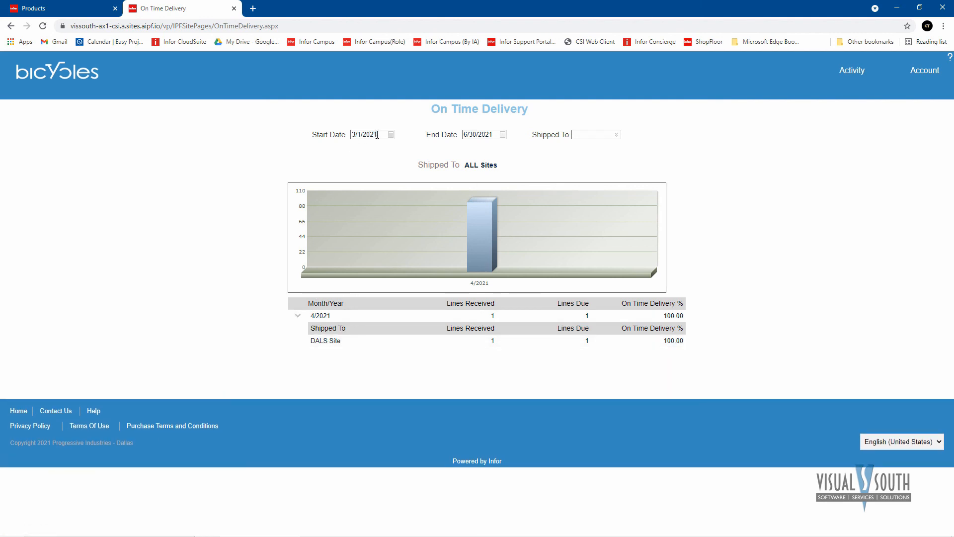
click(372, 134)
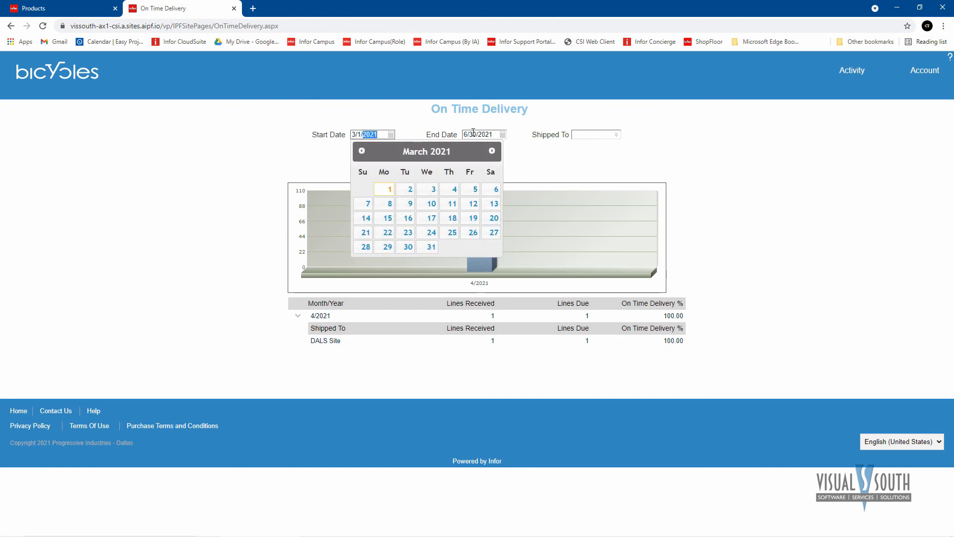
click(362, 152)
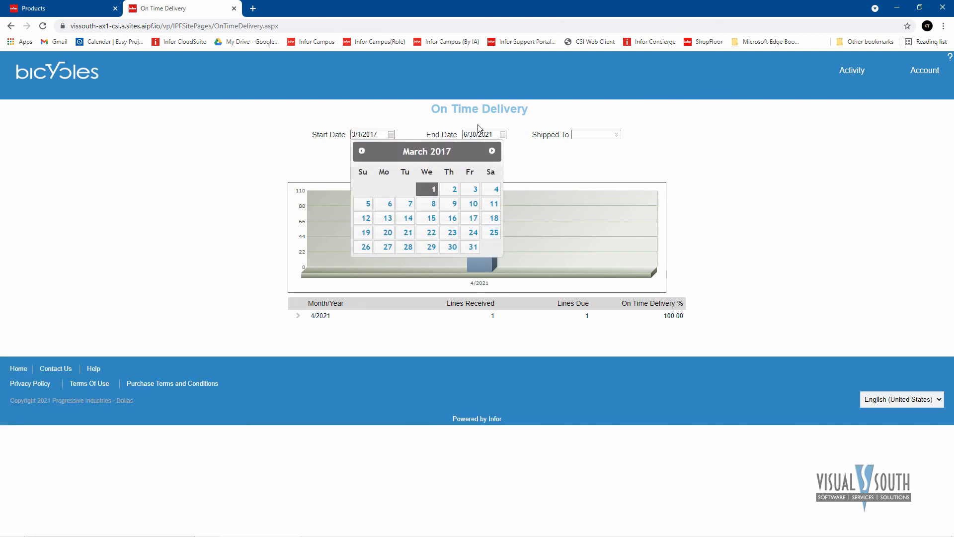
click(427, 188)
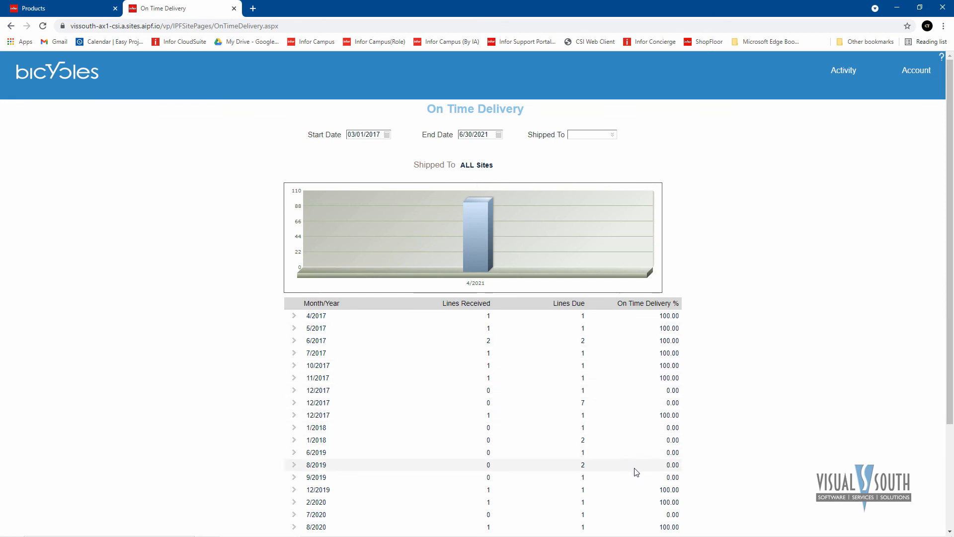
mouse_move(637, 341)
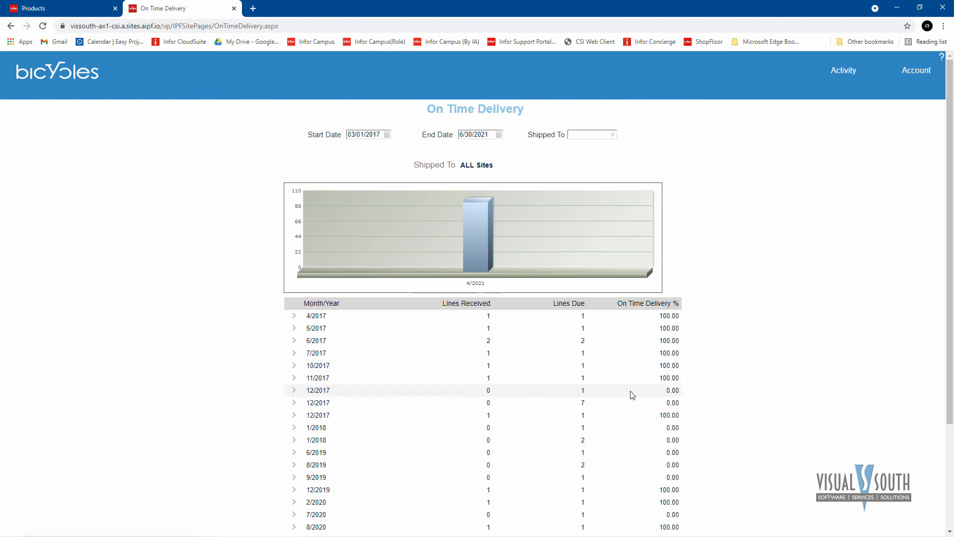
mouse_move(298, 347)
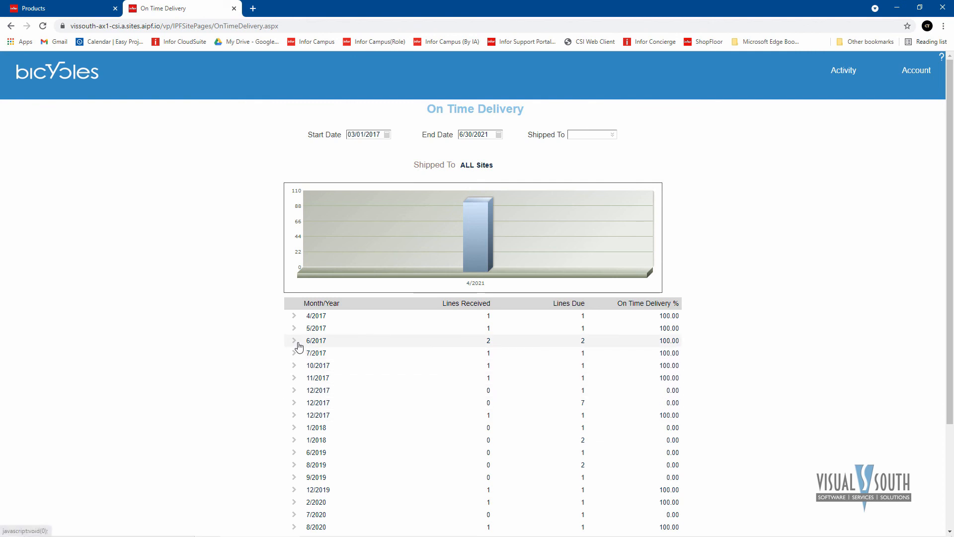
click(294, 340)
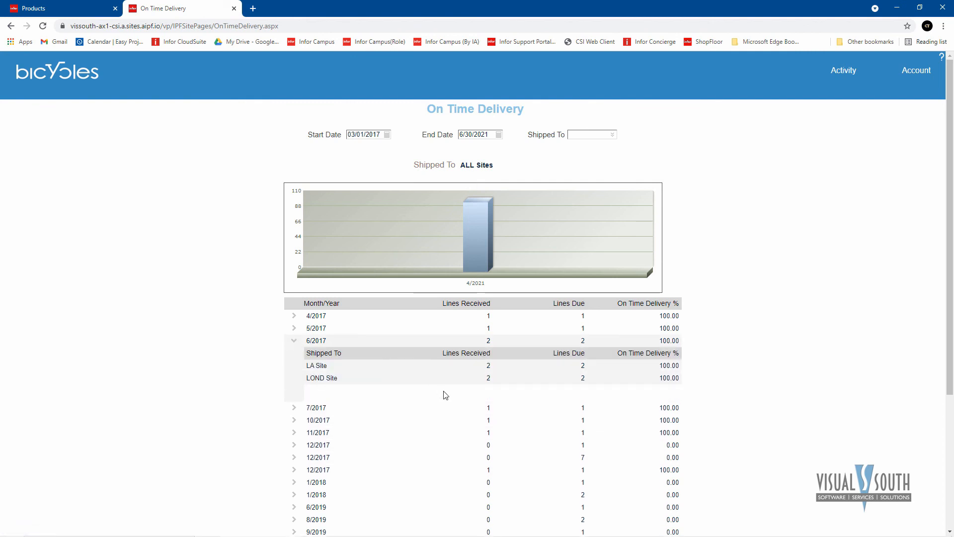
mouse_move(647, 54)
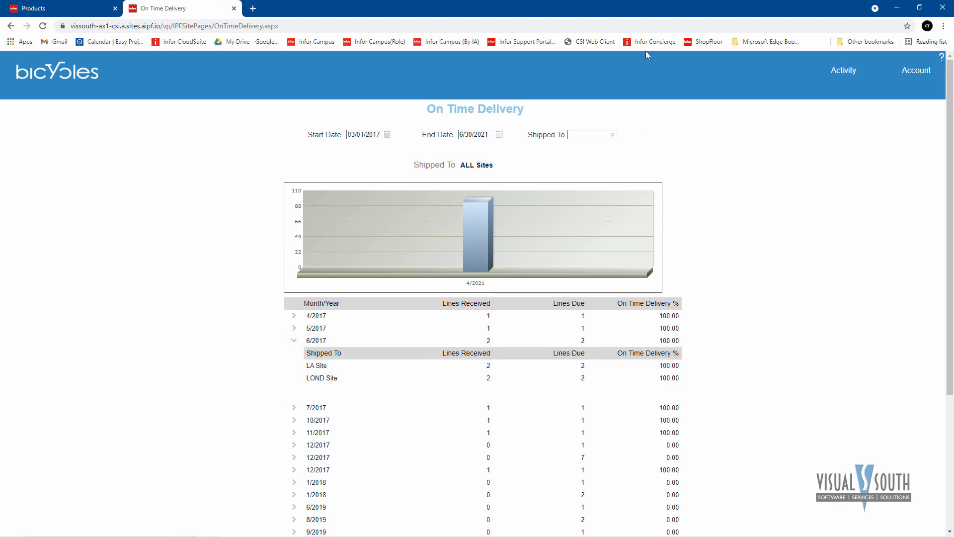
mouse_move(626, 63)
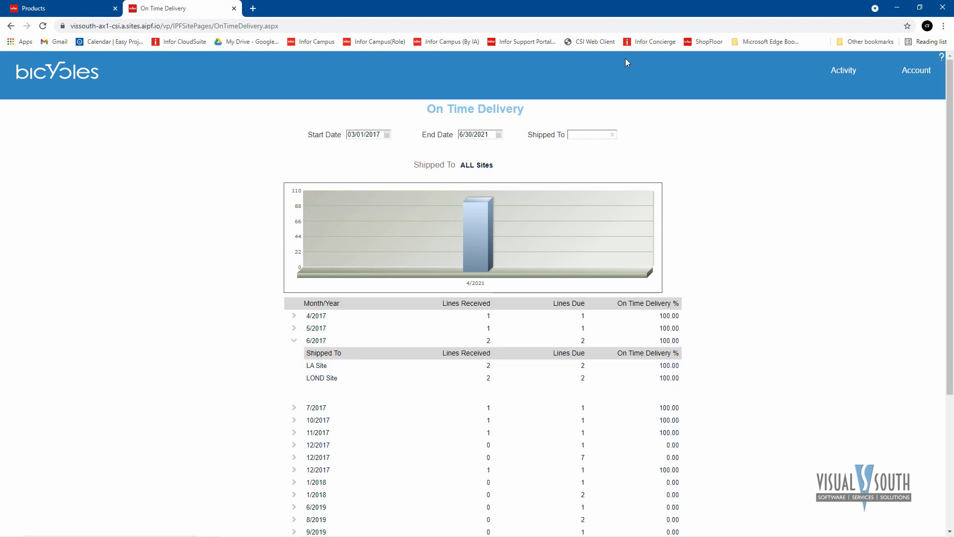